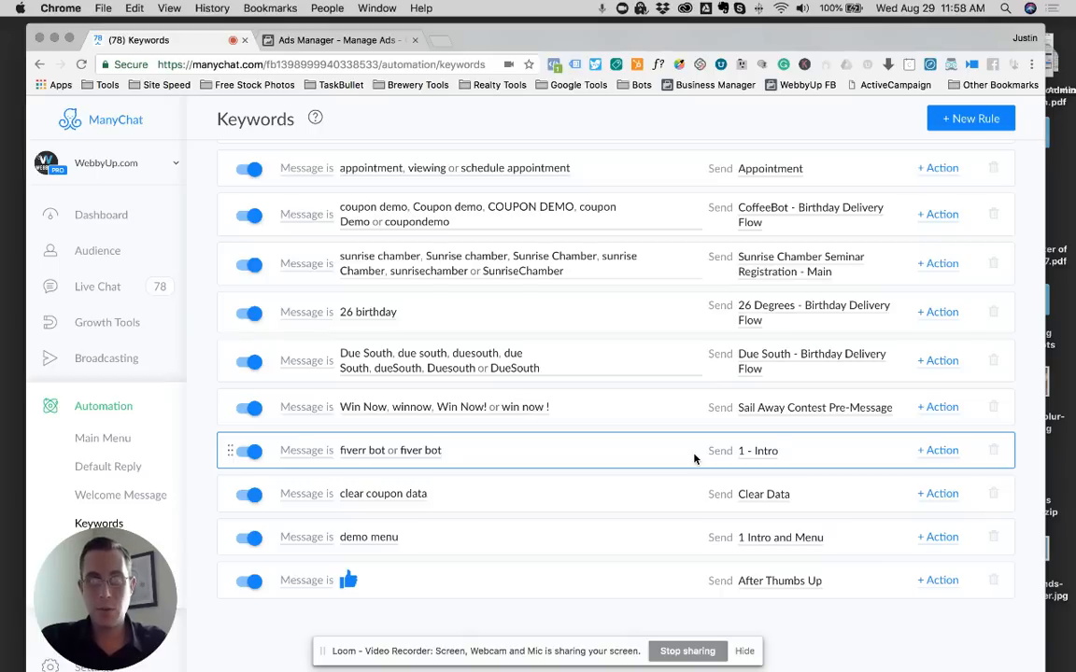
pyautogui.moveTo(667, 459)
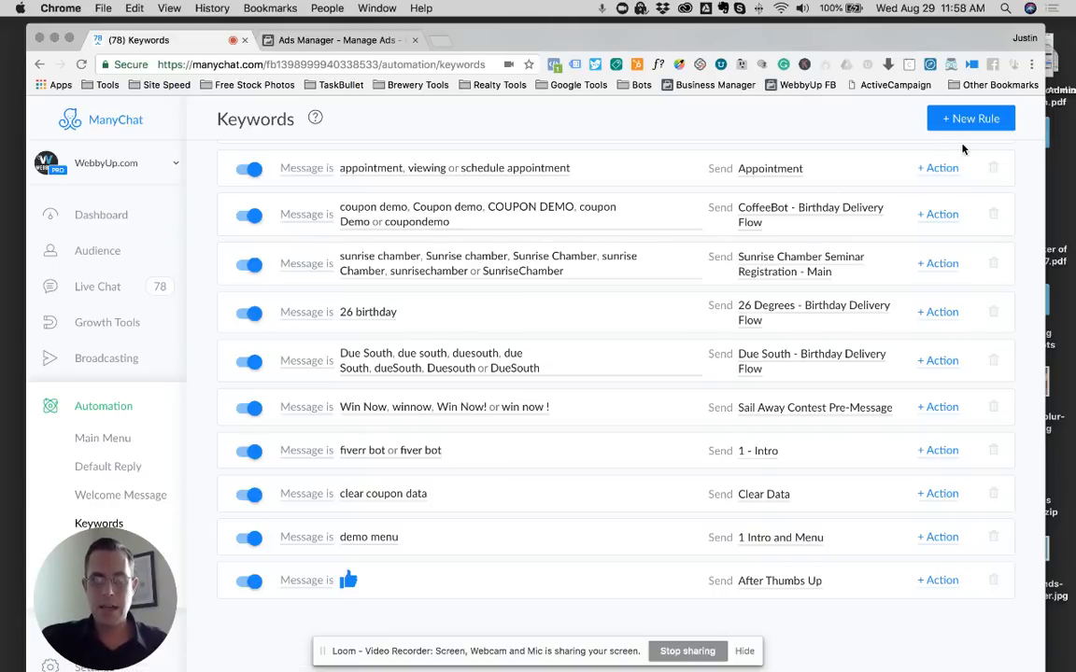
pyautogui.moveTo(971, 120)
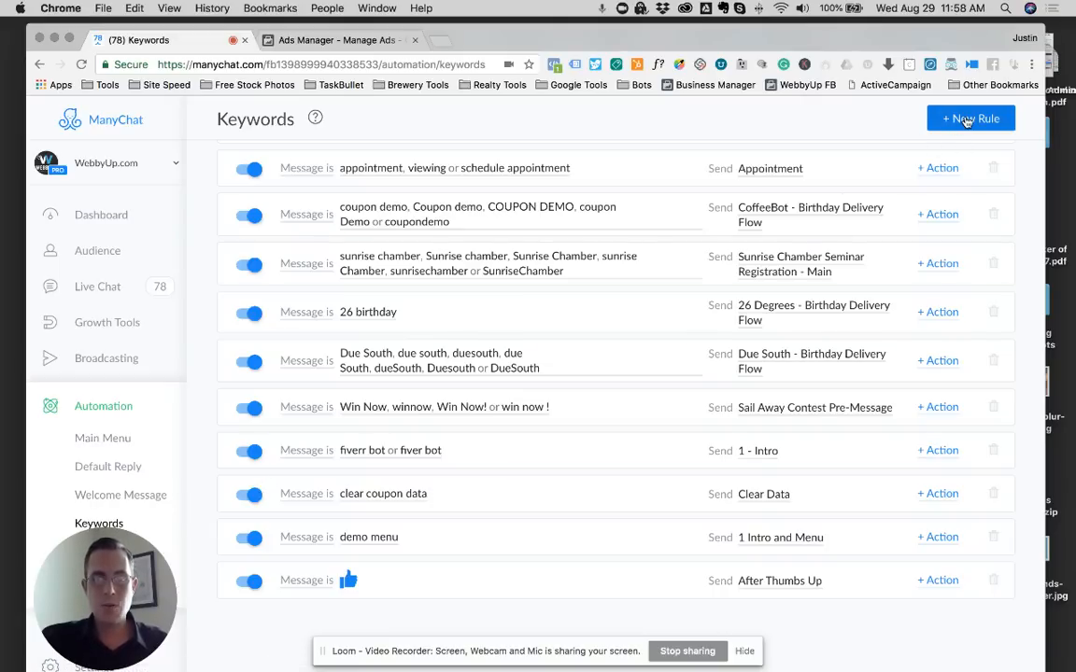
# Create a new keyword rule triggered by the message 'it's my birthday'
pyautogui.click(971, 119)
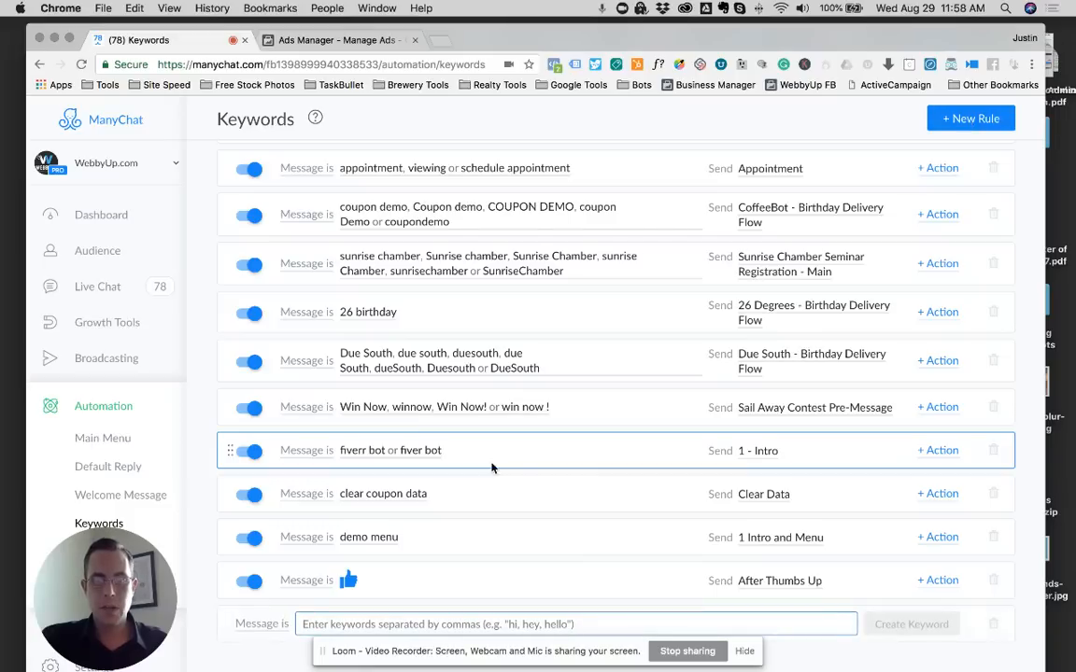
pyautogui.click(575, 624)
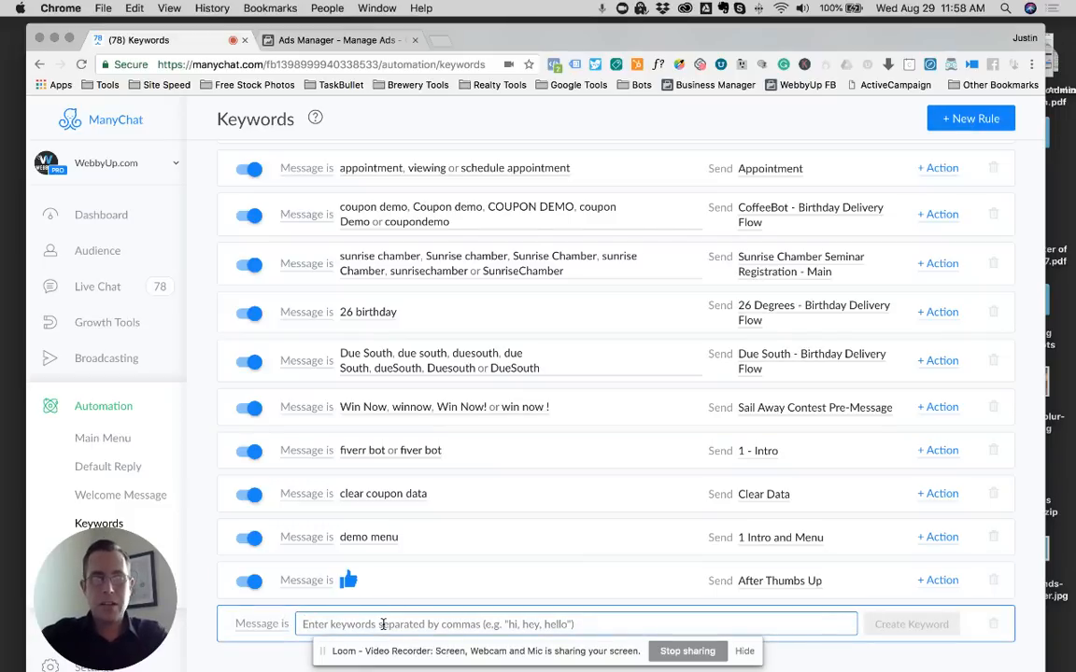
pyautogui.write("it's my bi")
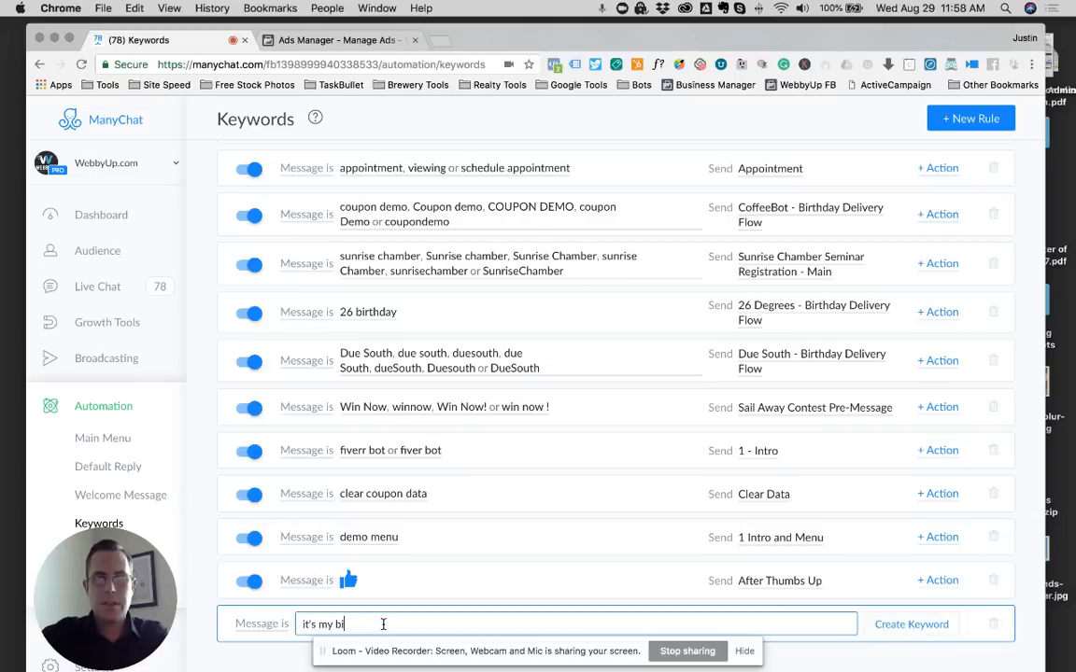
pyautogui.write('rthday')
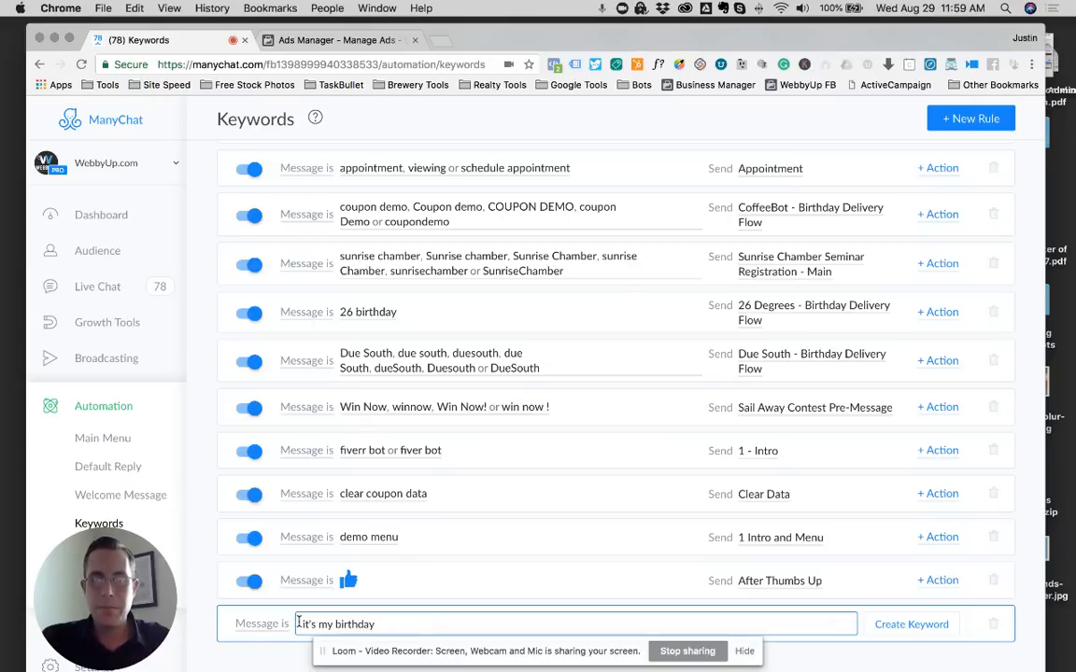
pyautogui.doubleClick(336, 624)
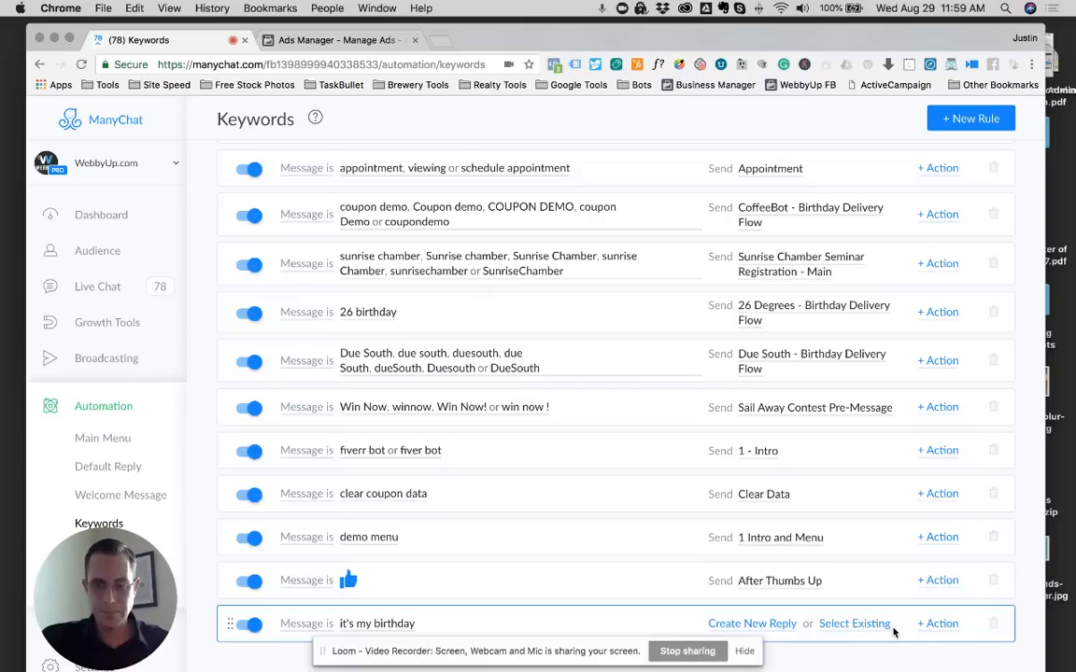
pyautogui.moveTo(803, 625)
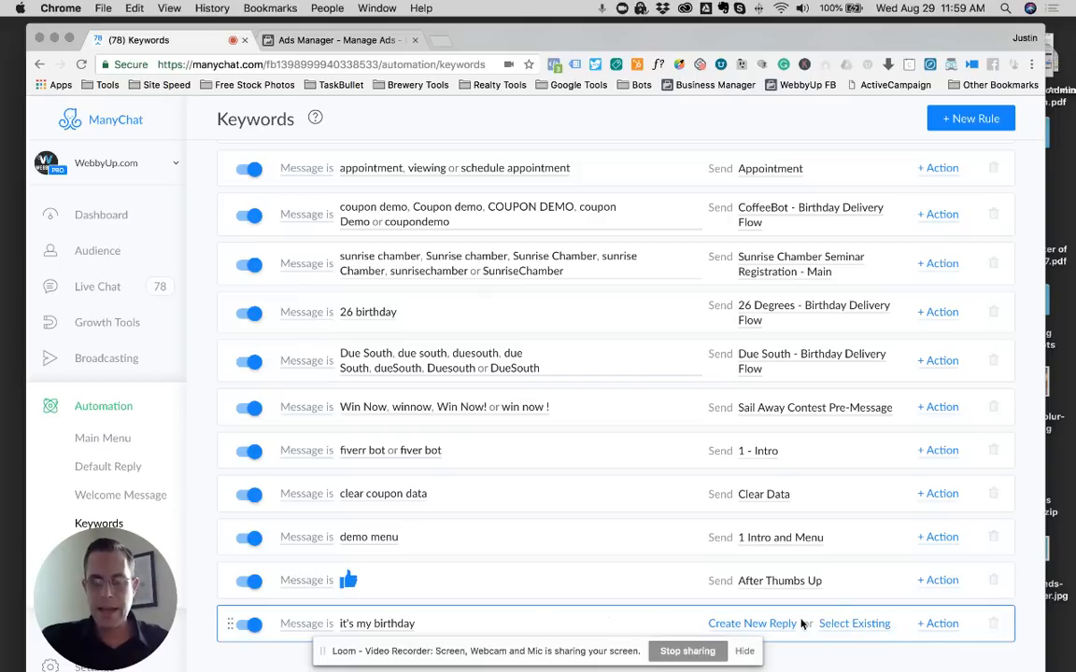
pyautogui.moveTo(829, 624)
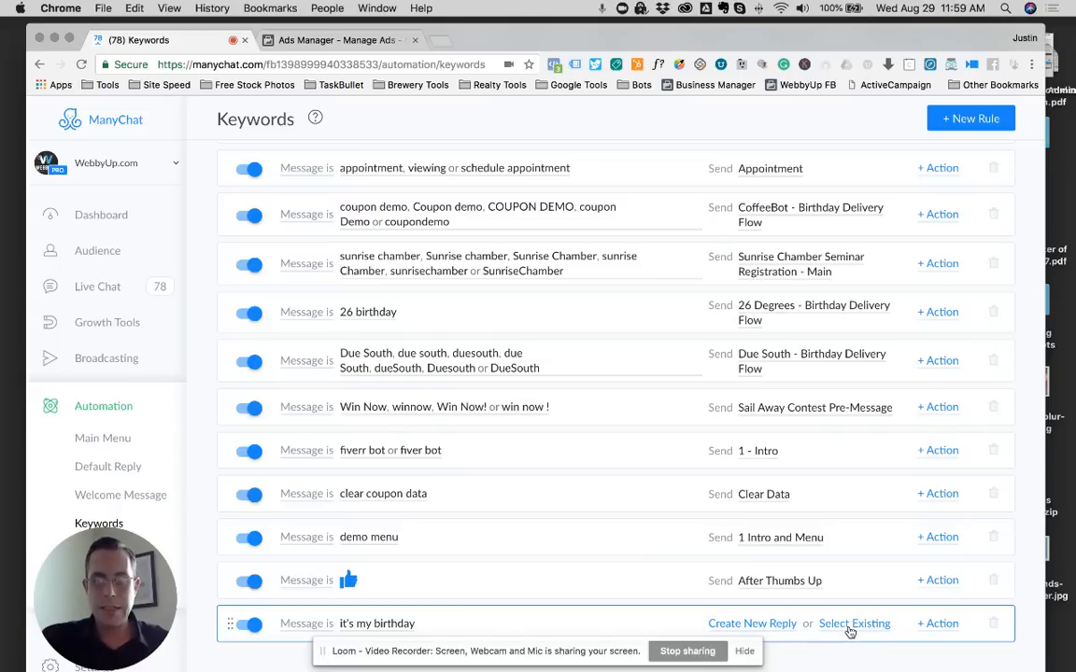
# Attach the existing CoffeeBot - Birthday Delivery Flow from the CoffeeBot folder as the keyword's reply
pyautogui.click(853, 624)
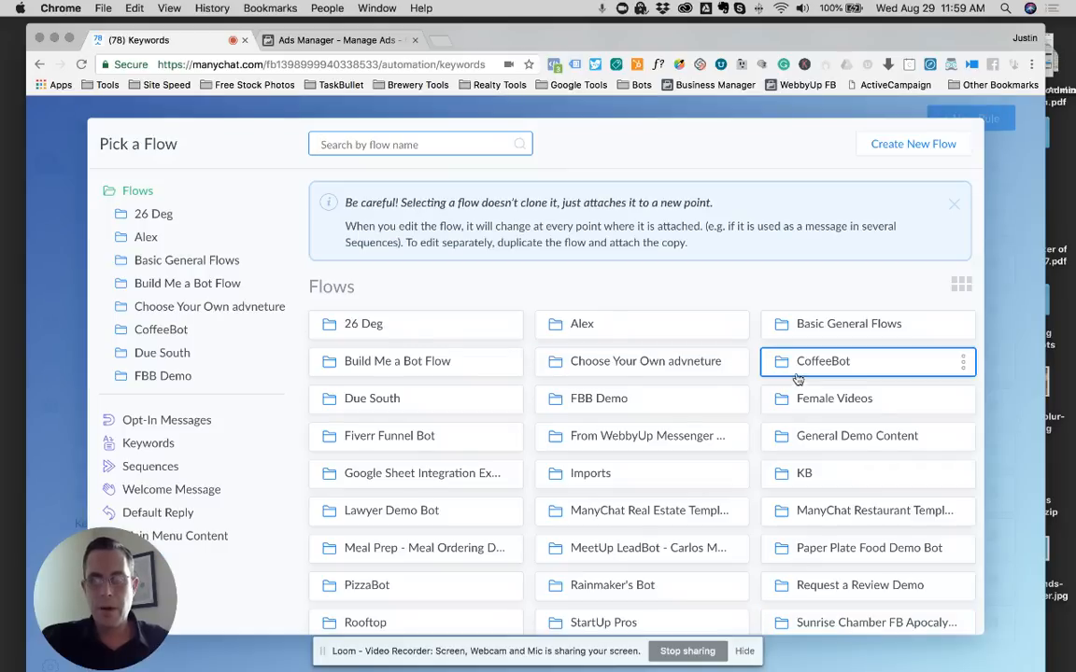
pyautogui.click(822, 360)
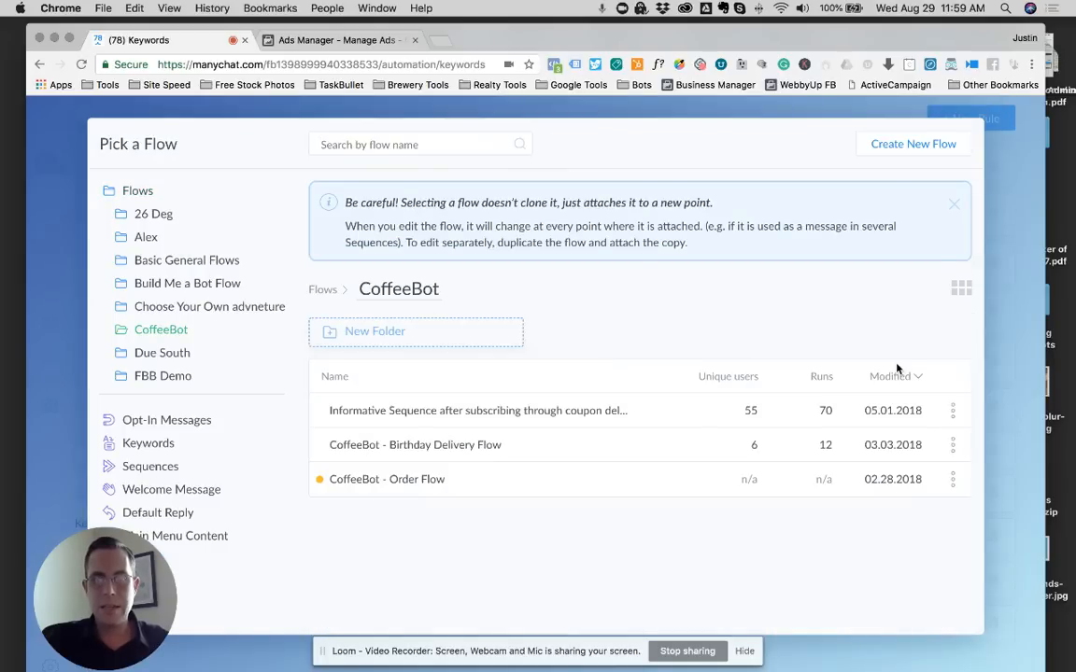
pyautogui.moveTo(573, 437)
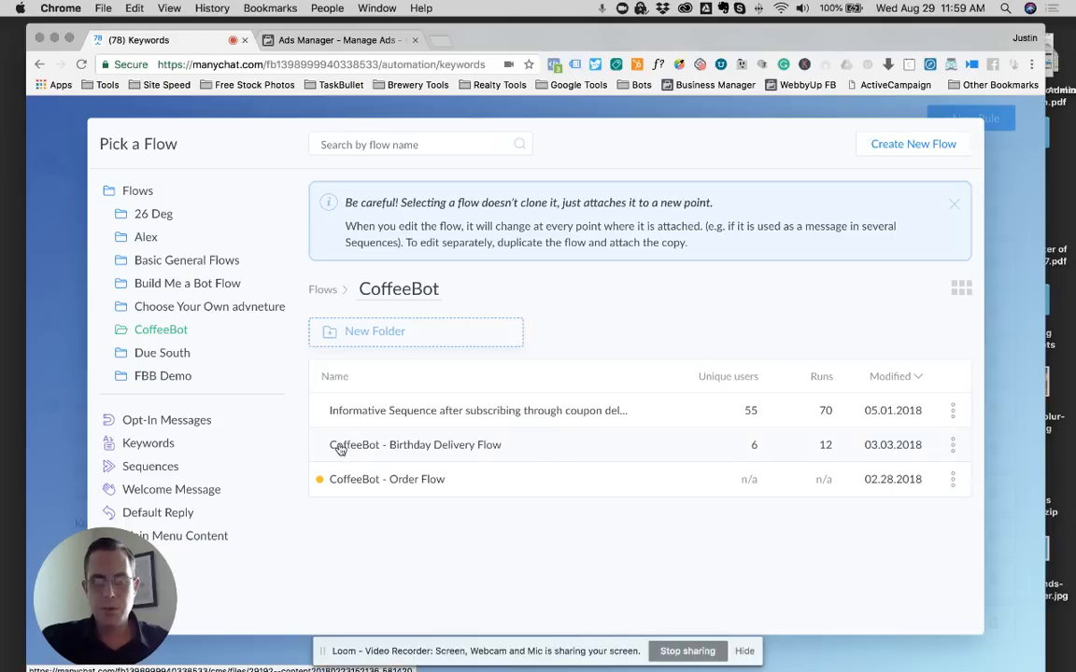
pyautogui.moveTo(373, 449)
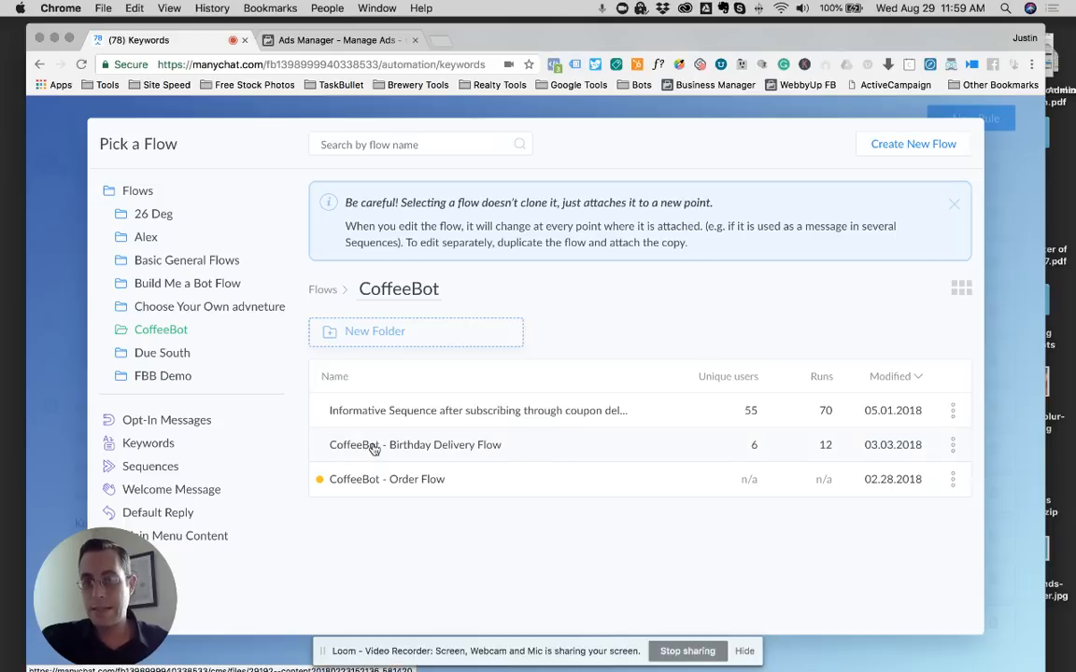
pyautogui.moveTo(512, 452)
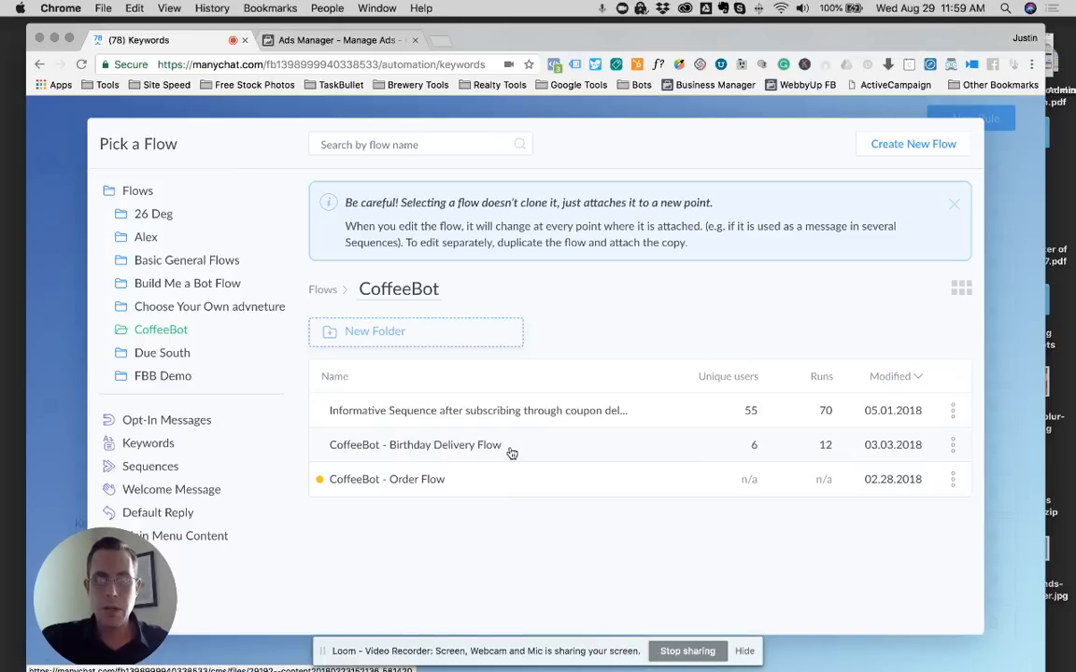
pyautogui.click(415, 445)
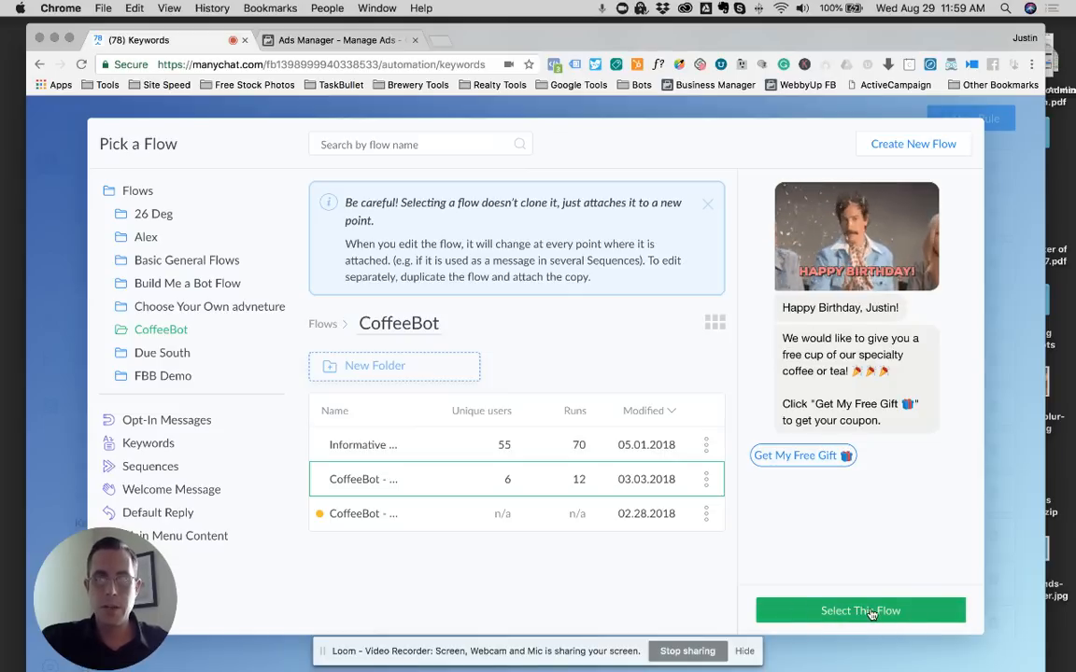
pyautogui.click(859, 611)
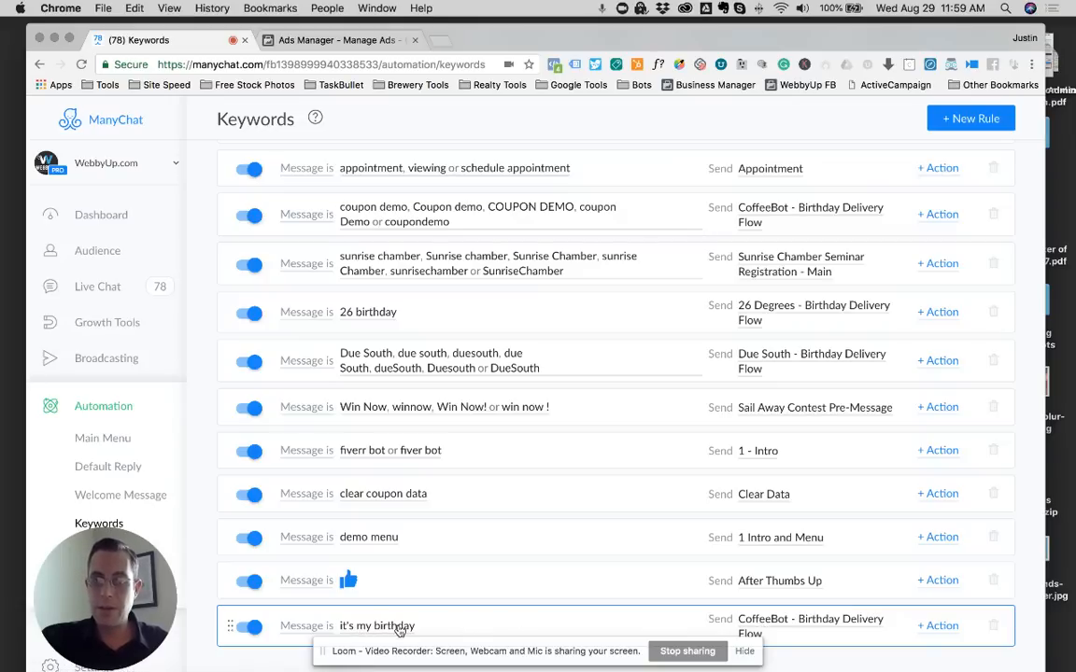
pyautogui.moveTo(534, 605)
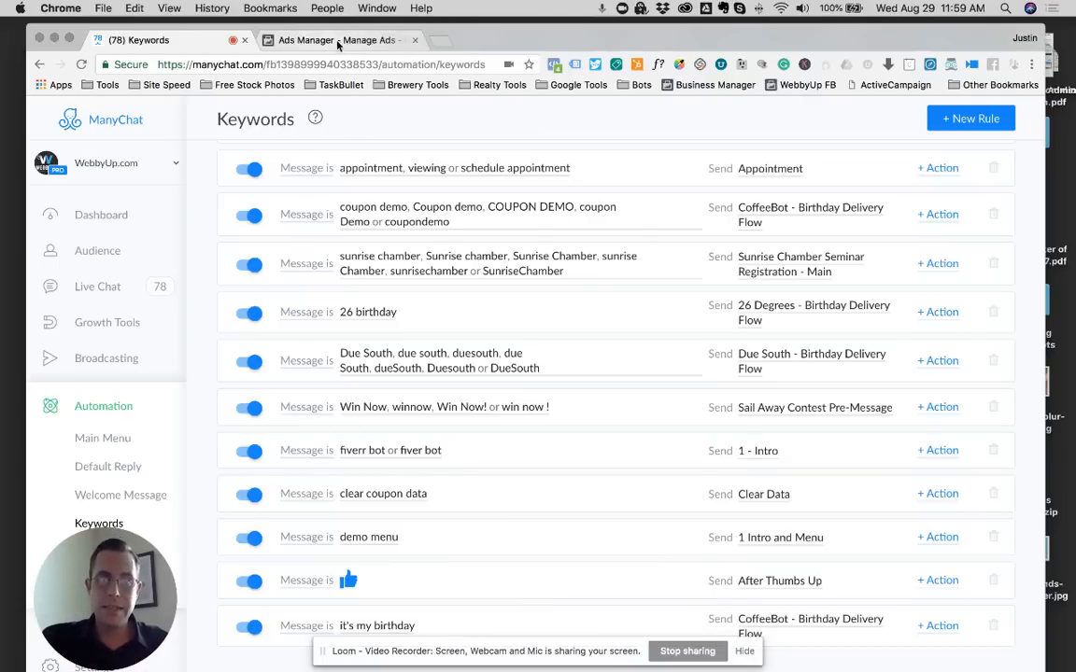
# Switch to the Ads Manager account and start Quick Creation for a new campaign
pyautogui.click(336, 41)
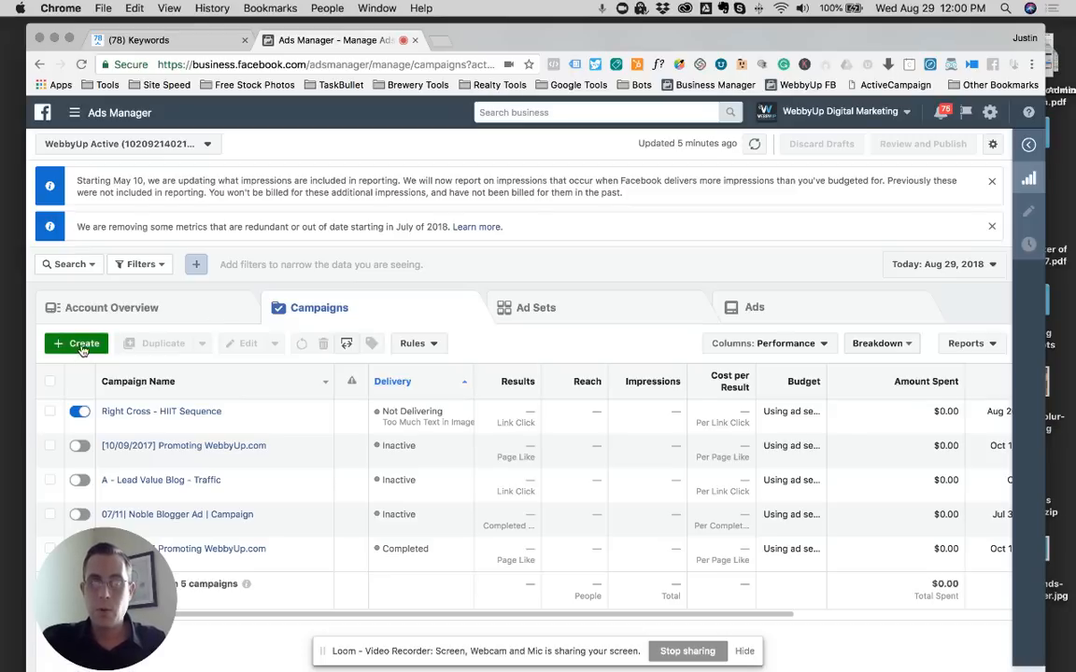
pyautogui.click(75, 343)
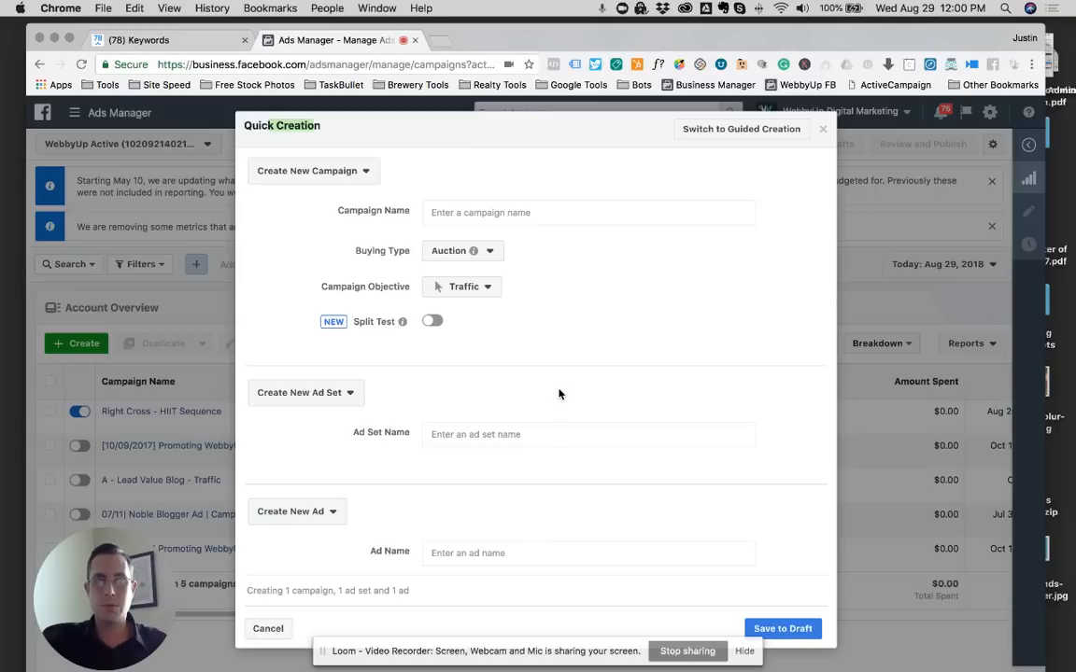
# Name the new campaign Test Coffee Birthday, keeping the Traffic objective
pyautogui.click(588, 213)
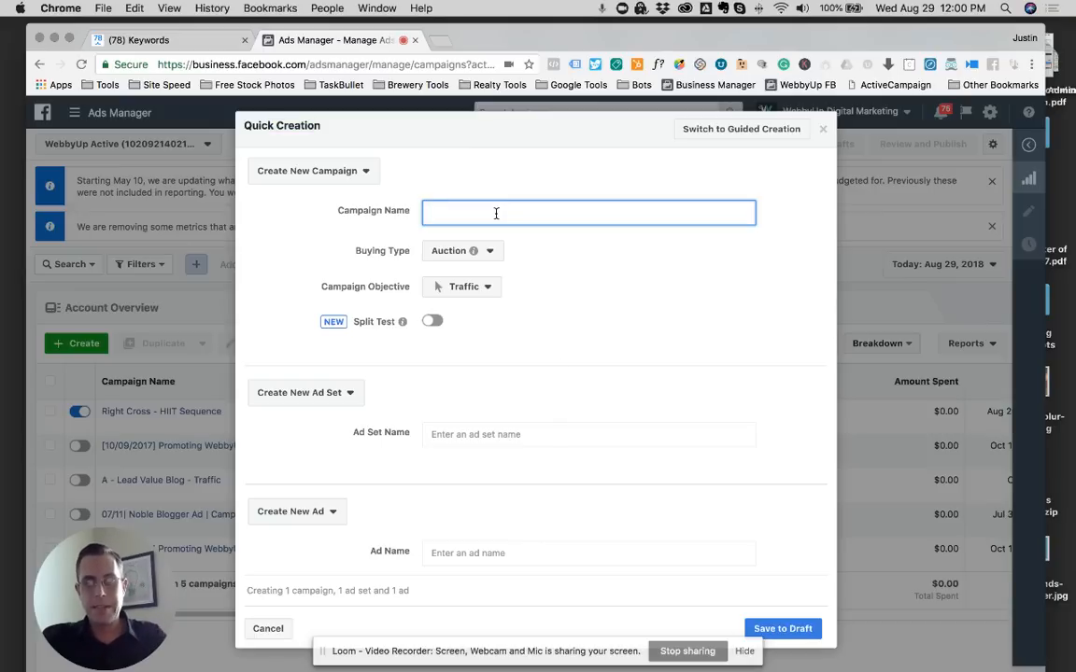
pyautogui.write('Test Coffee B')
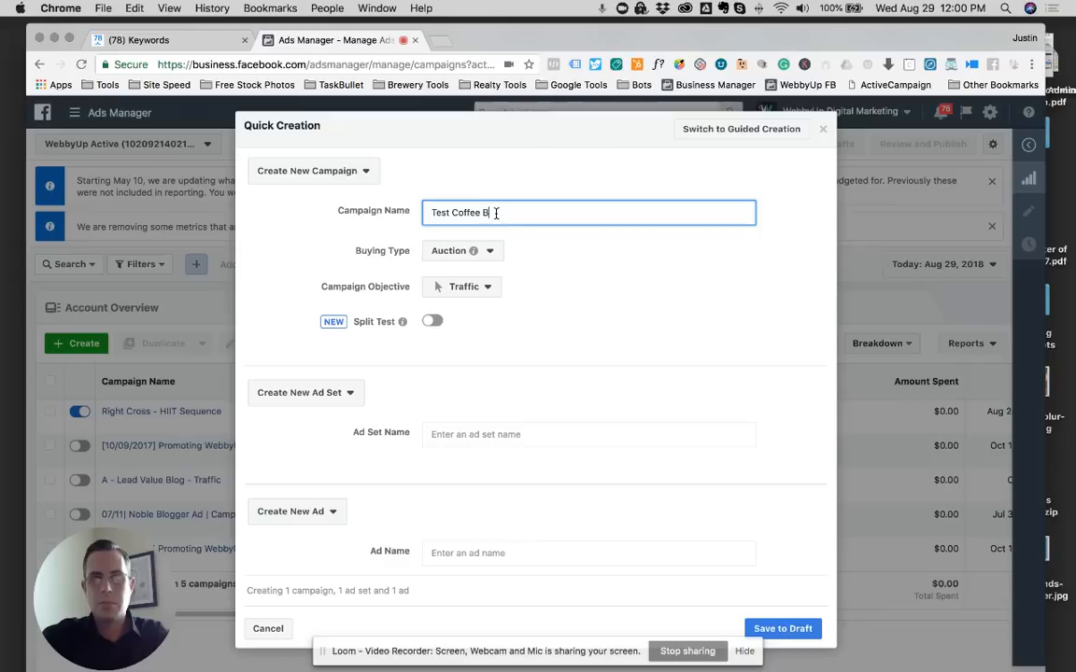
pyautogui.write('irthday')
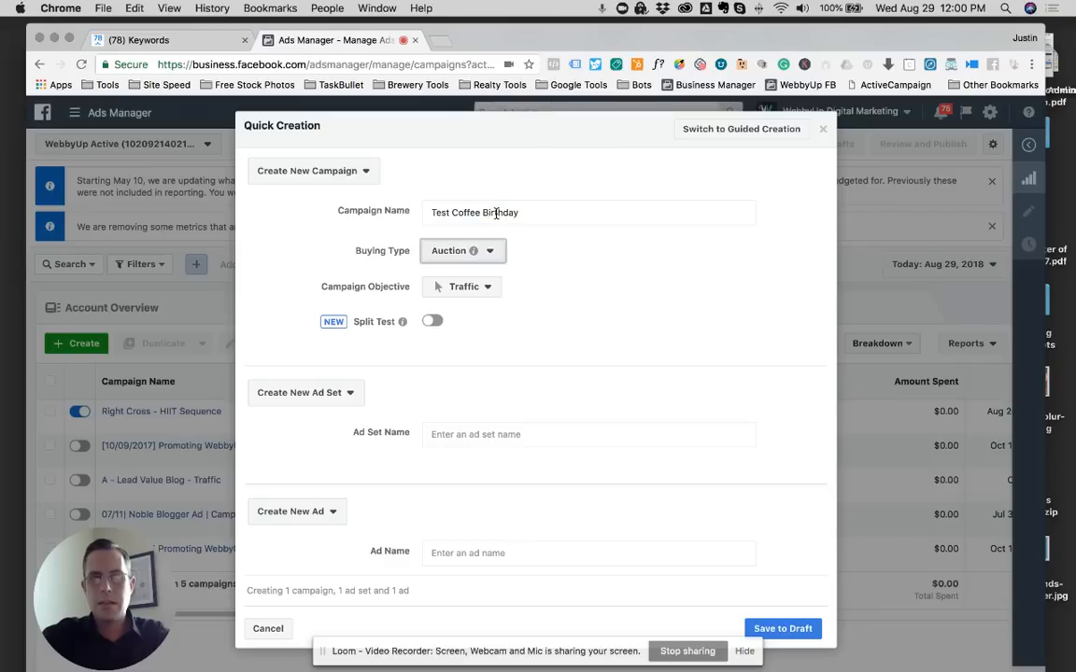
# Name the ad set Test Coffee Birthday Ad Set and the ad Test Coffee Birthday Ad
pyautogui.click(589, 434)
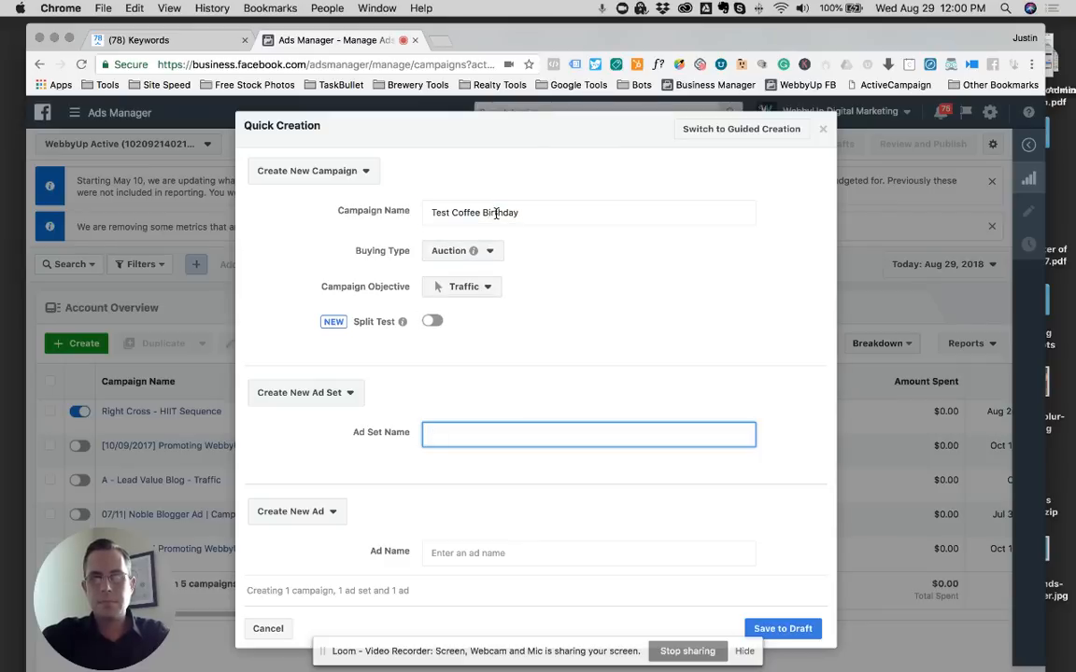
pyautogui.write('Test Cofe')
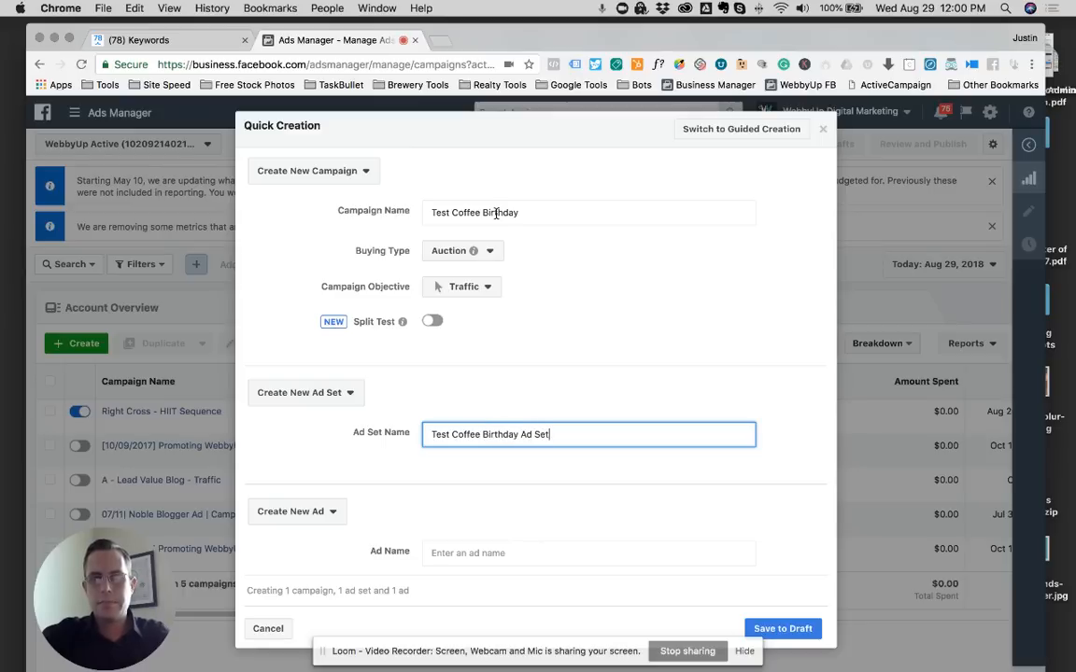
pyautogui.write('Test')
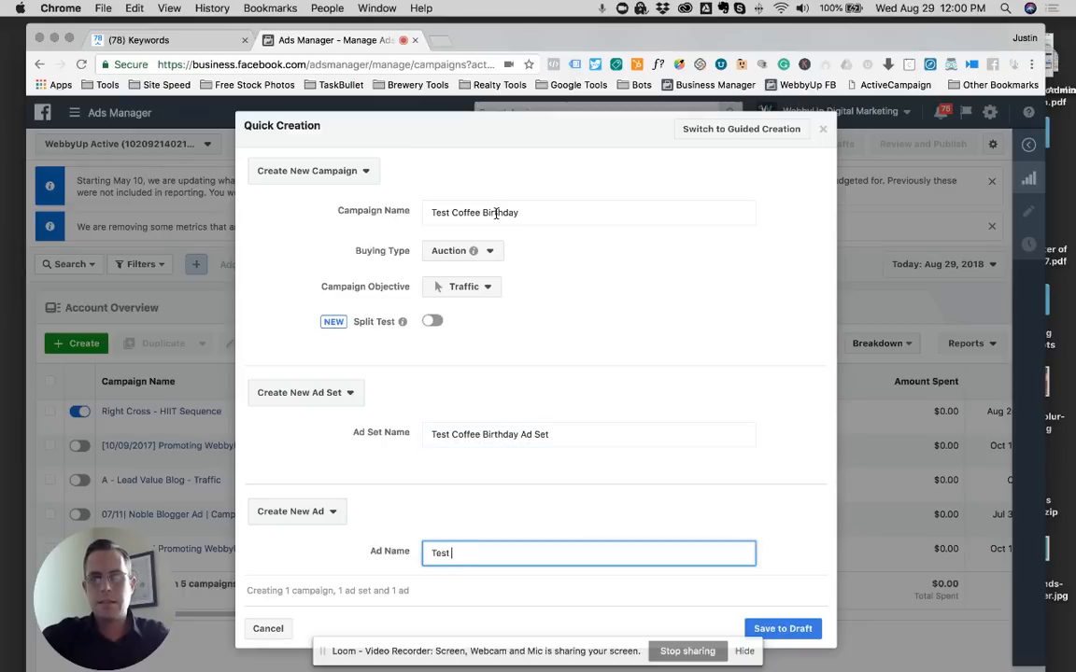
pyautogui.write('Coffee')
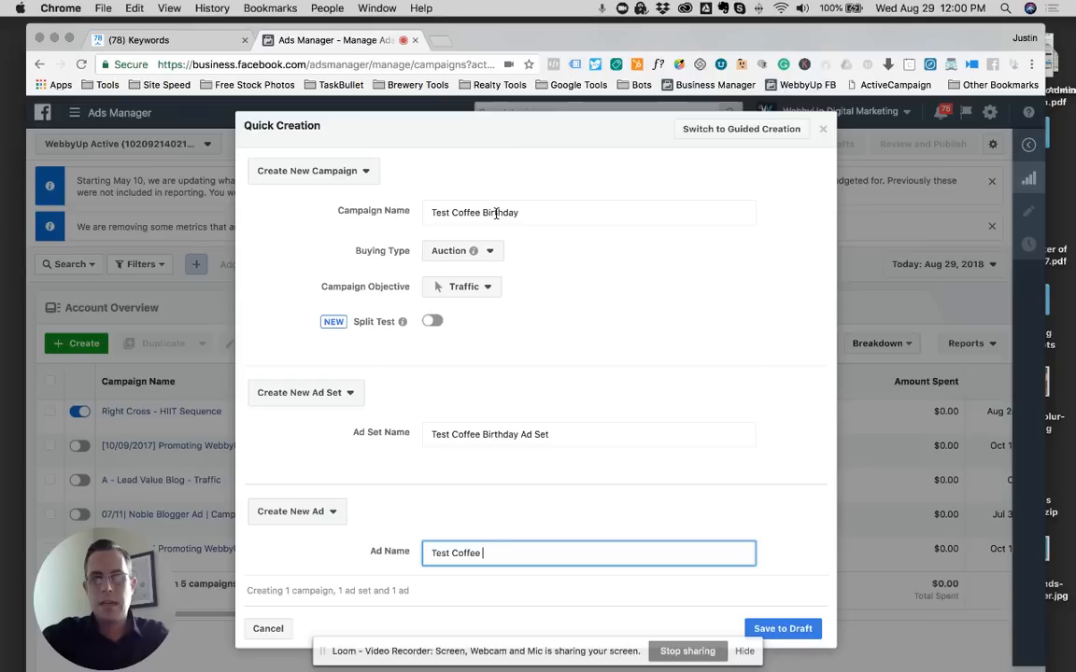
pyautogui.write('Birthday Ad')
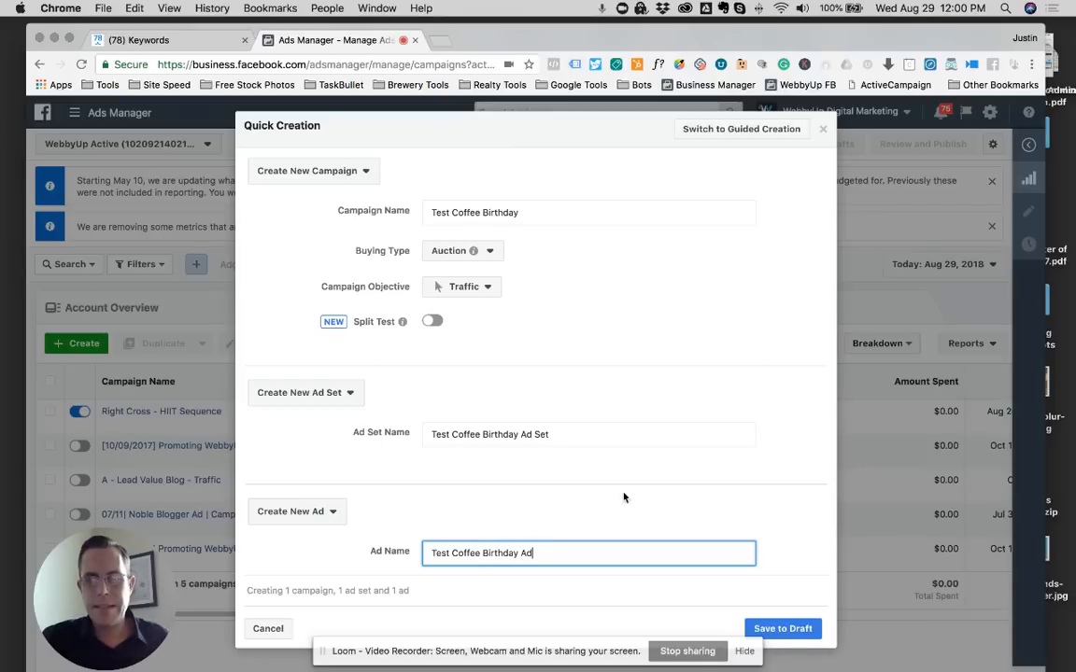
pyautogui.click(589, 433)
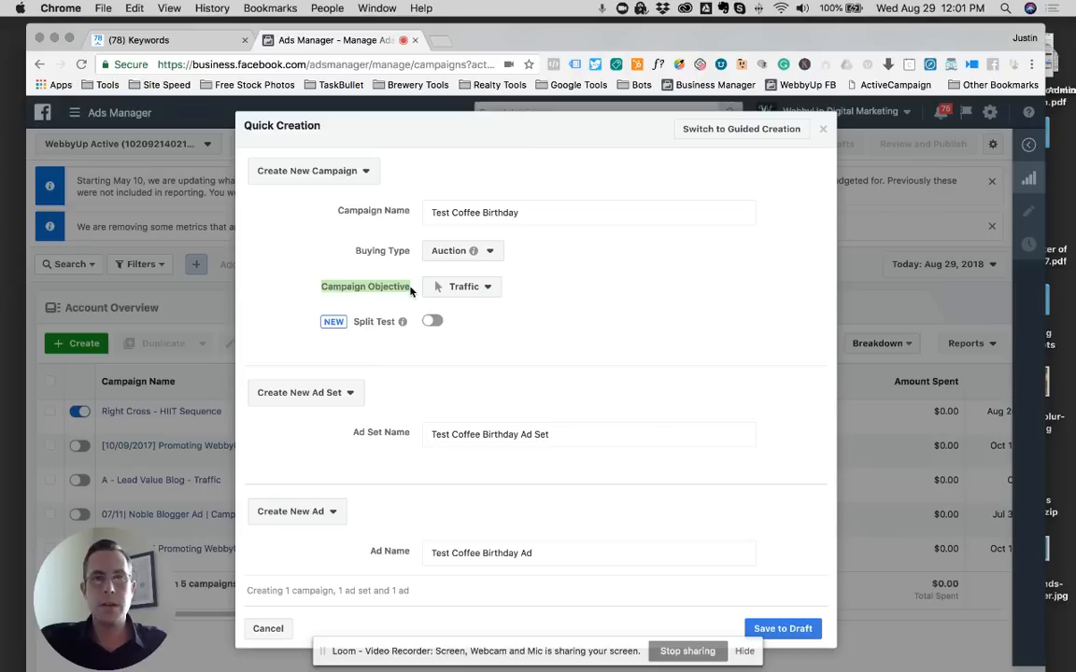
pyautogui.moveTo(502, 301)
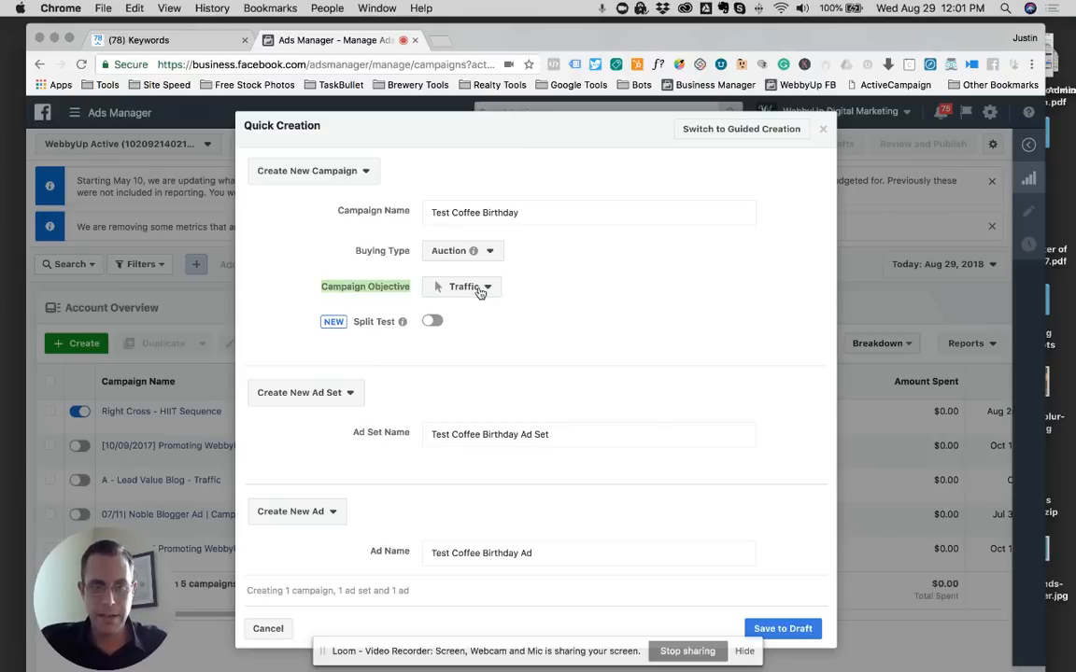
# Review the campaign objective options and keep Traffic selected
pyautogui.click(463, 288)
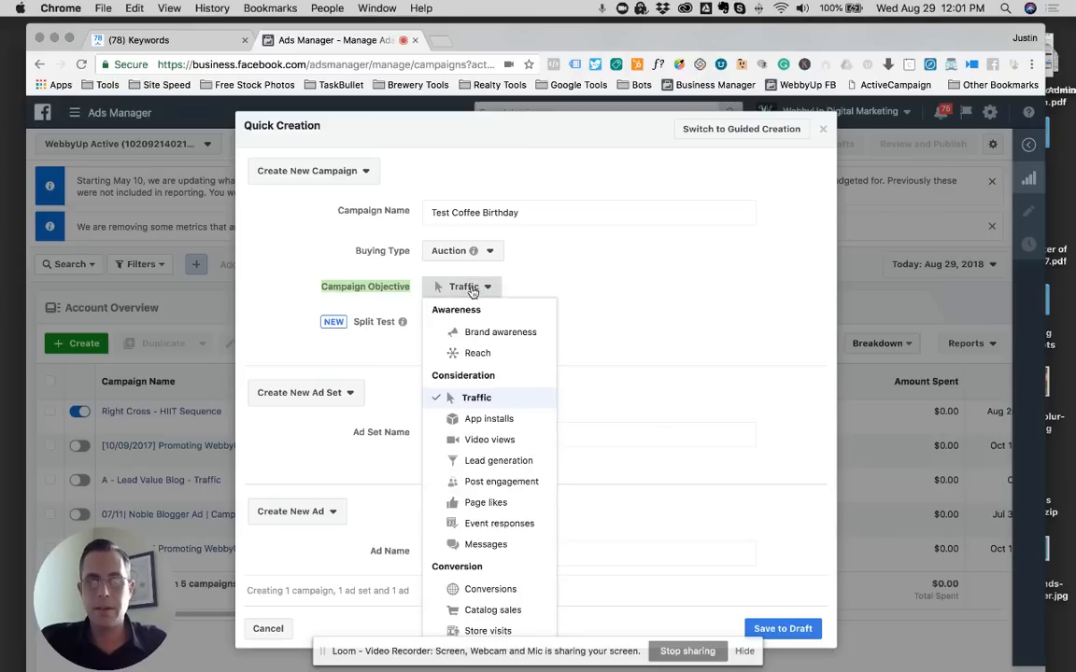
pyautogui.moveTo(444, 400)
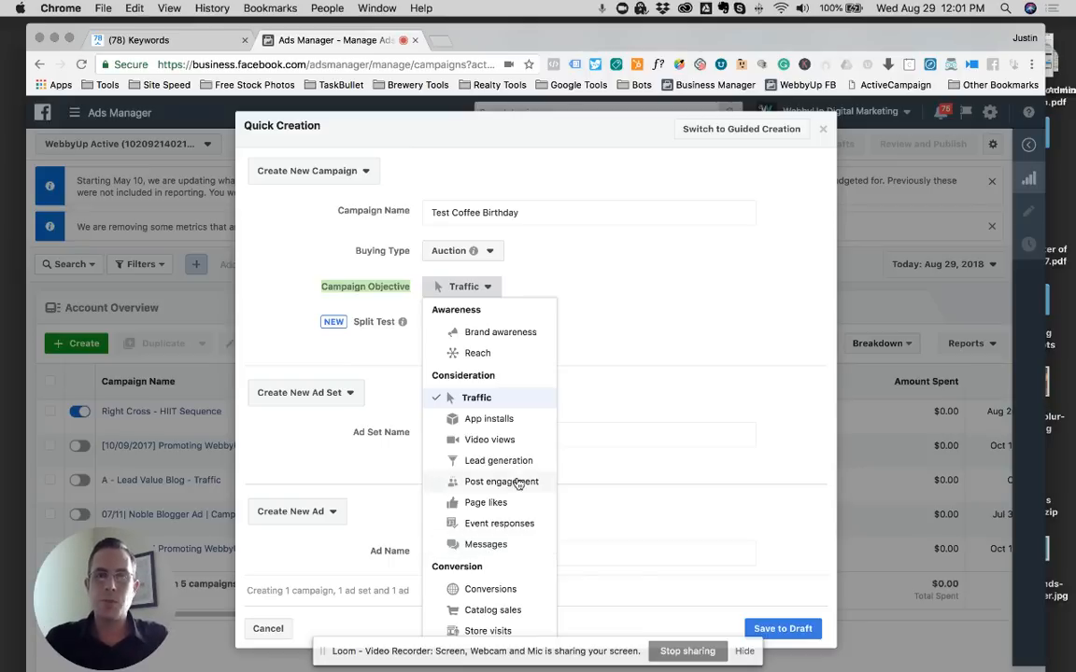
pyautogui.moveTo(508, 403)
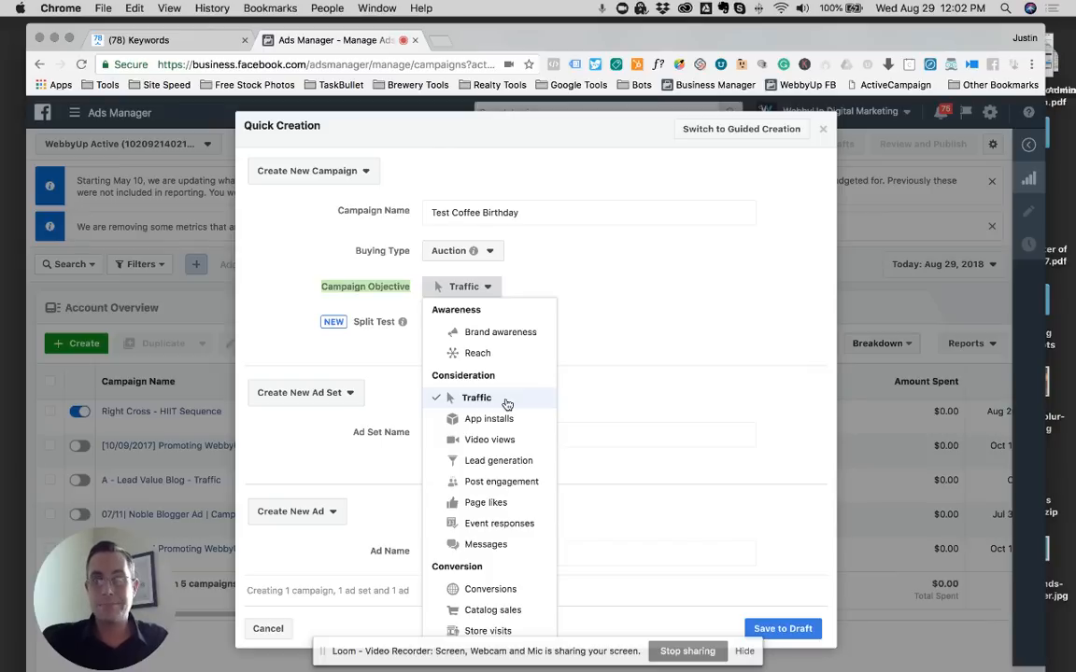
pyautogui.moveTo(485, 546)
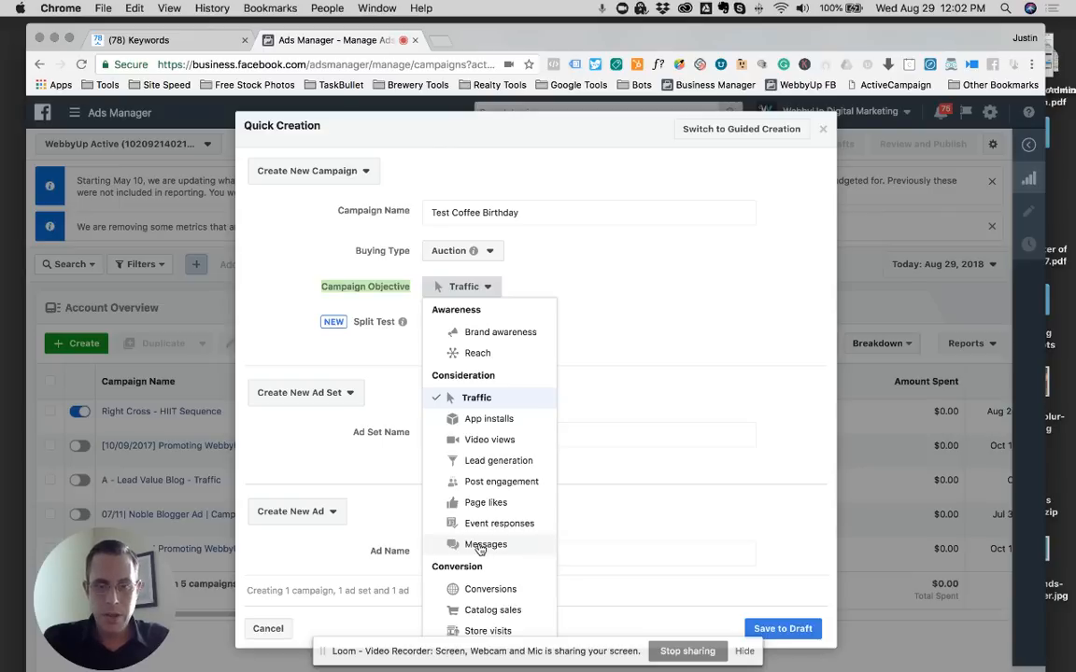
pyautogui.moveTo(482, 484)
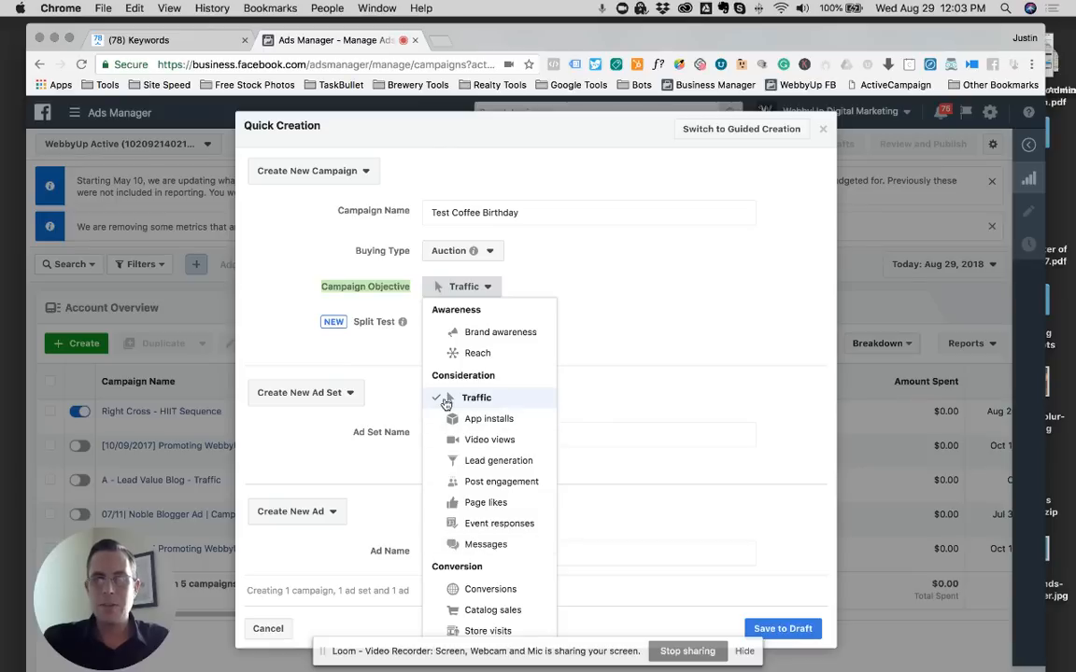
pyautogui.moveTo(478, 398)
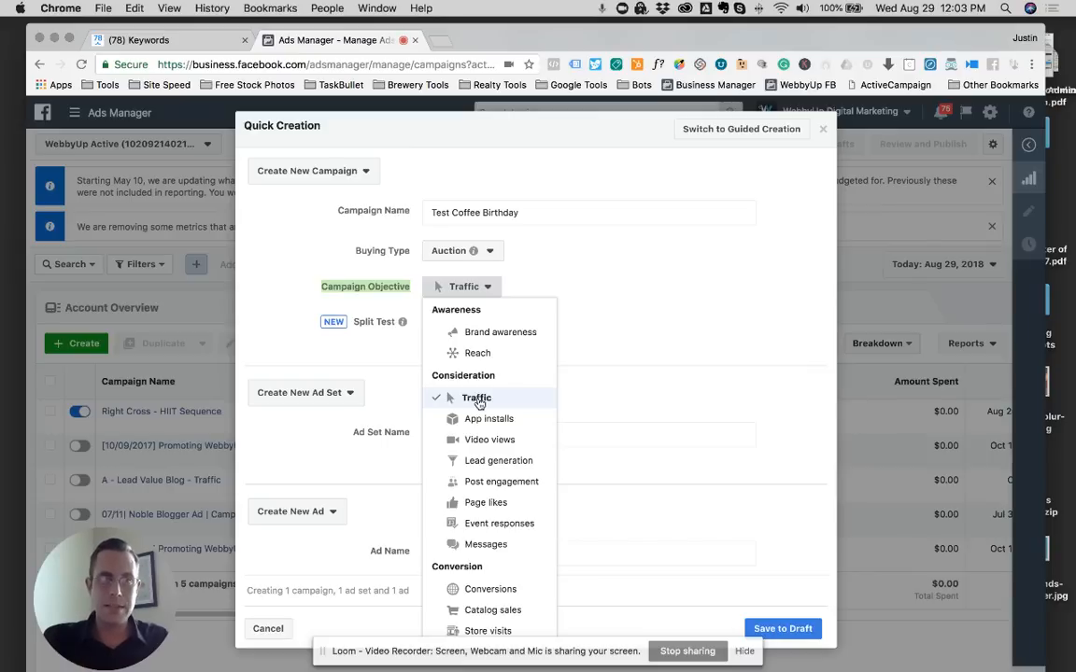
pyautogui.moveTo(478, 551)
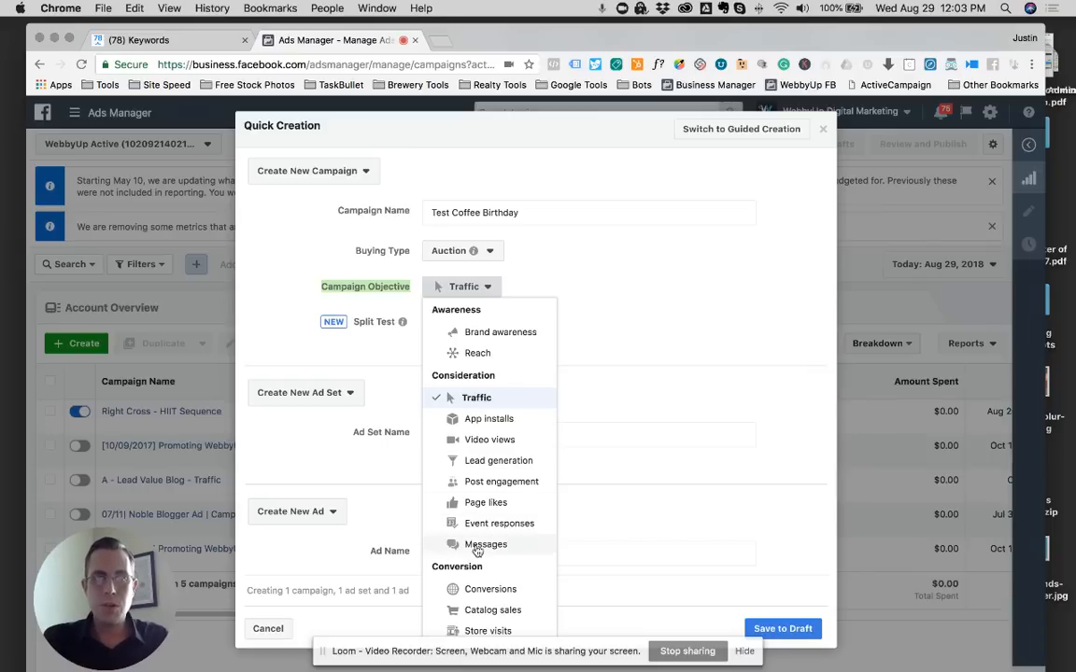
pyautogui.moveTo(493, 428)
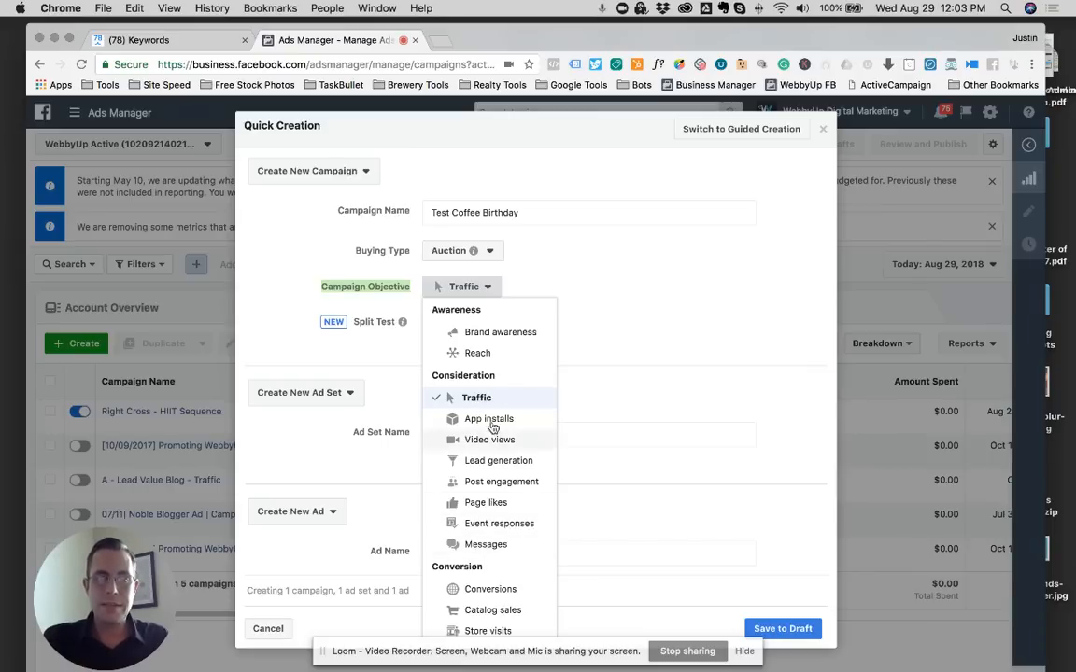
pyautogui.click(476, 396)
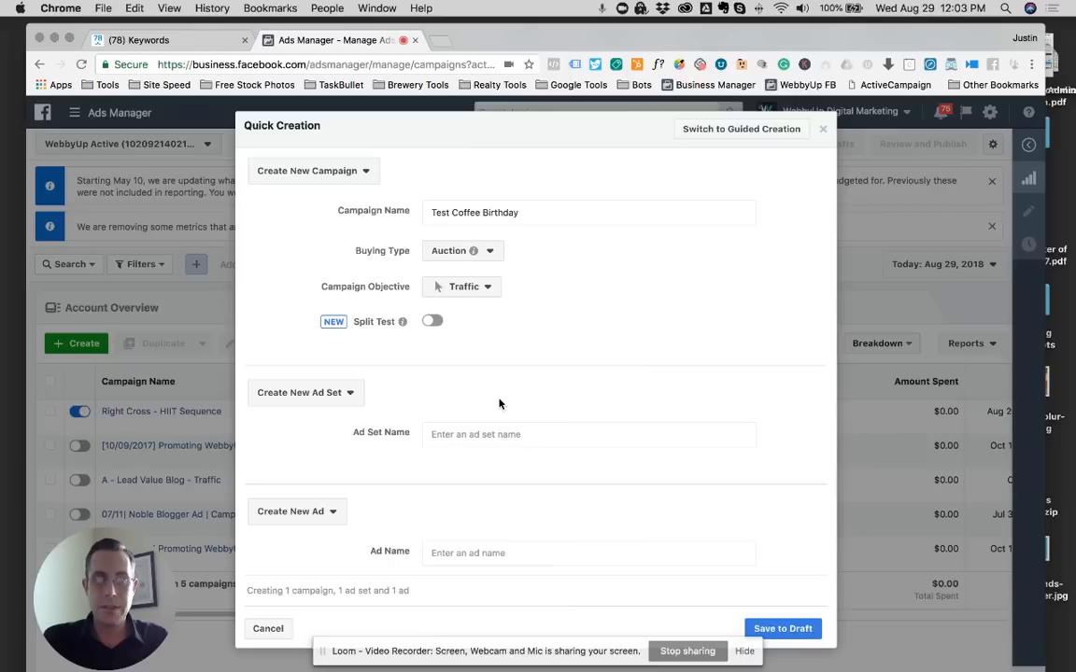
pyautogui.moveTo(783, 628)
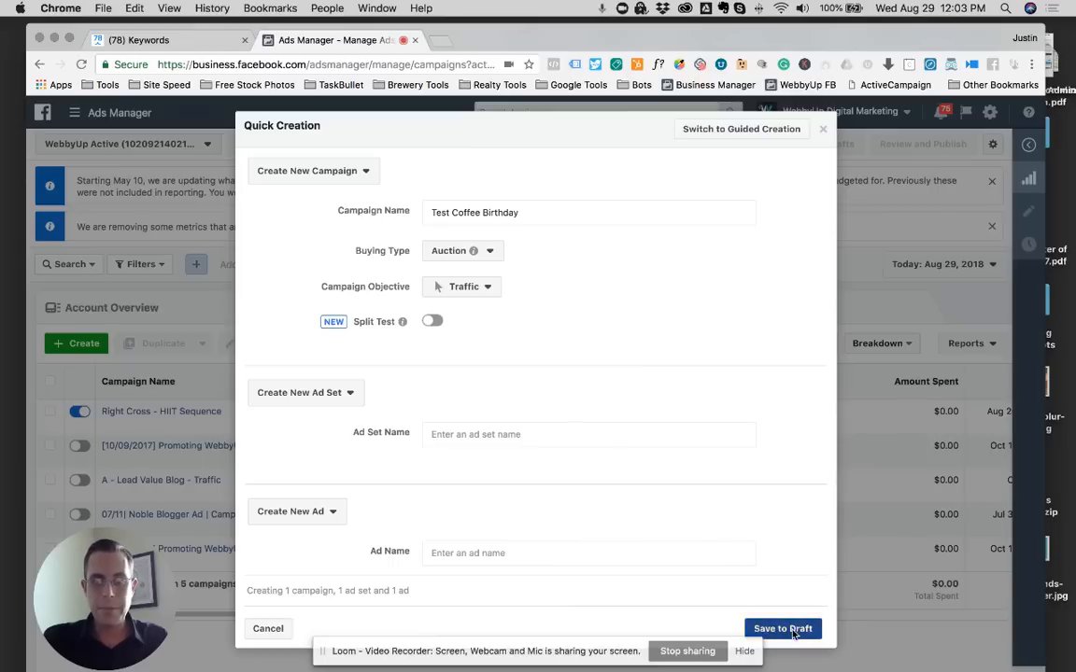
# Save the Test Coffee Birthday campaign as a draft and close its editor
pyautogui.click(782, 628)
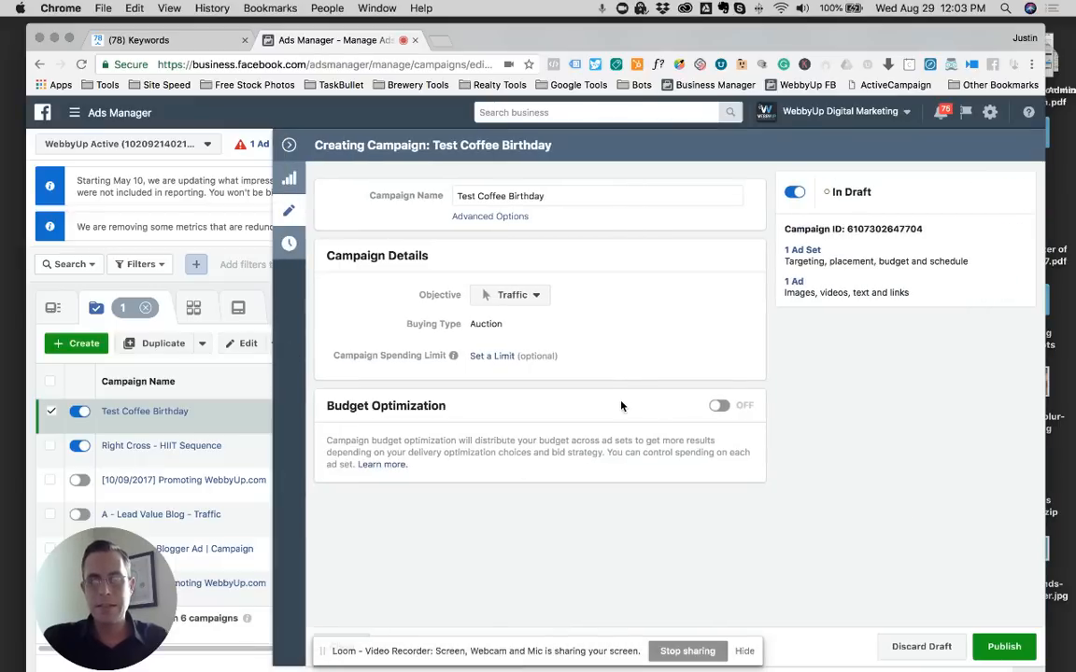
pyautogui.click(512, 295)
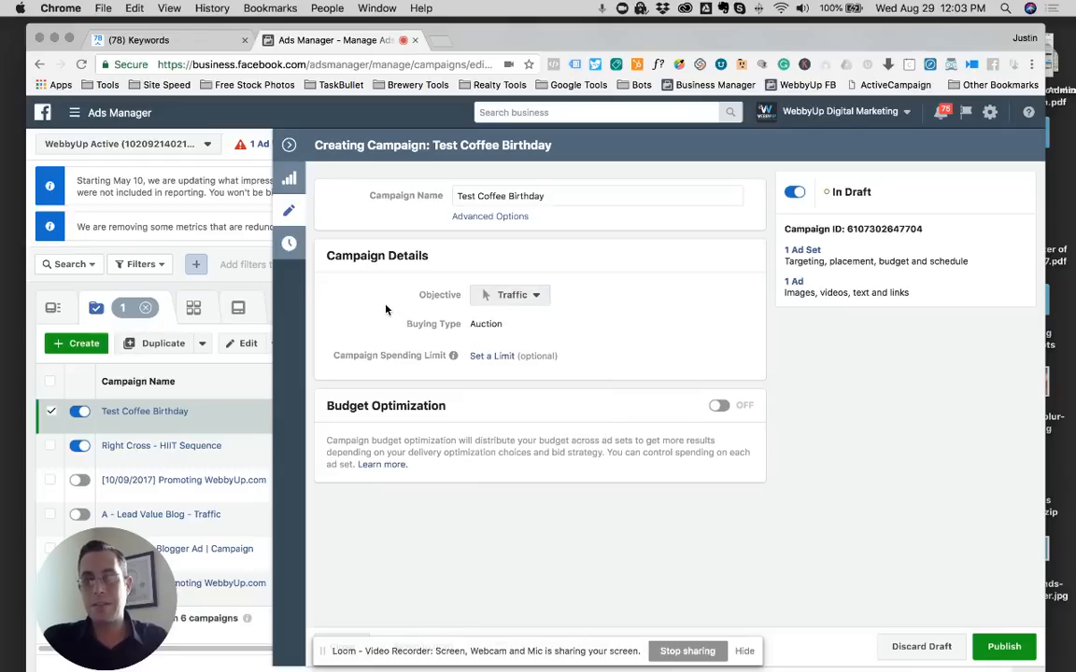
pyautogui.moveTo(290, 146)
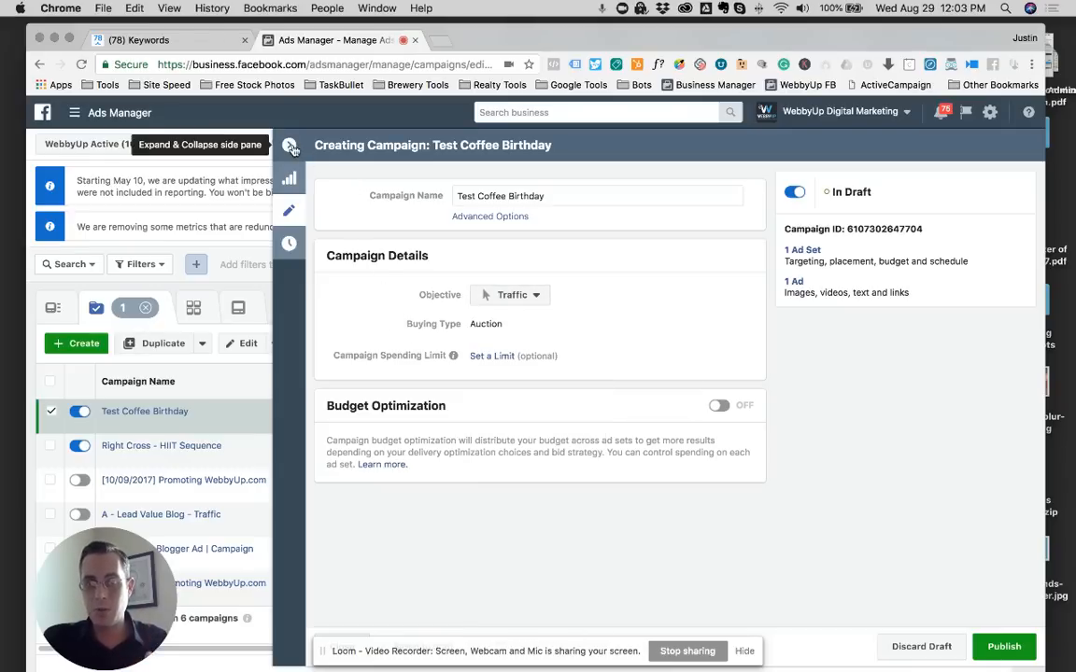
pyautogui.click(1005, 646)
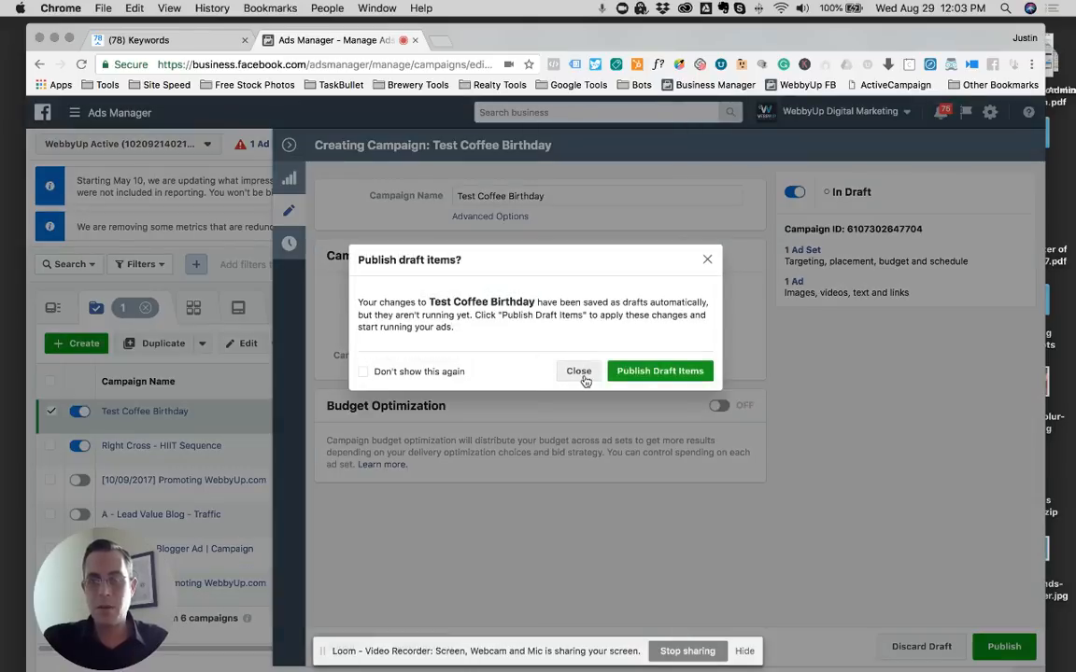
# Dismiss the publish drafts prompt and view the campaign's ad sets
pyautogui.click(579, 370)
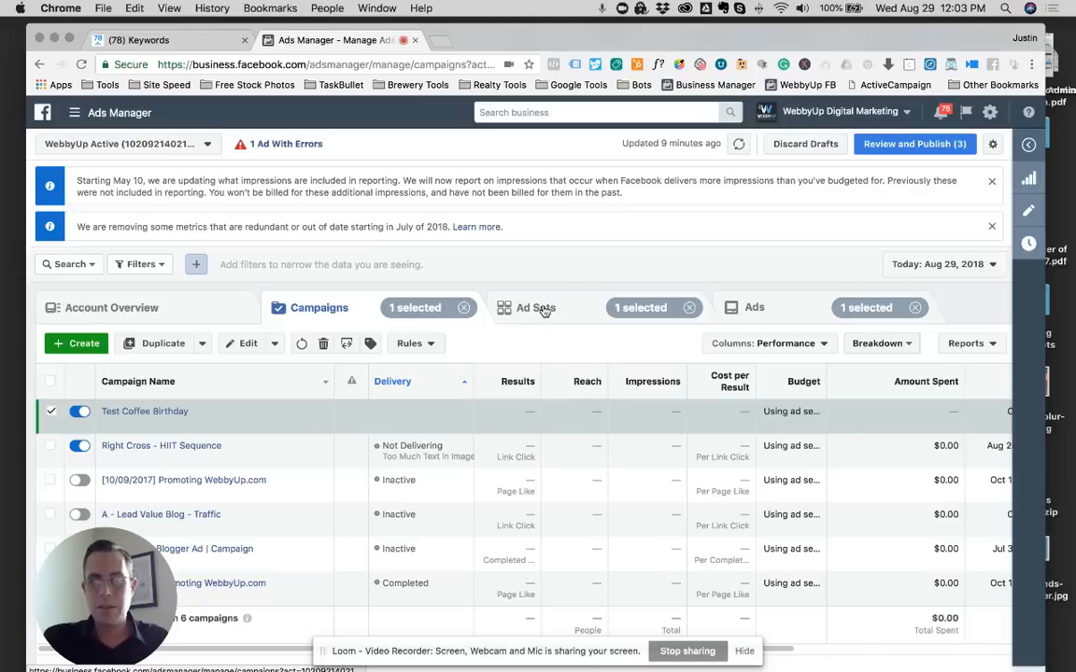
pyautogui.click(534, 307)
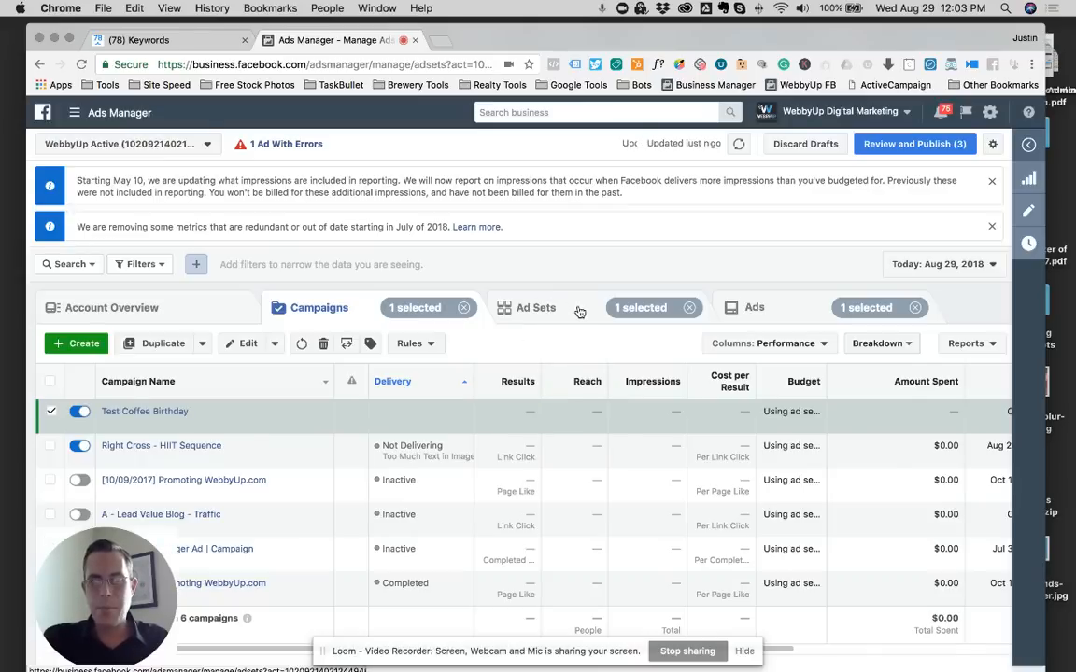
pyautogui.click(534, 306)
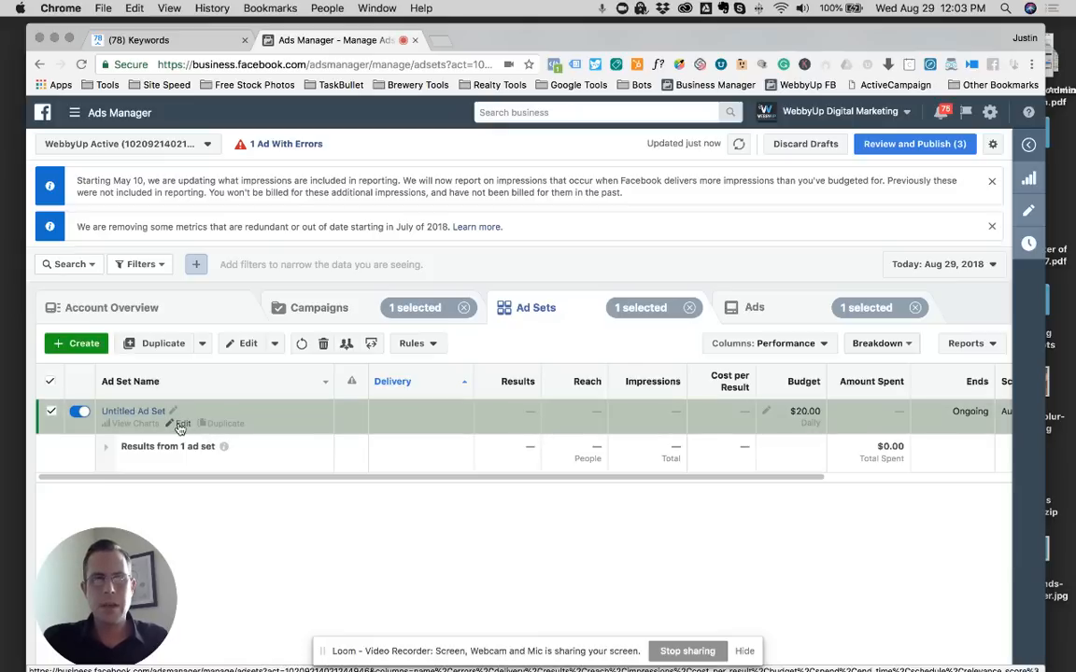
# Edit the Untitled Ad Set and set its traffic destination to Messenger
pyautogui.click(183, 422)
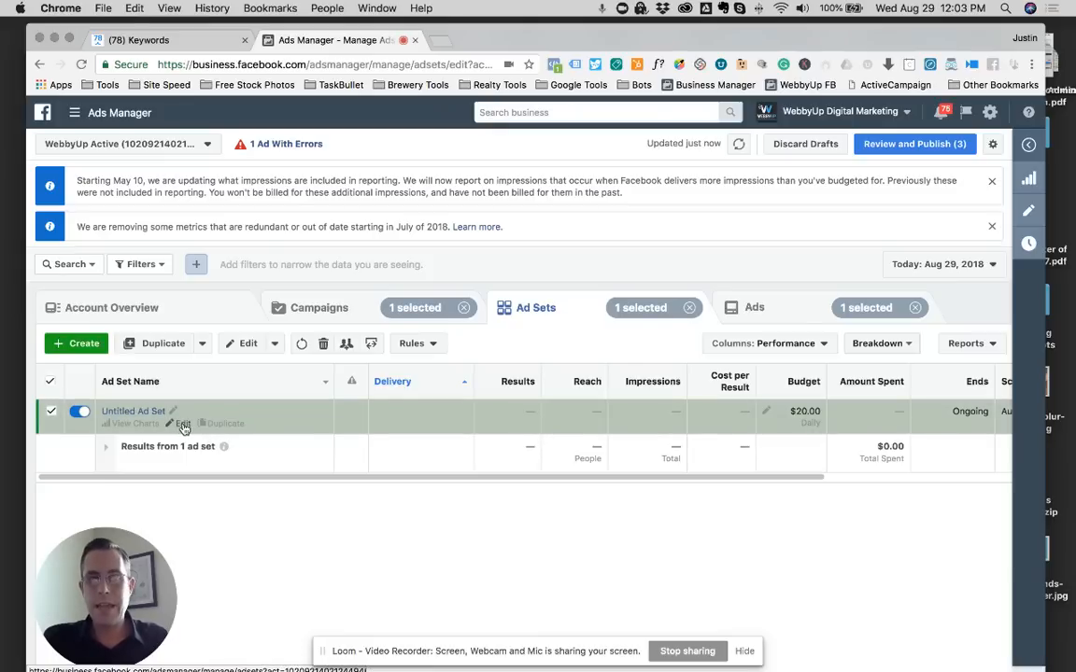
pyautogui.click(183, 422)
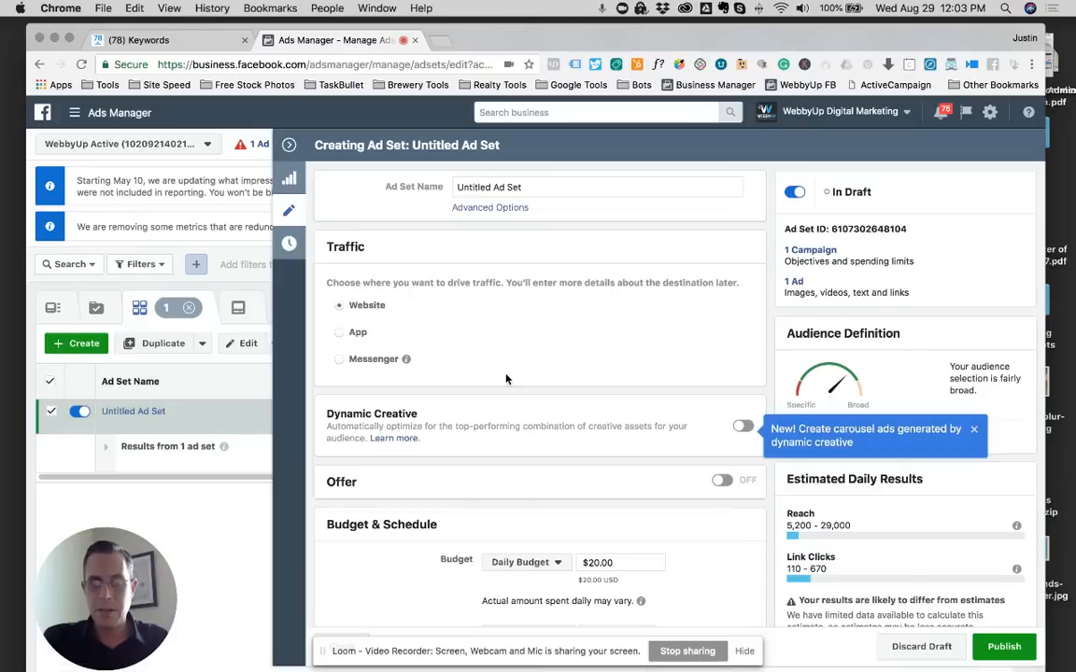
pyautogui.moveTo(326, 252)
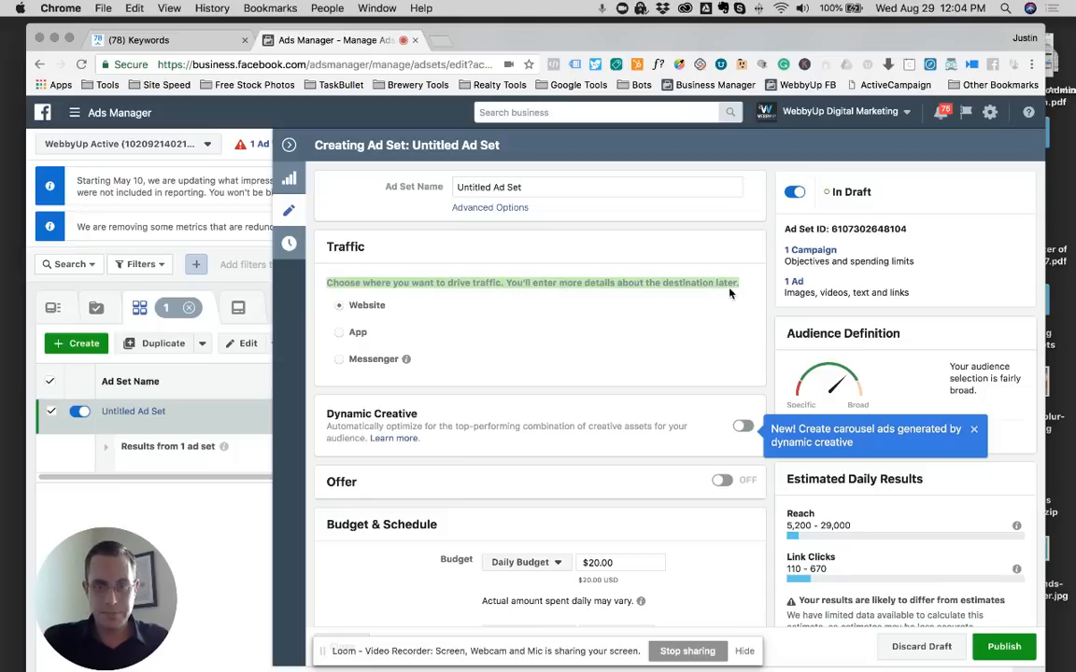
pyautogui.moveTo(373, 334)
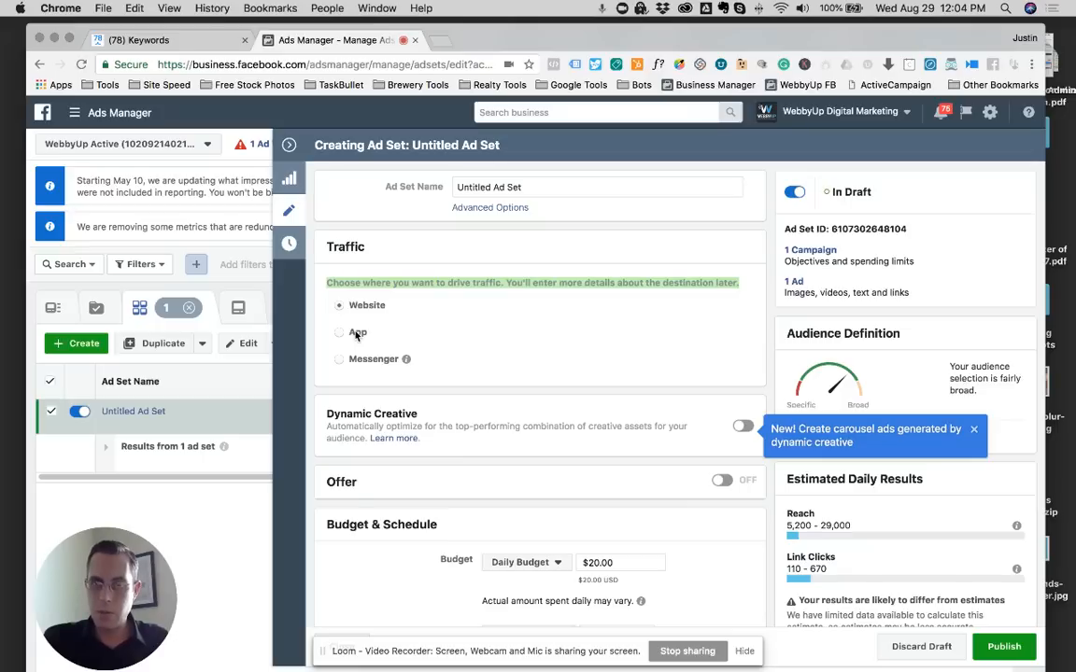
pyautogui.moveTo(357, 336)
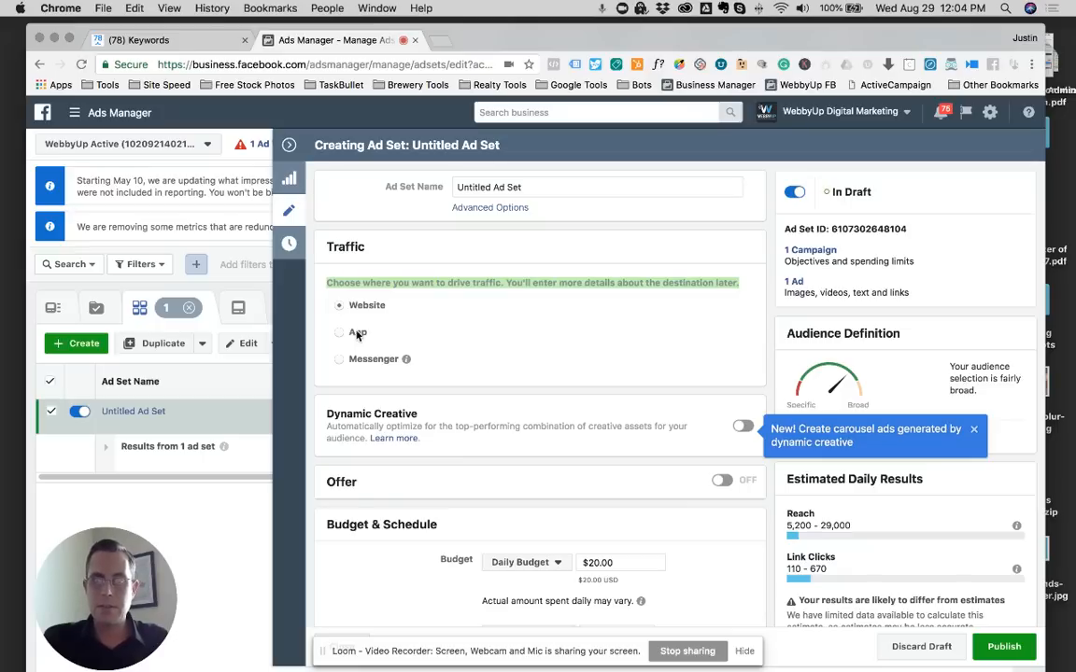
pyautogui.click(340, 304)
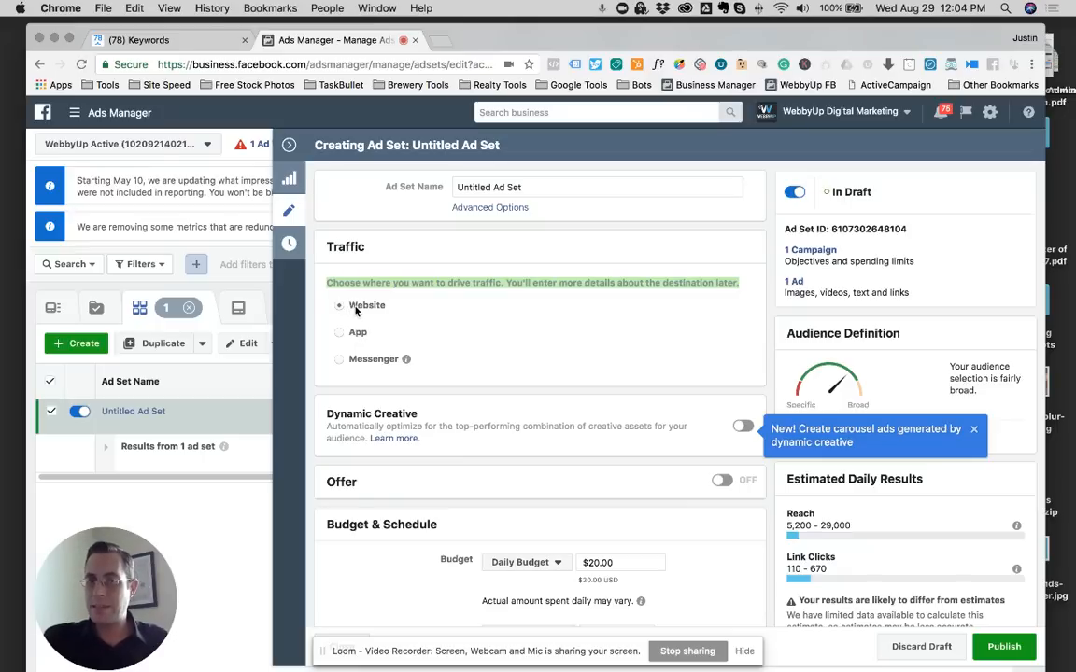
pyautogui.moveTo(338, 366)
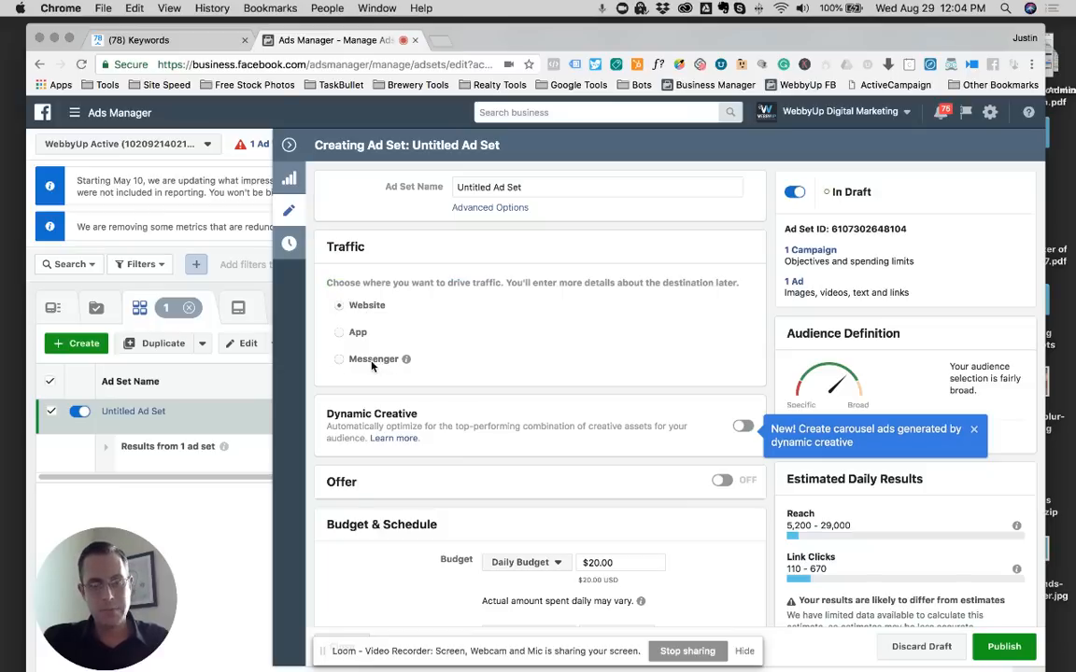
pyautogui.click(340, 359)
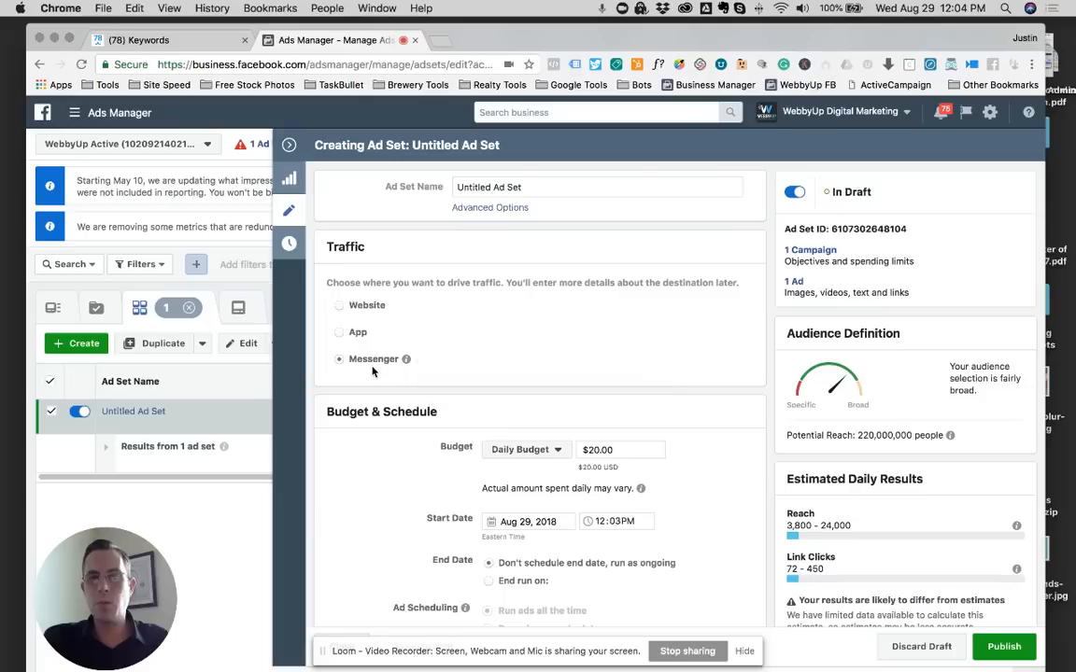
pyautogui.moveTo(400, 384)
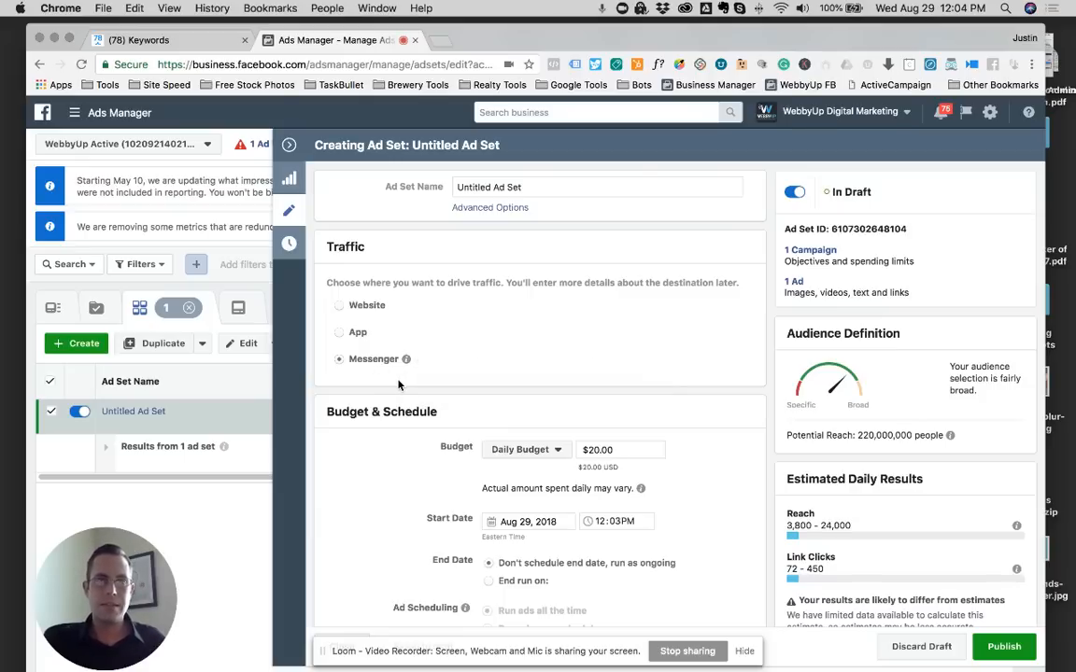
# Scroll through the ad set's Audience, Placement and Optimization & Delivery sections
pyautogui.scroll(-3)
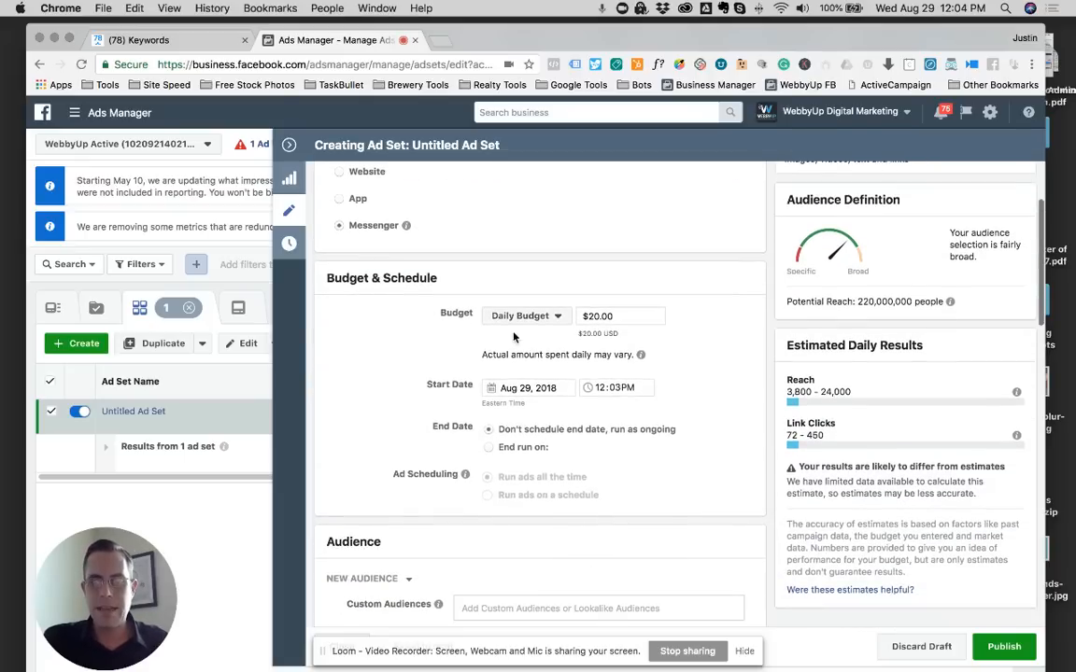
pyautogui.scroll(-3)
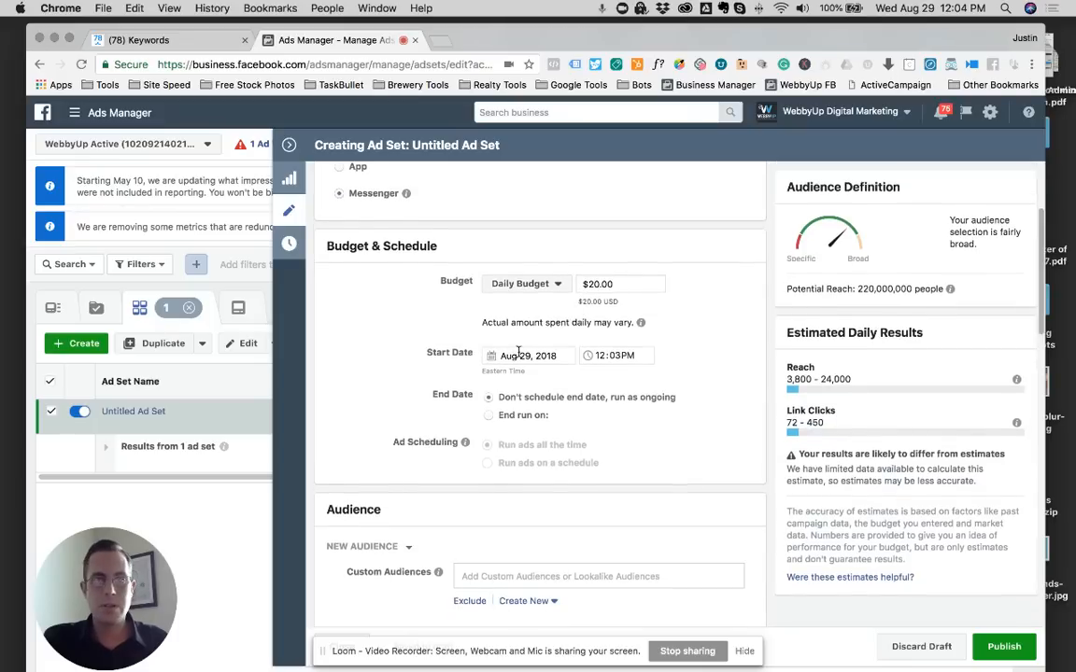
pyautogui.scroll(-3)
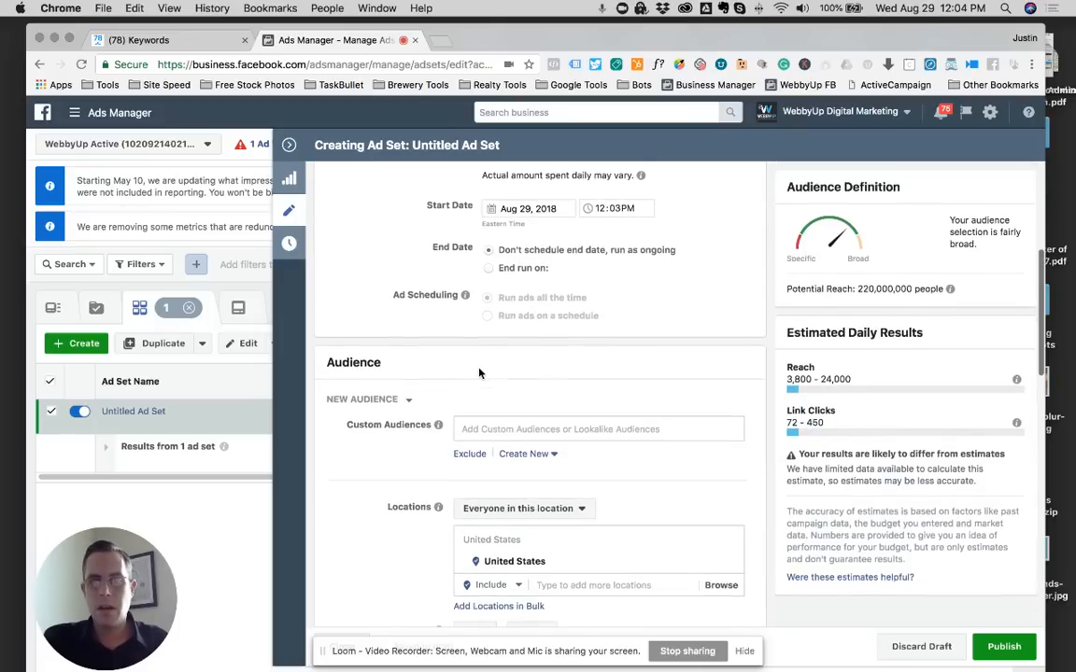
pyautogui.scroll(-3)
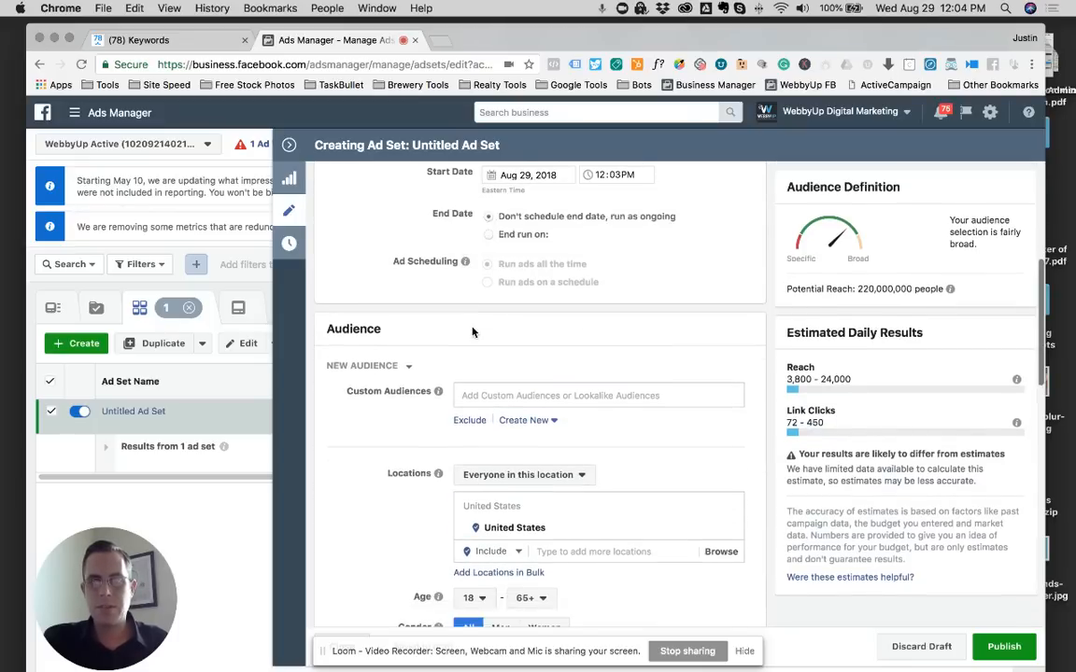
pyautogui.scroll(-3)
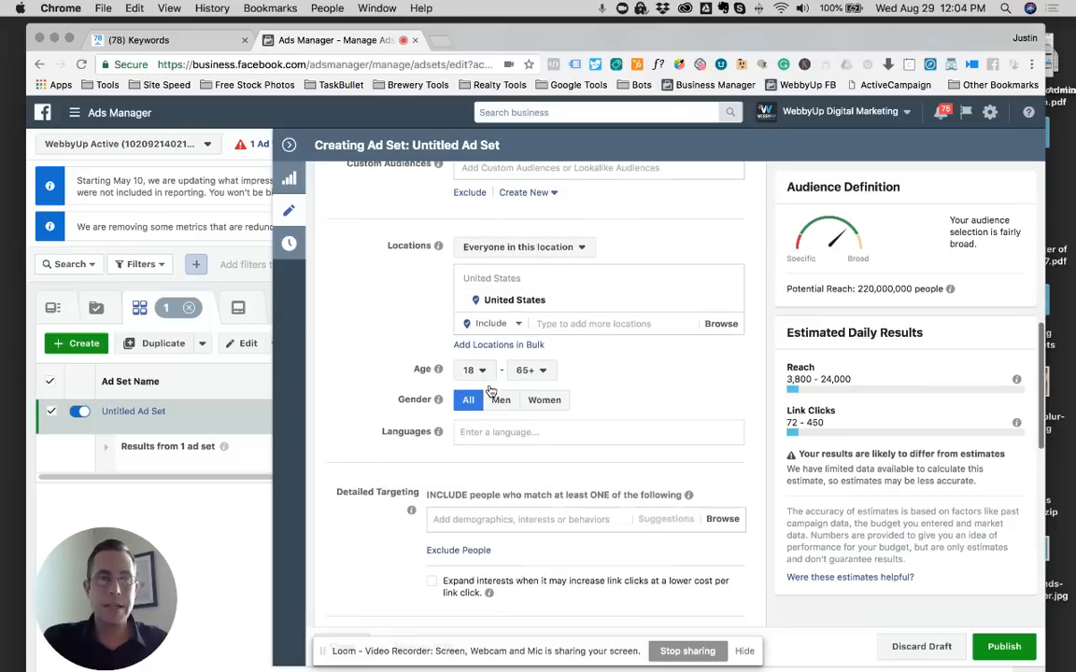
pyautogui.scroll(-3)
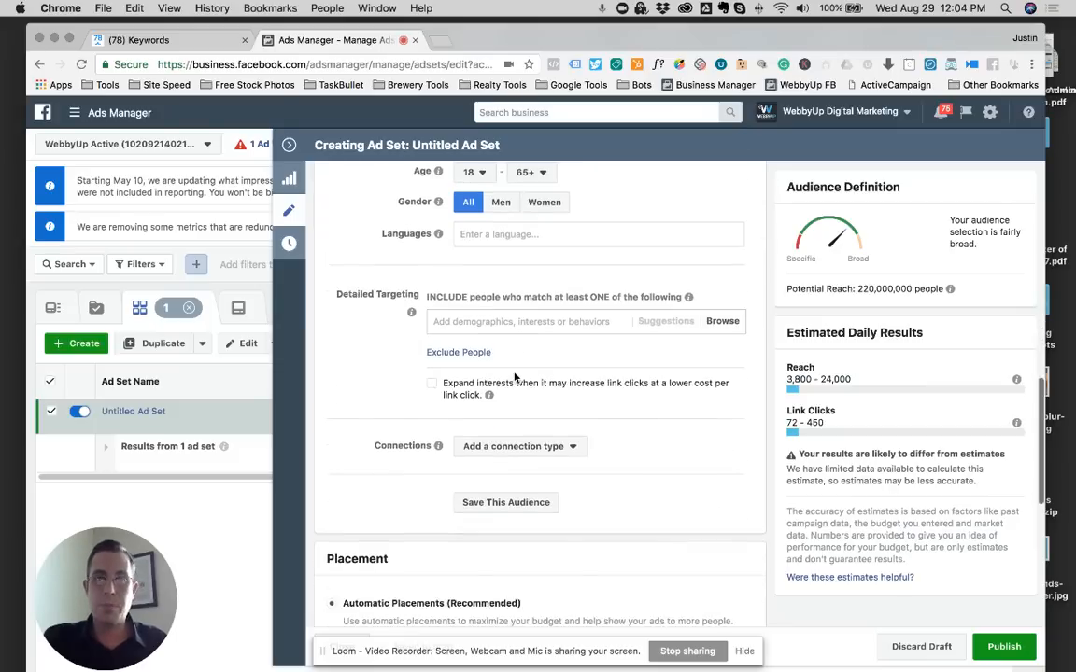
pyautogui.scroll(-3)
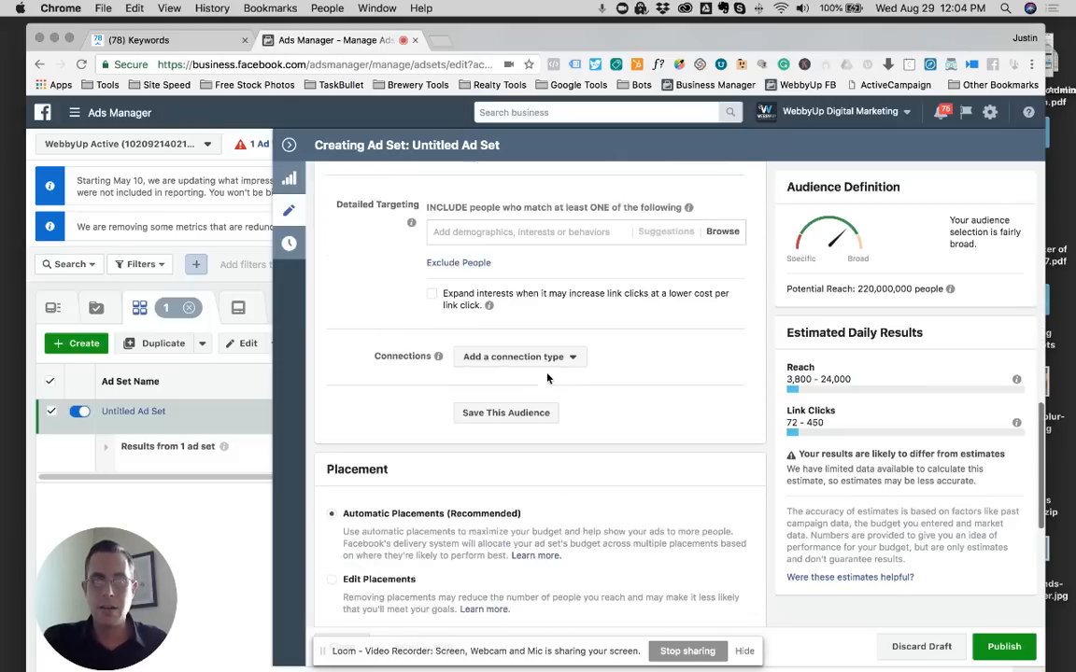
pyautogui.scroll(-3)
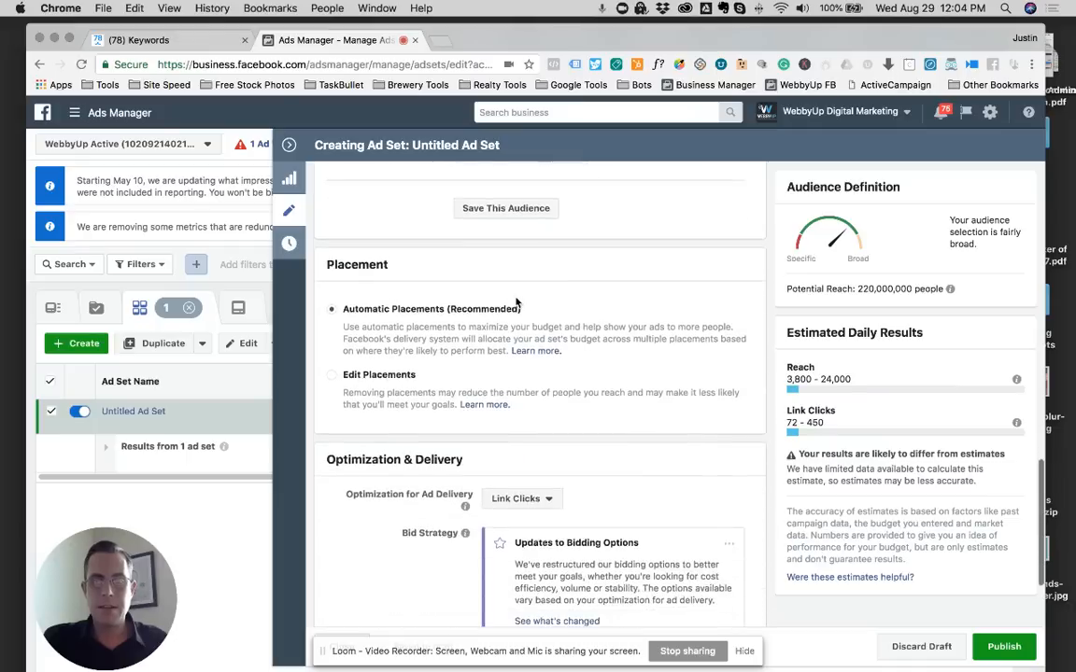
pyautogui.scroll(-3)
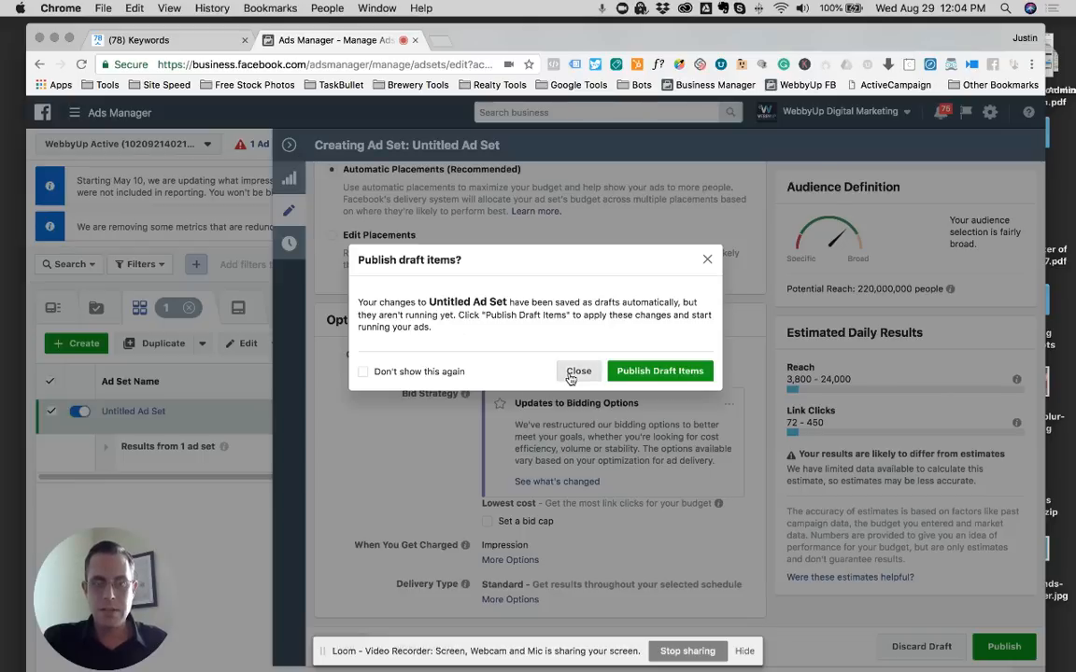
# Dismiss the publish prompt and open the Untitled Ad for editing from the Ads list
pyautogui.click(579, 370)
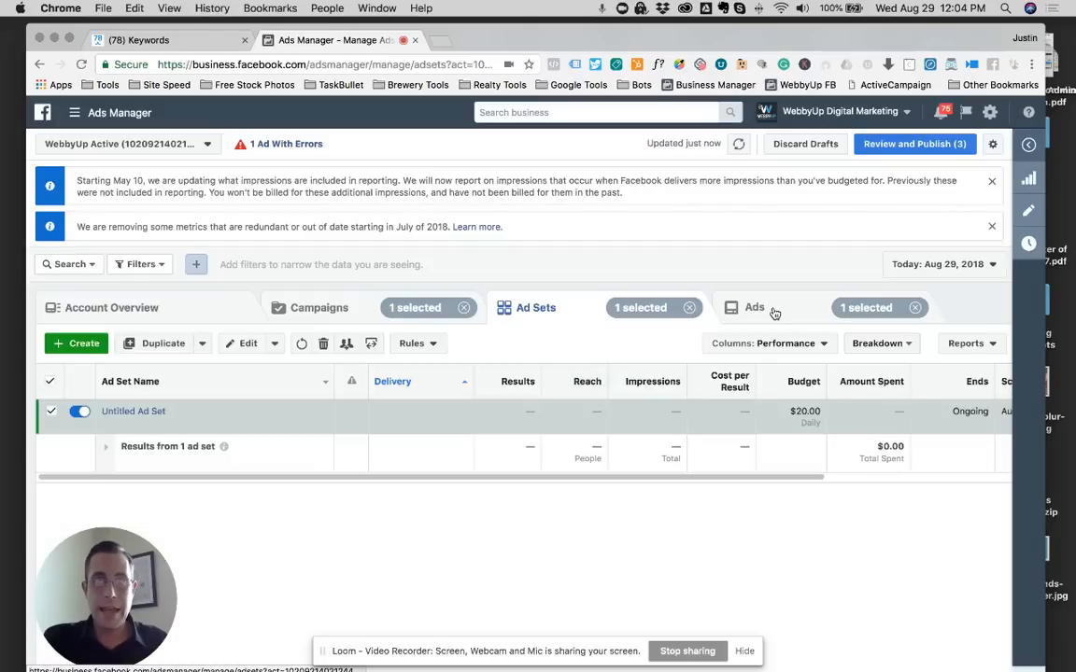
pyautogui.click(754, 307)
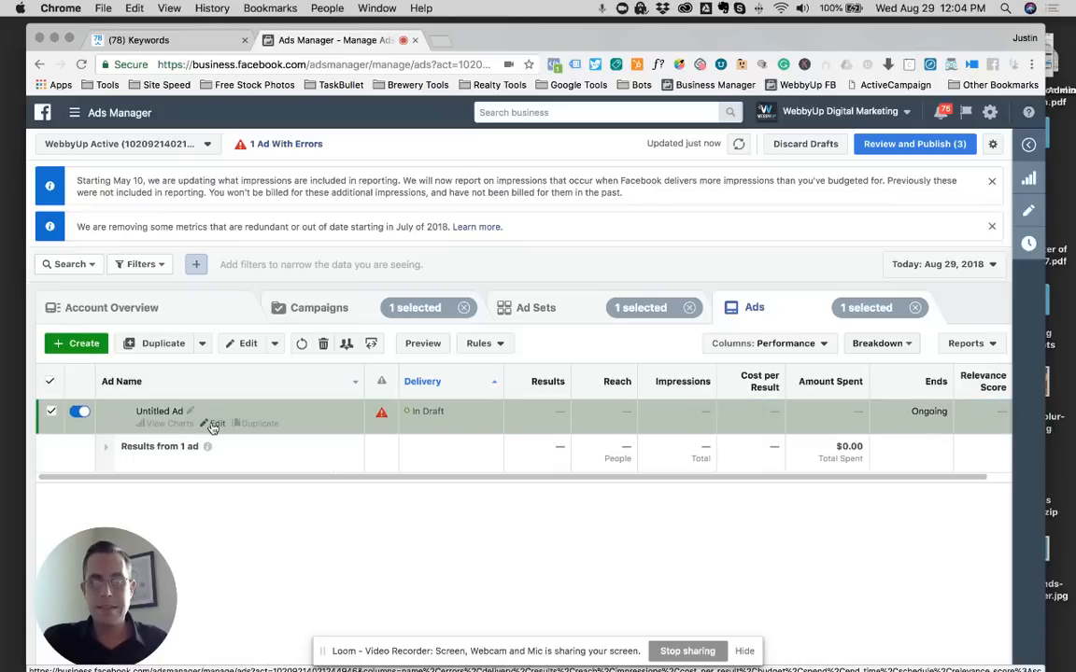
pyautogui.click(215, 424)
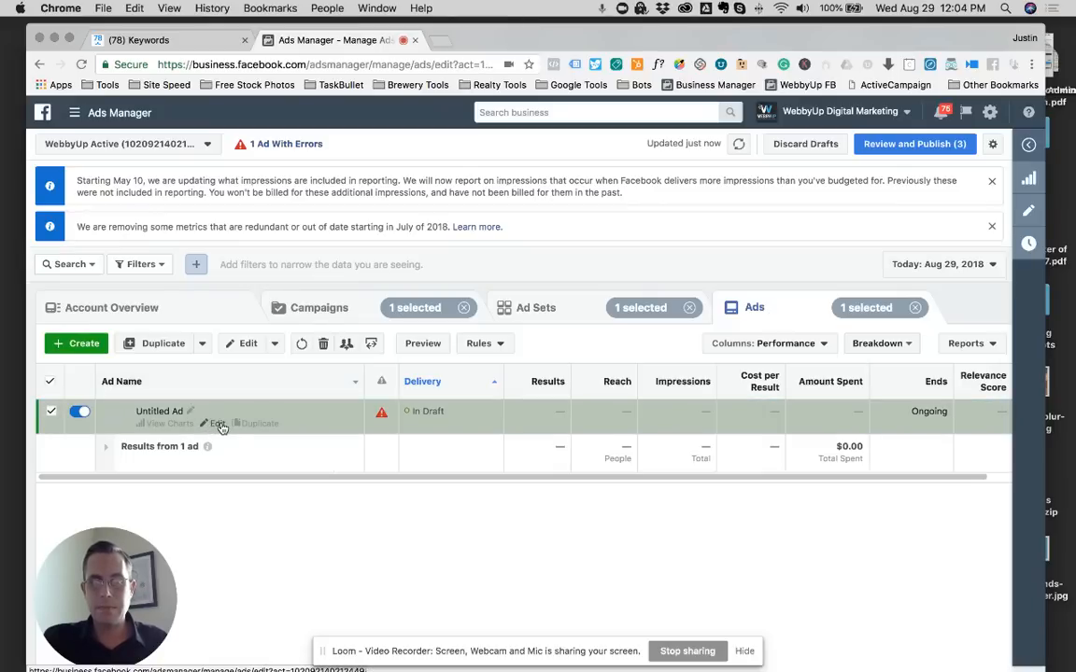
pyautogui.click(217, 422)
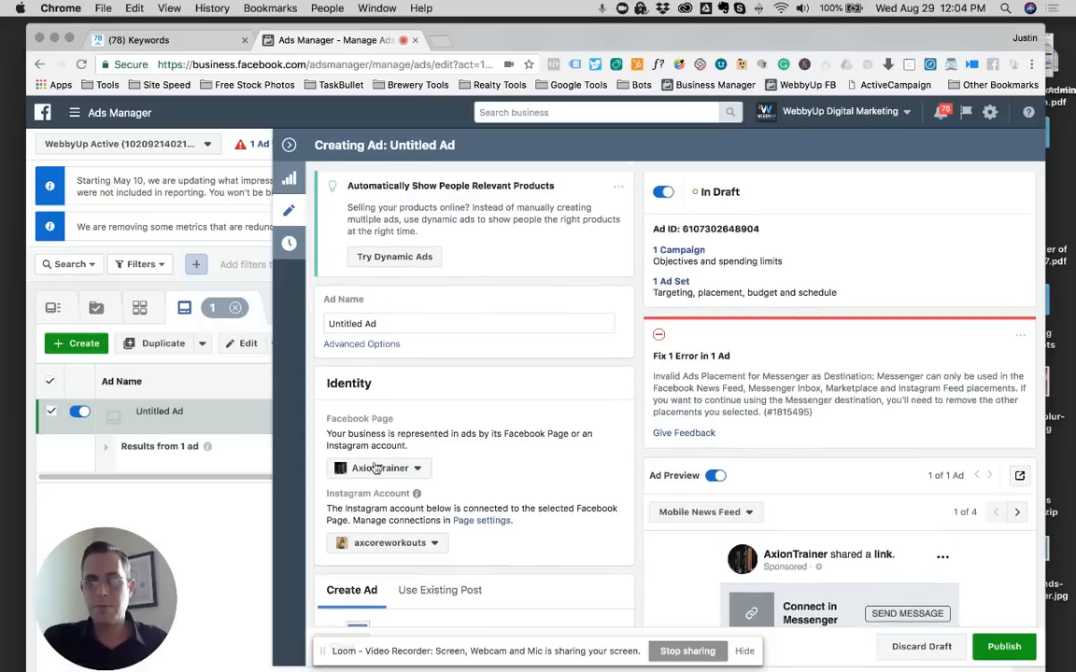
# Set WebbyUp.com as the Facebook Page representing the ad
pyautogui.click(377, 466)
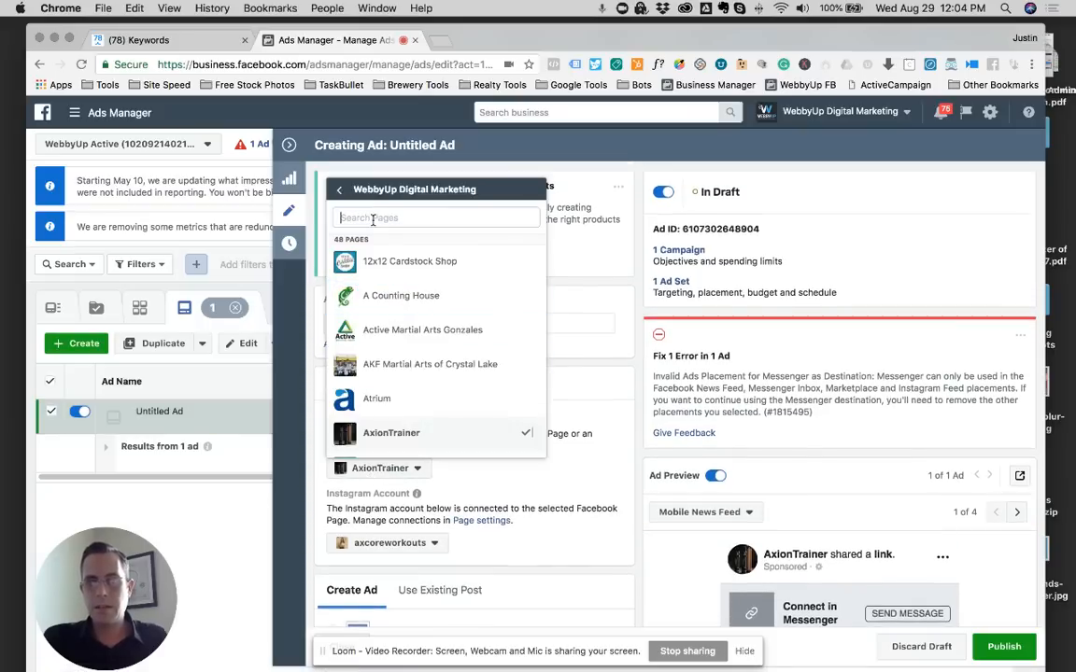
pyautogui.write('we')
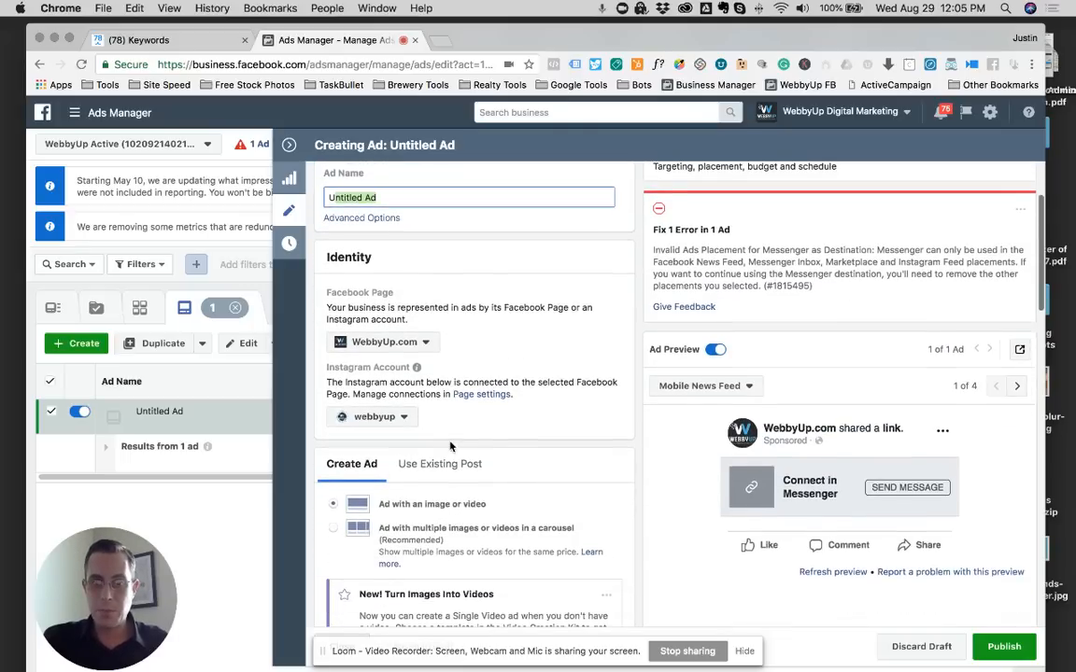
pyautogui.scroll(-3)
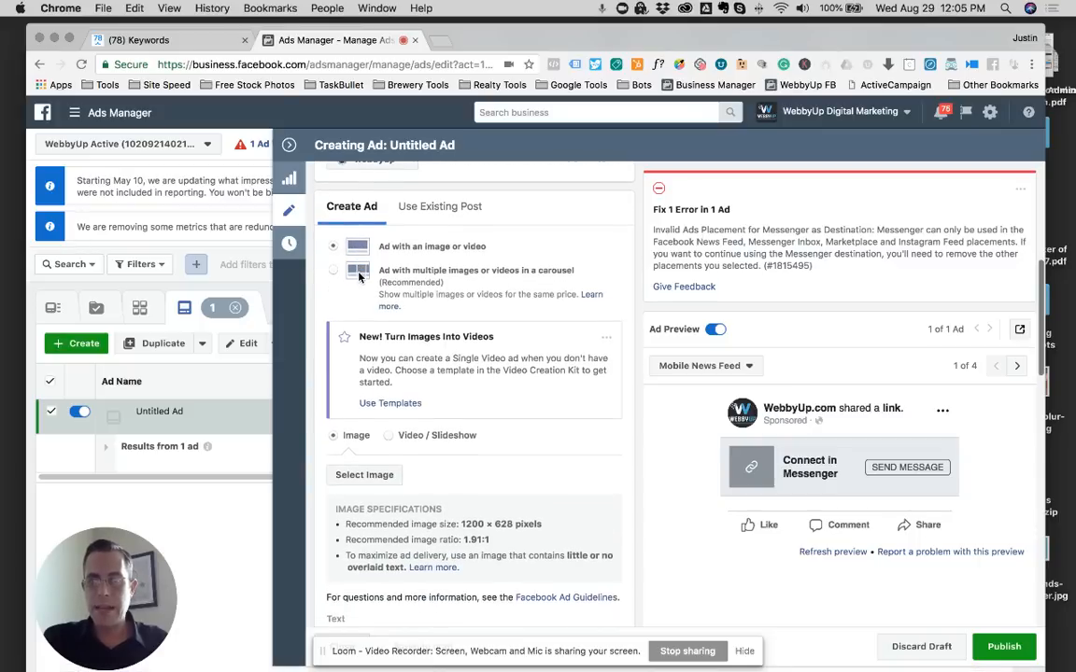
pyautogui.scroll(-3)
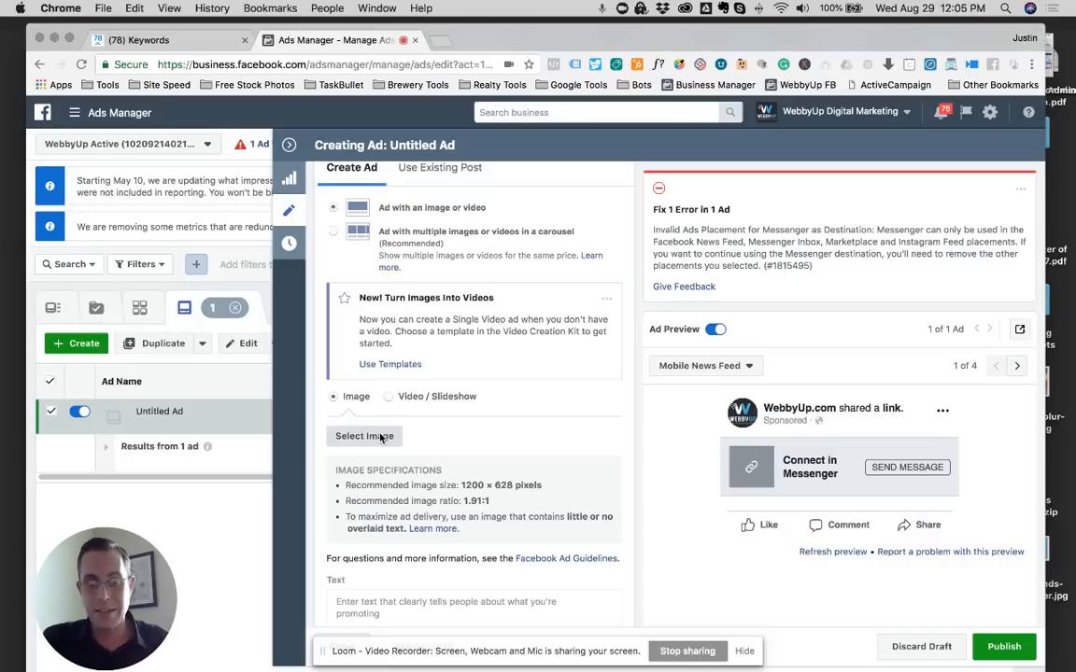
# Give the ad the gym photo from the account images
pyautogui.click(364, 437)
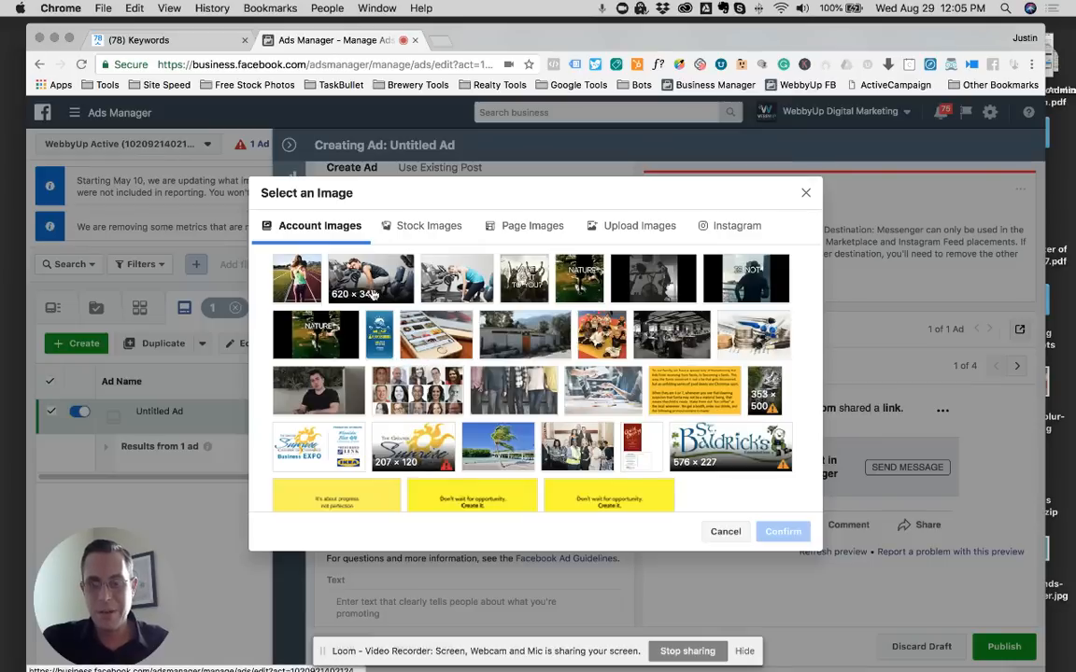
pyautogui.click(369, 278)
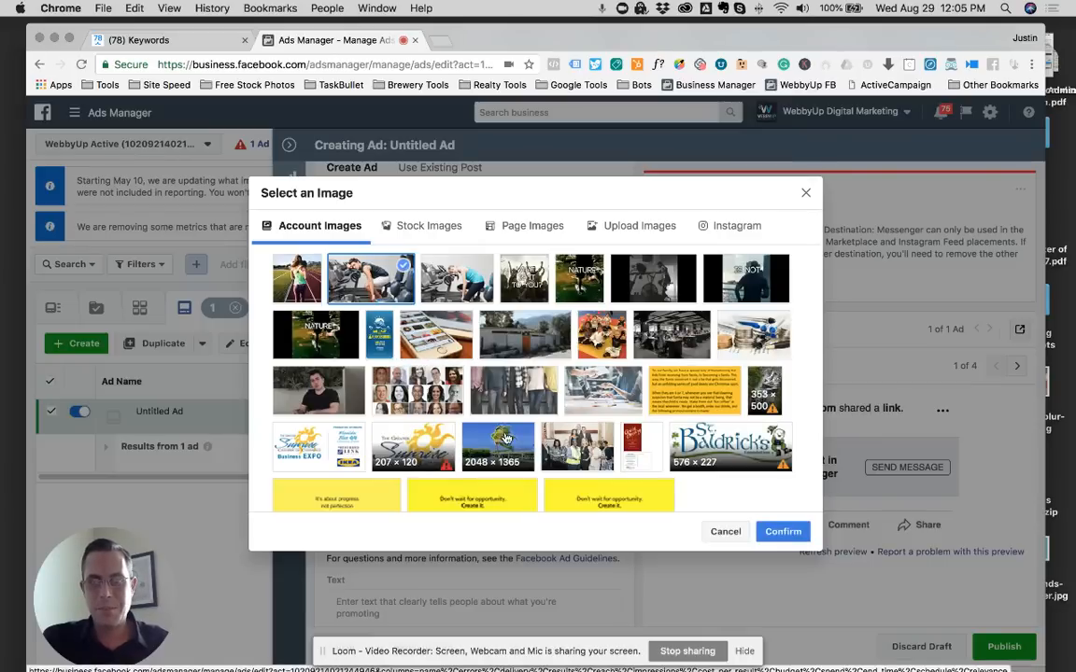
pyautogui.click(783, 530)
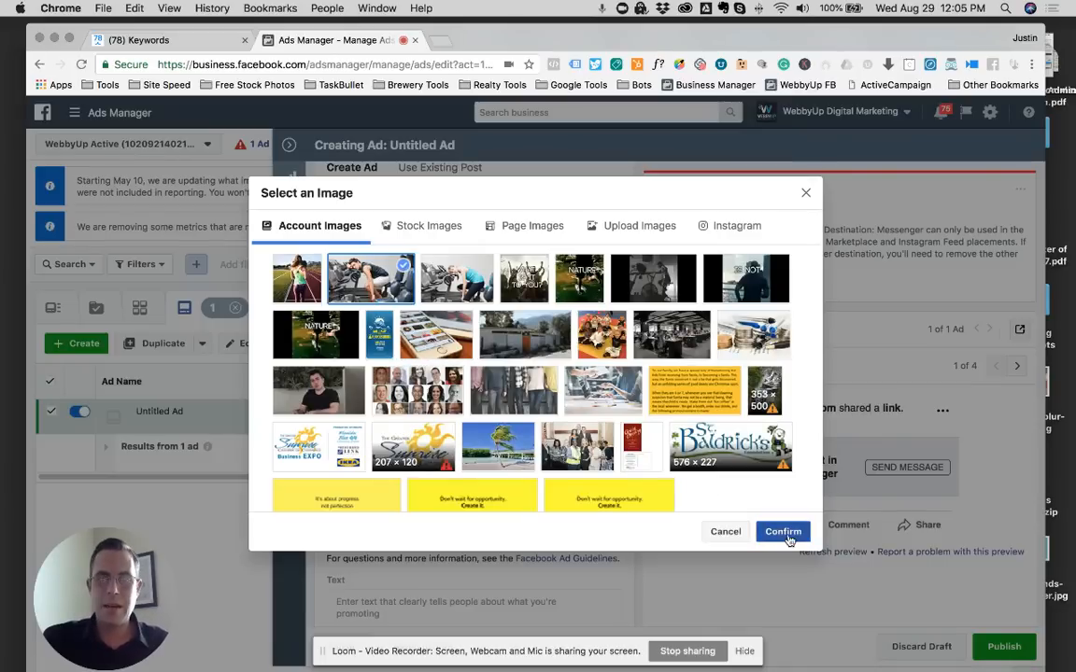
pyautogui.click(783, 530)
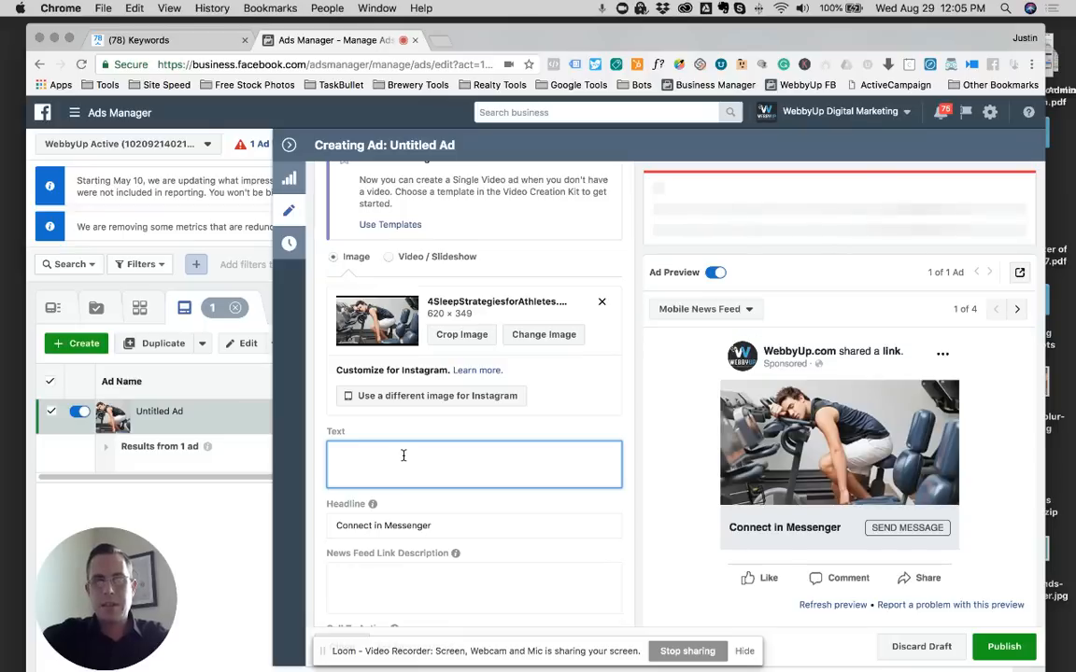
# Write the birthday free-coffee ad text asking people to tap DOWNLOAD NOW for Messenger delivery
pyautogui.write('If')
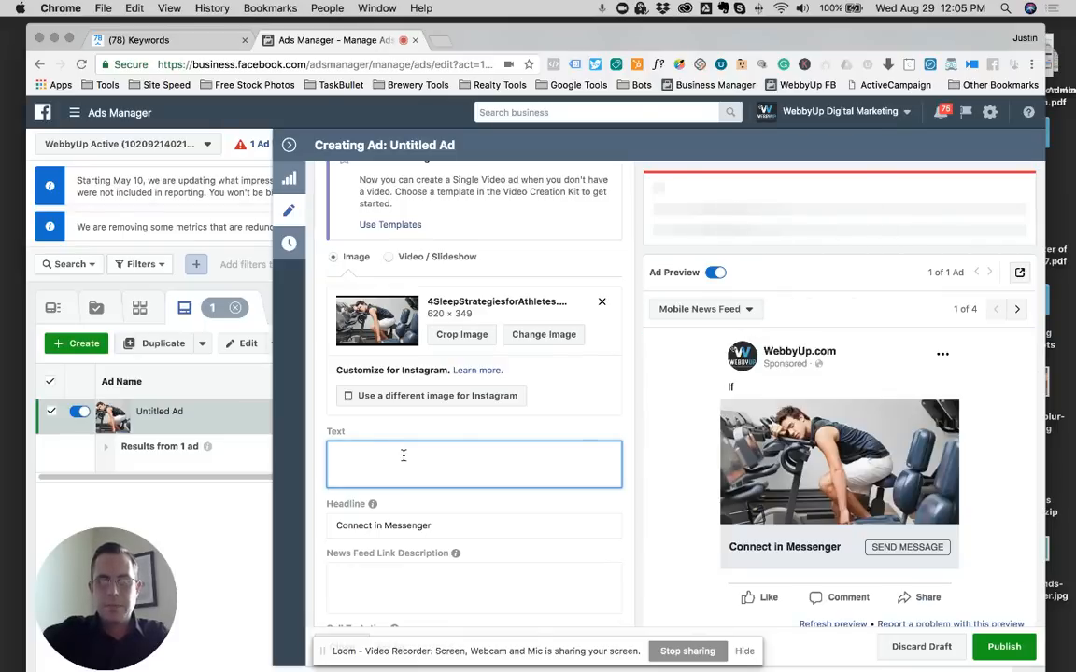
pyautogui.write('Happy Birthday')
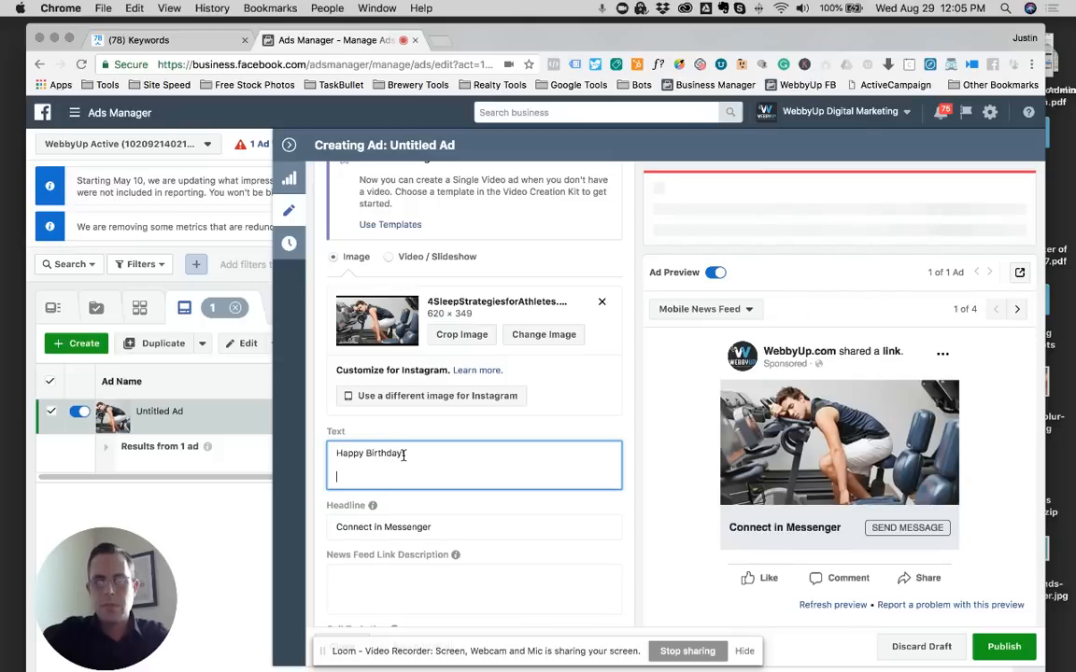
pyautogui.write('To celebra')
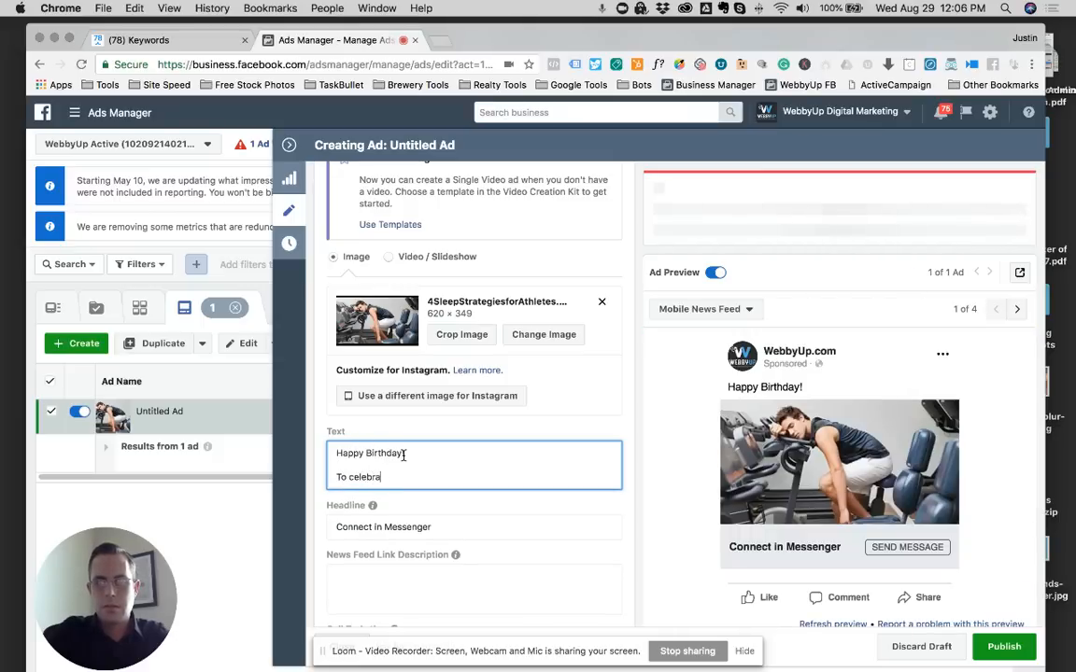
pyautogui.write('we are giving away a free coffee at our coffee shop.')
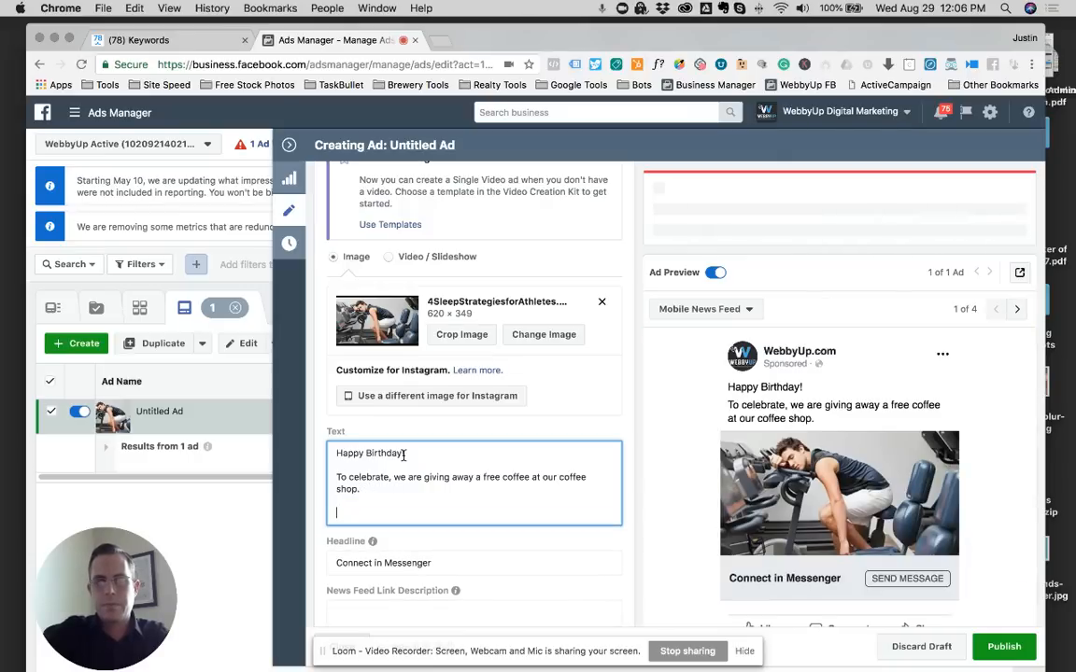
pyautogui.write('Tap')
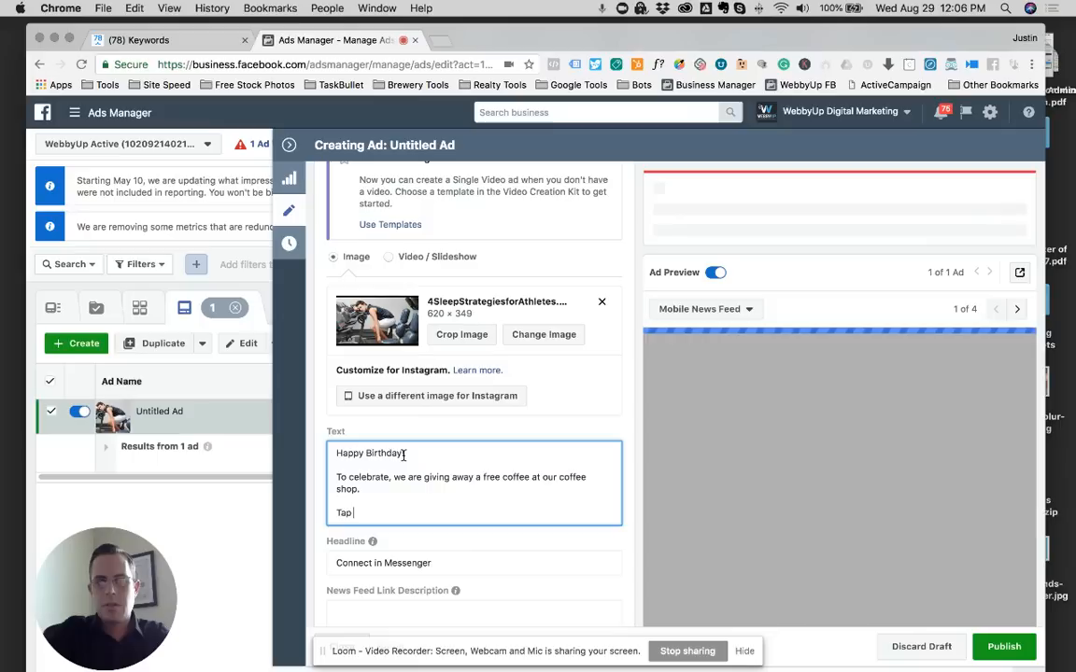
pyautogui.write('DOWNLOAD N')
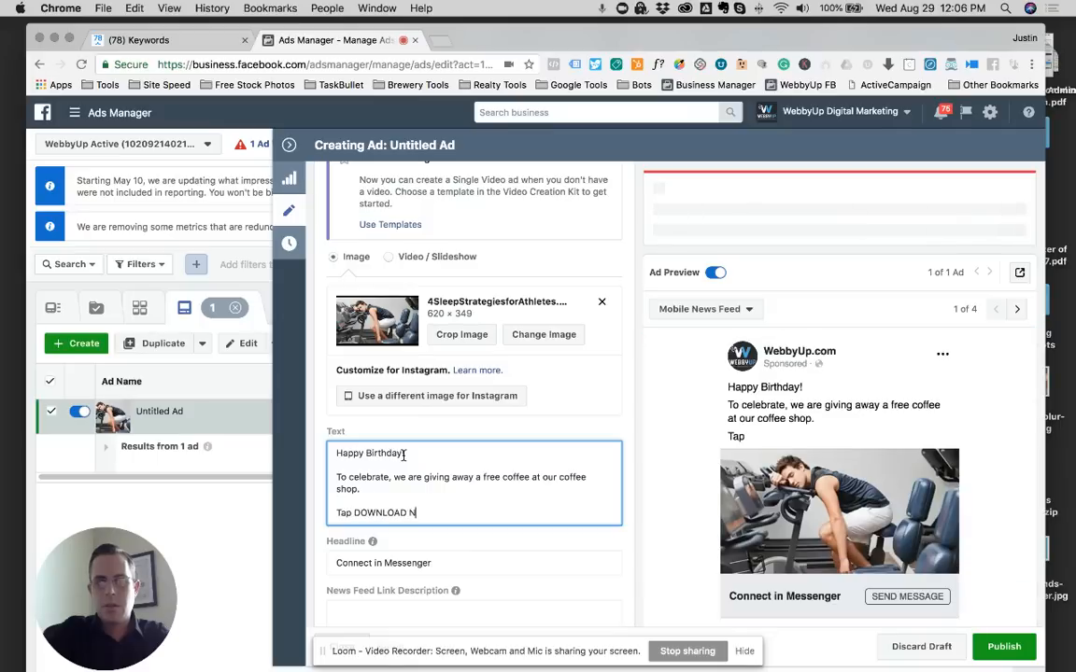
pyautogui.write("OW and we'll send it to you in Messenger.")
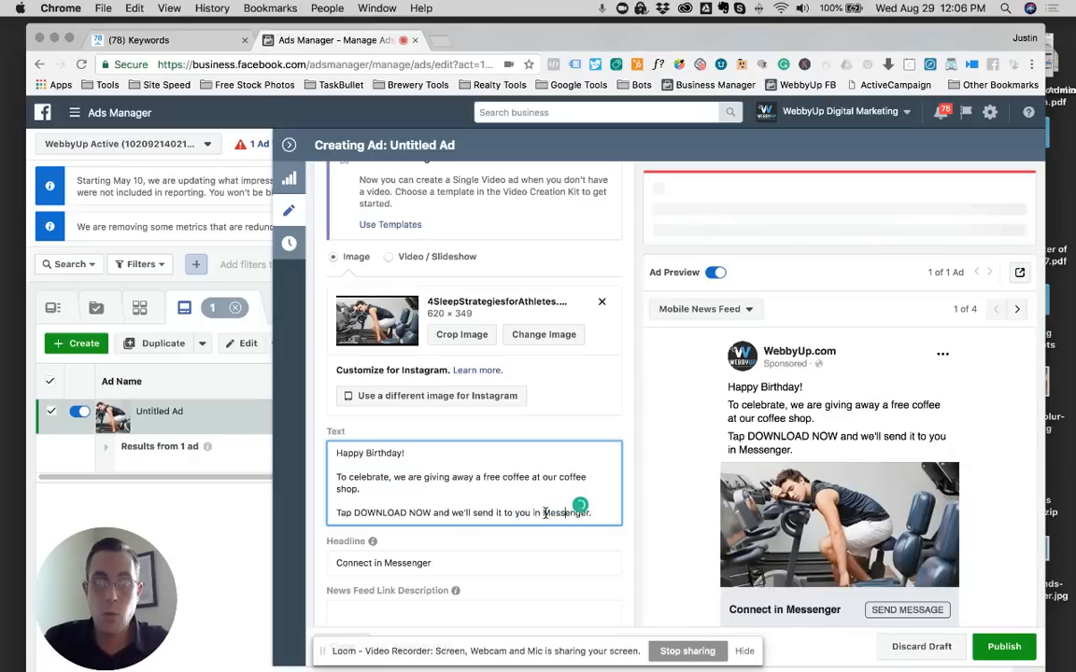
# Make the headline read 'Download your coupon in Messenger Now'
pyautogui.doubleClick(566, 512)
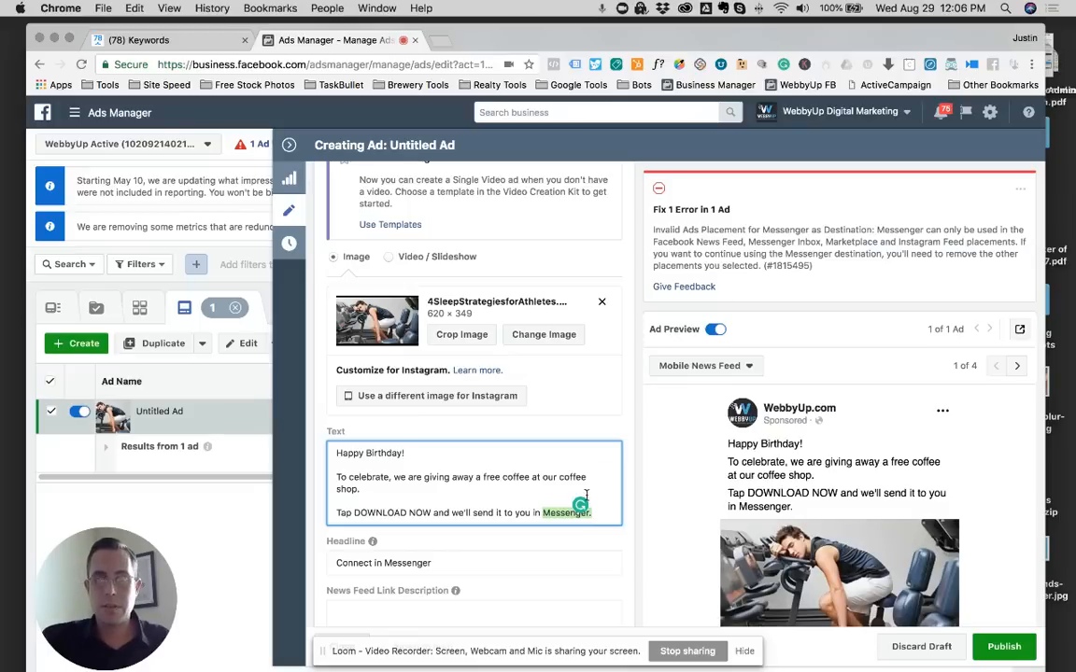
pyautogui.scroll(-3)
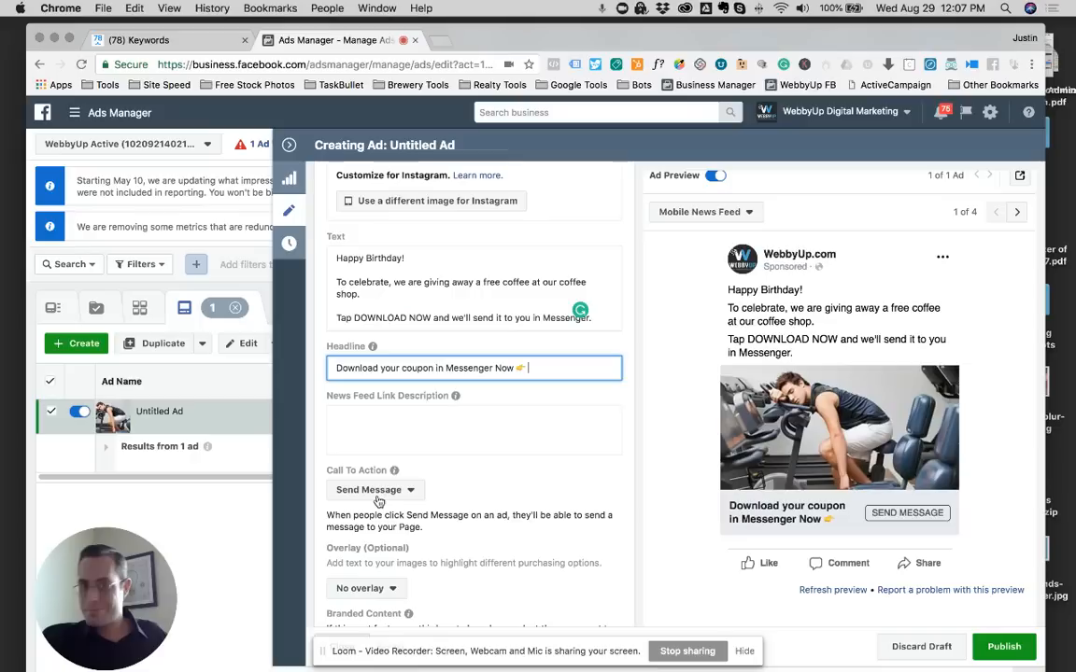
# Make Get Offer the ad's call to action
pyautogui.click(373, 489)
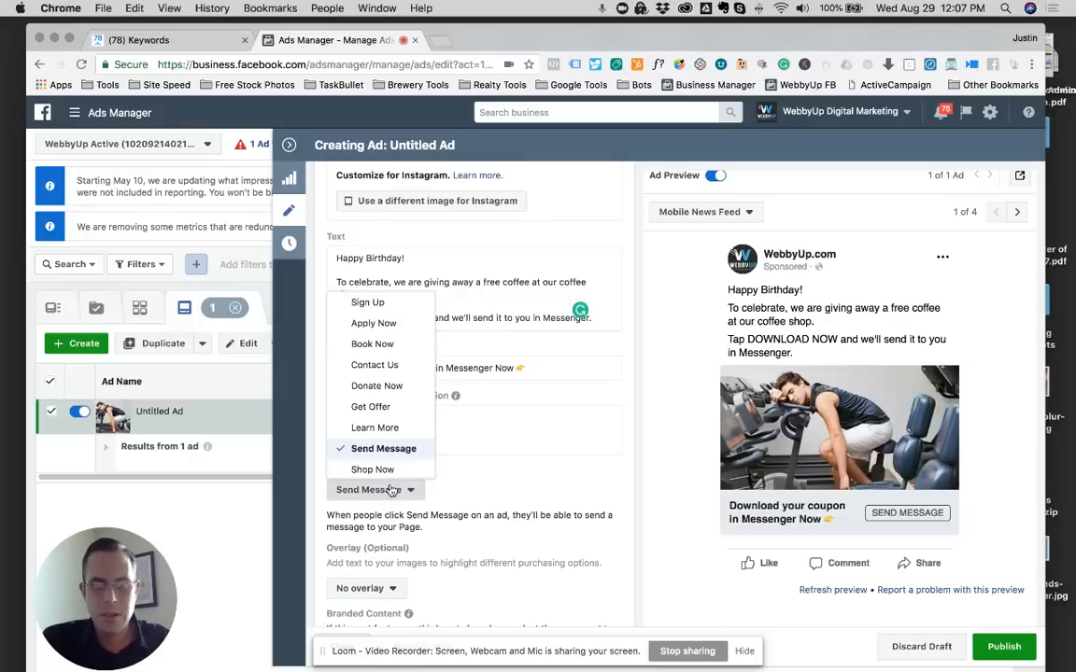
pyautogui.moveTo(370, 407)
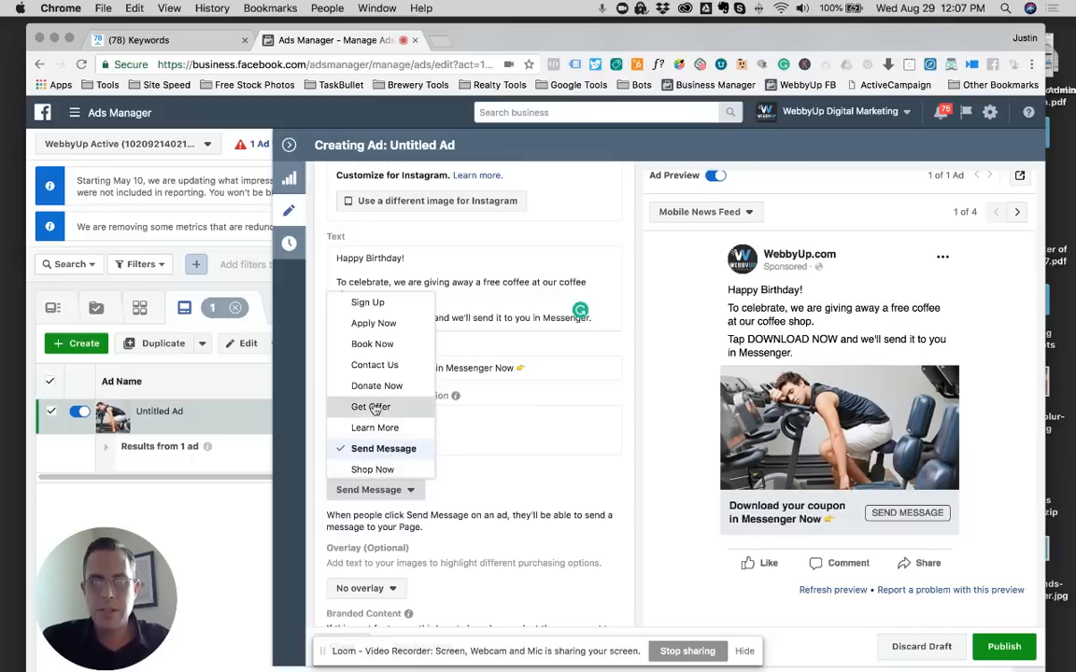
pyautogui.click(370, 408)
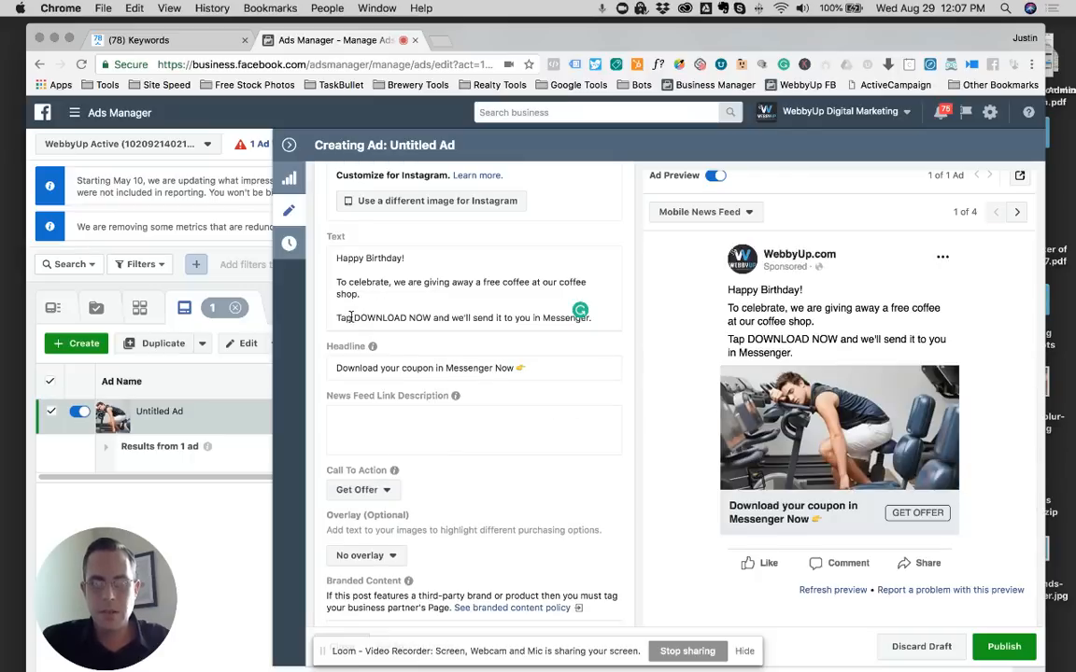
# Replace DOWNLOAD NOW in the ad text with GET OFFER
pyautogui.click(430, 318)
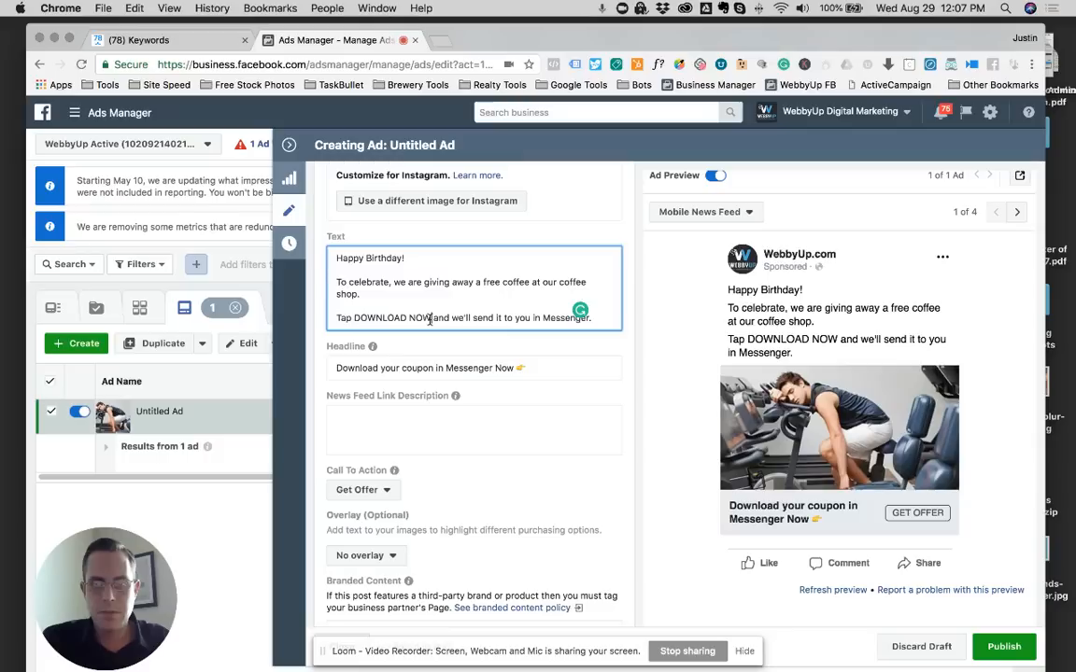
pyautogui.doubleClick(390, 317)
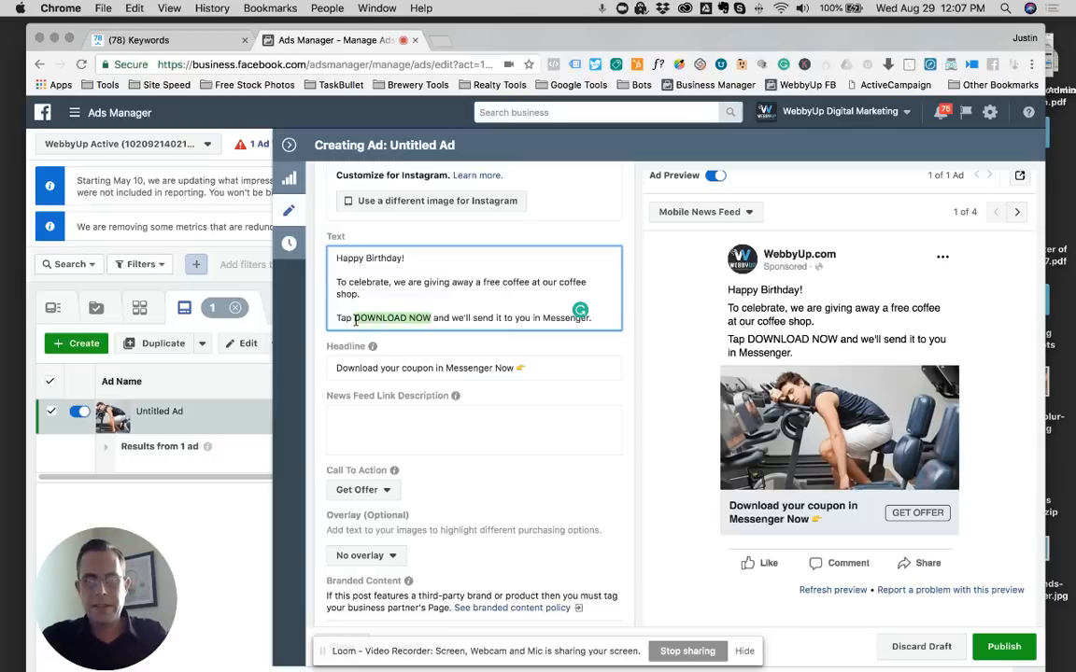
pyautogui.write('GET OFFER')
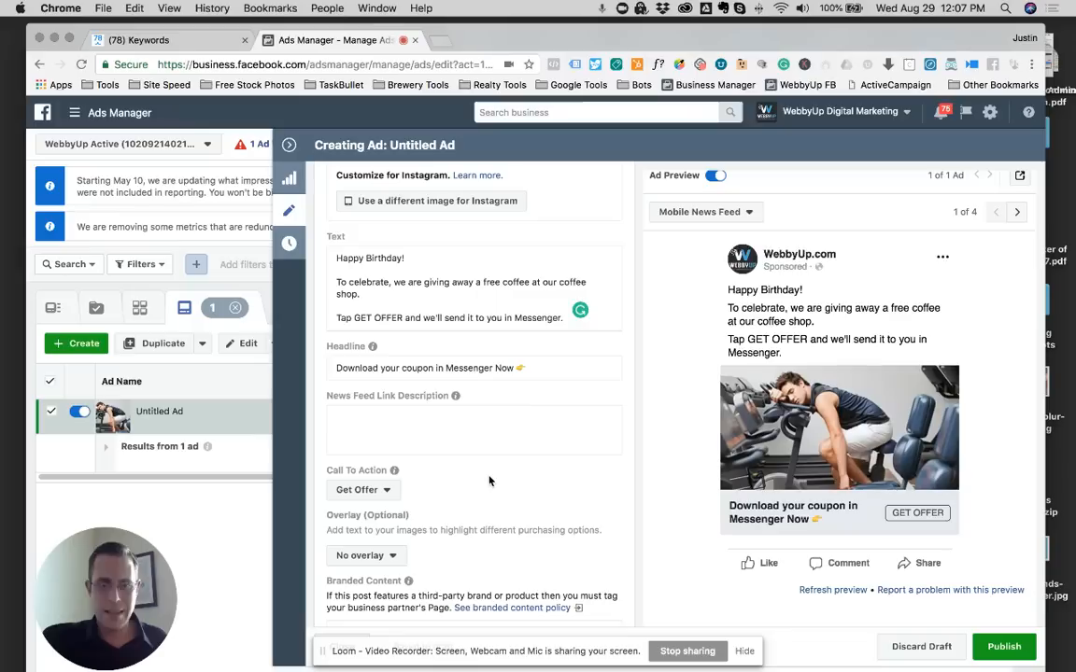
pyautogui.moveTo(497, 411)
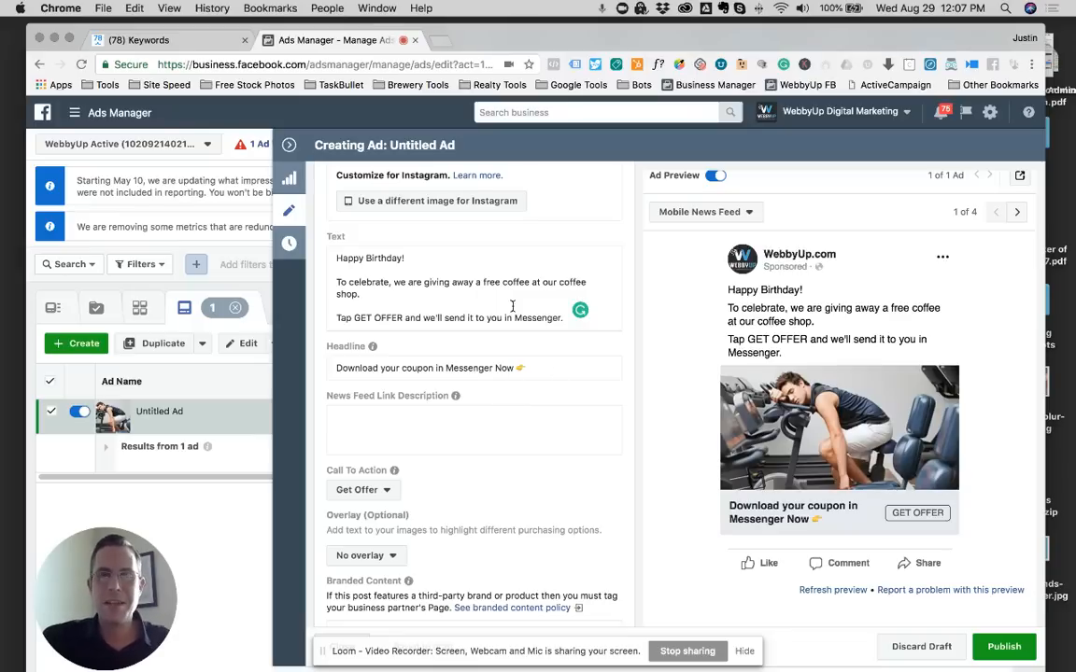
pyautogui.doubleClick(536, 317)
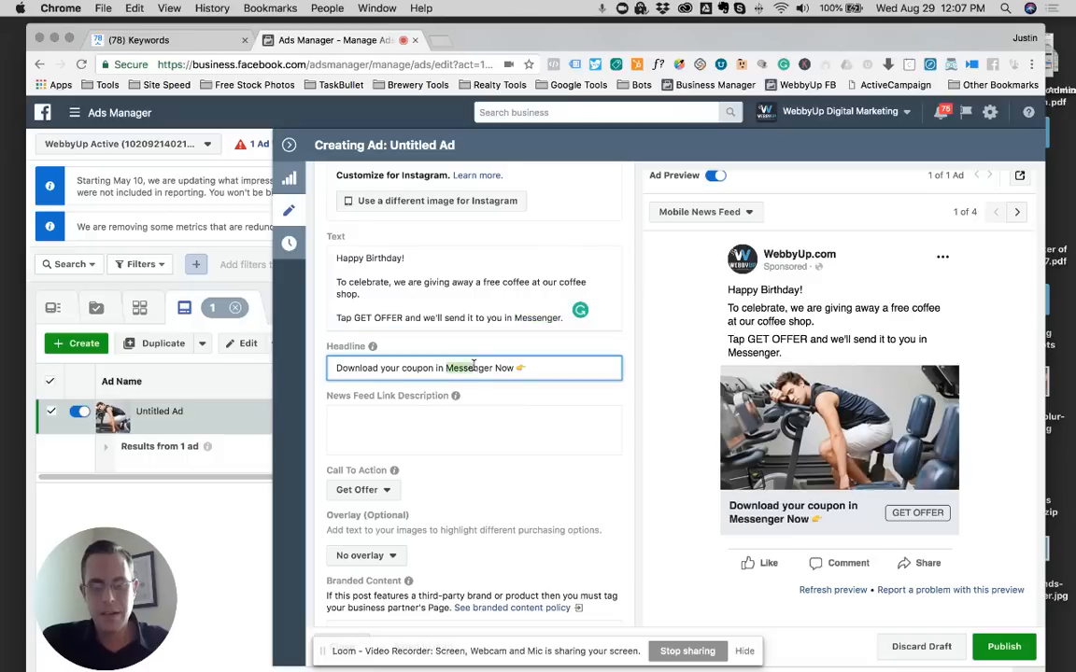
# Switch the Messenger Setup from the standard template to a custom template
pyautogui.scroll(-3)
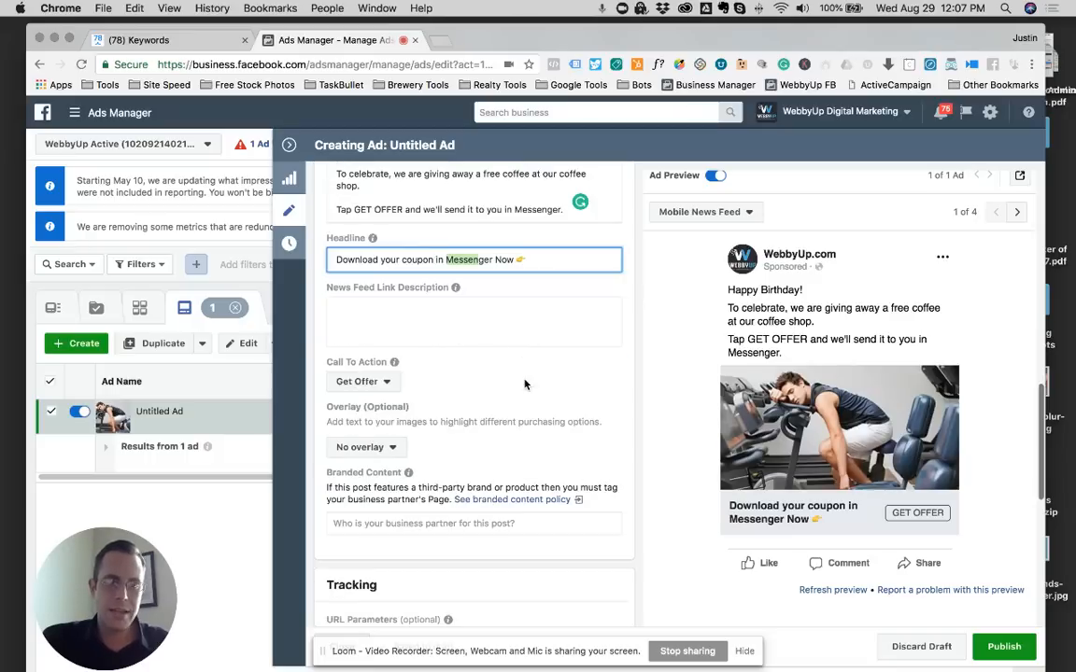
pyautogui.scroll(-3)
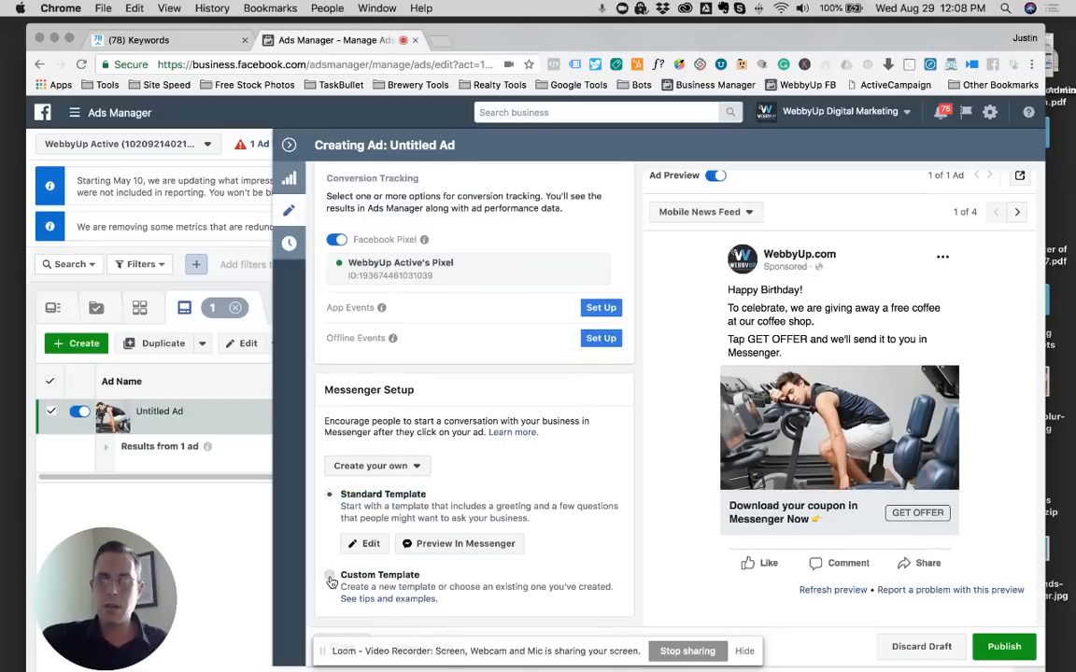
pyautogui.click(328, 579)
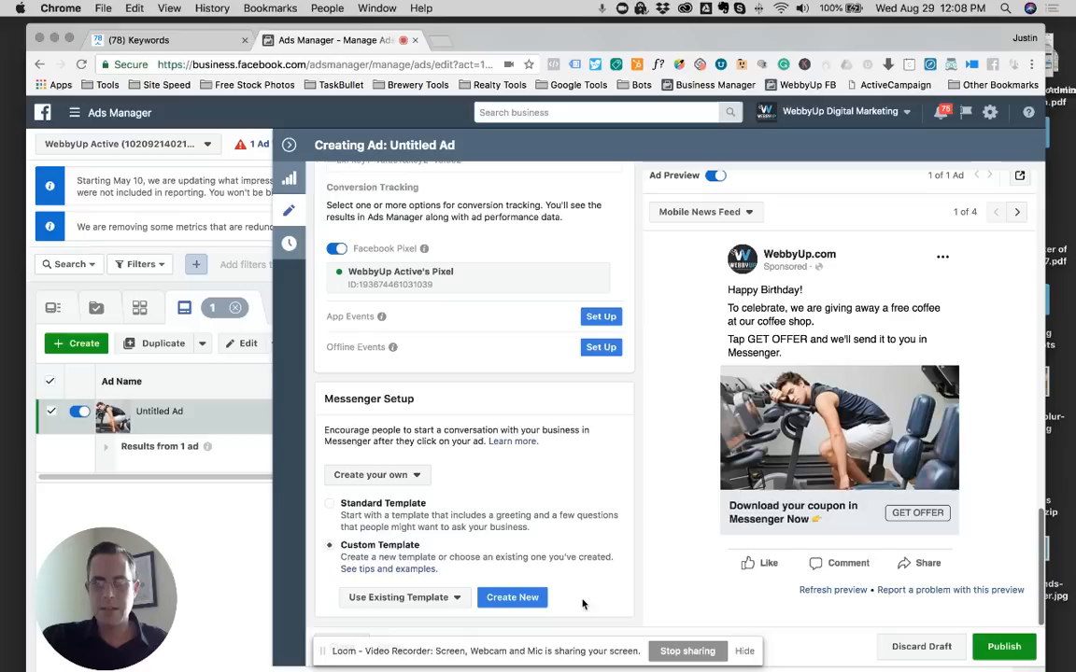
pyautogui.moveTo(449, 586)
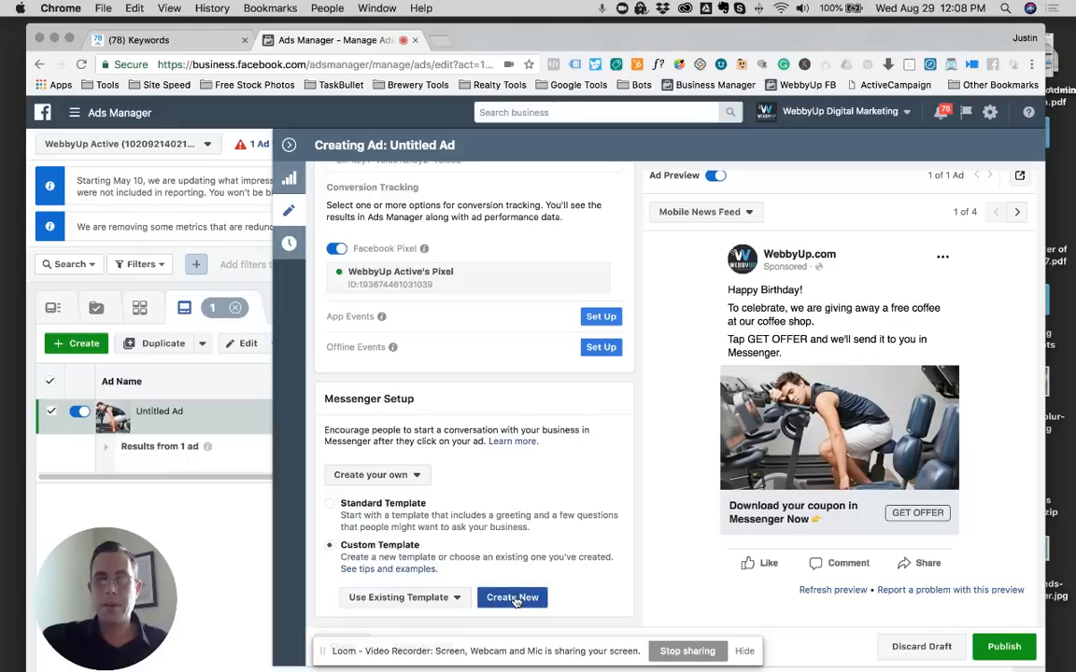
# Start a new custom Messenger template, glancing at its JSON view before returning to the visual editor
pyautogui.click(512, 598)
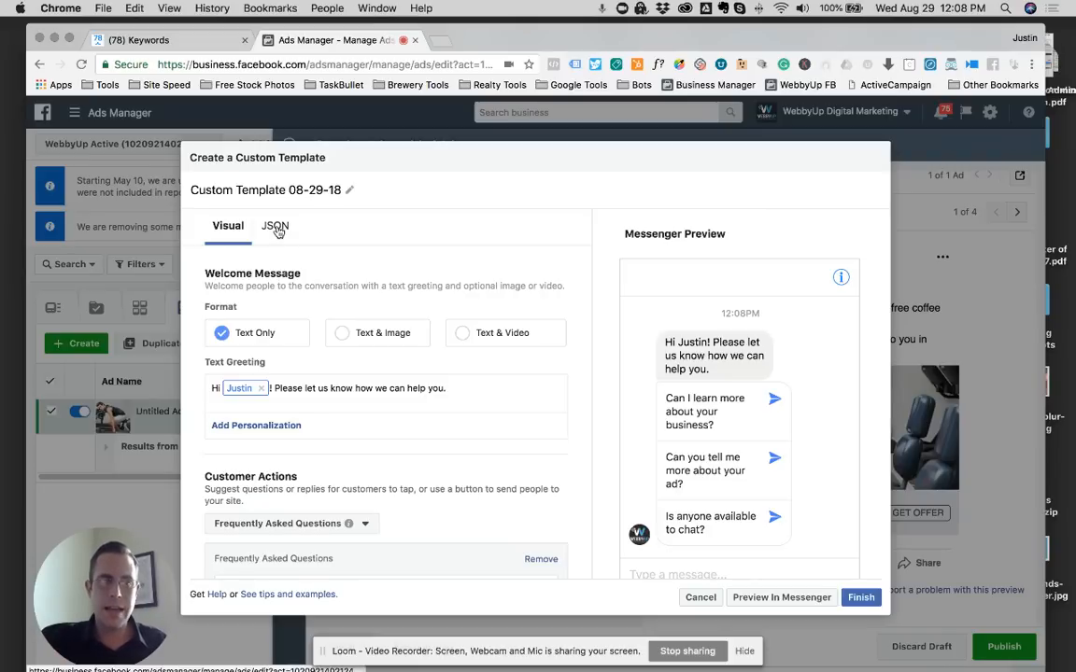
pyautogui.click(274, 226)
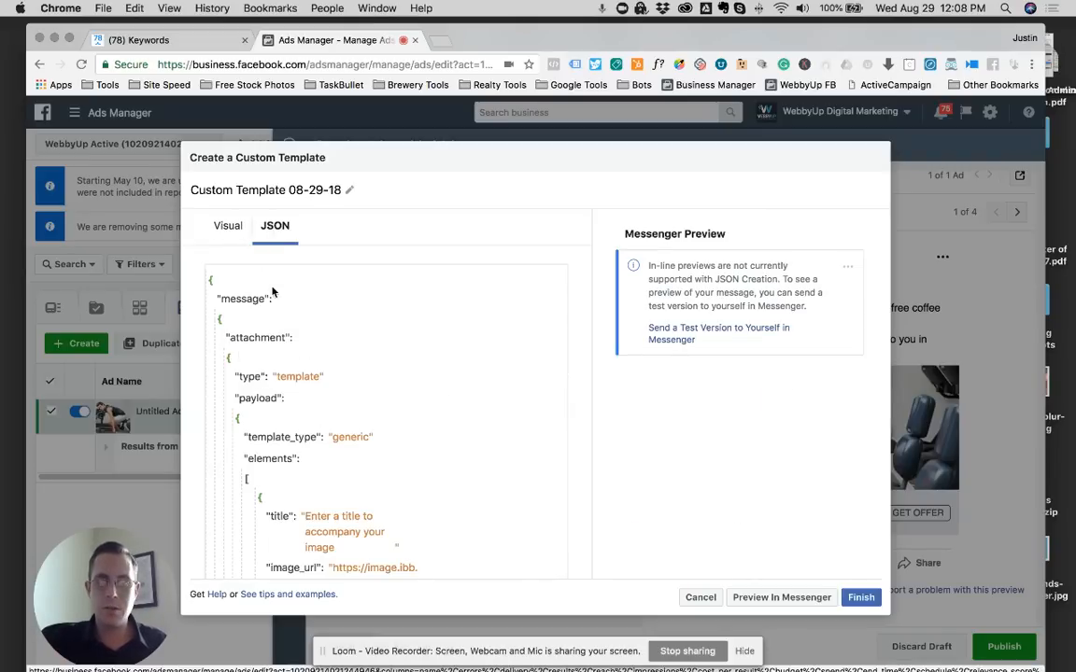
pyautogui.click(228, 224)
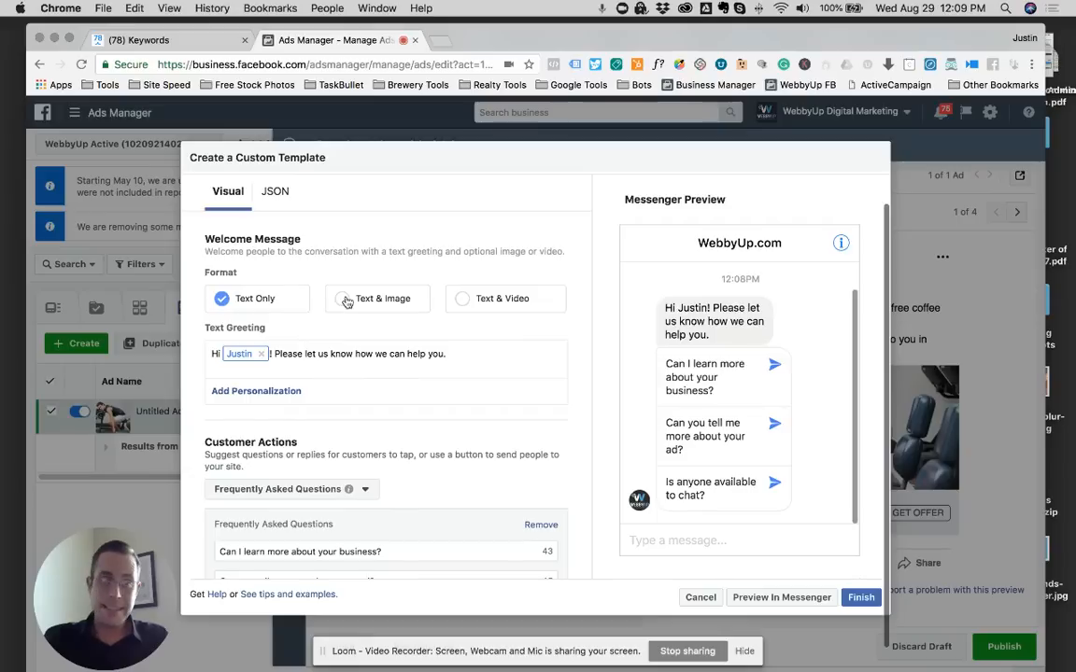
pyautogui.moveTo(512, 299)
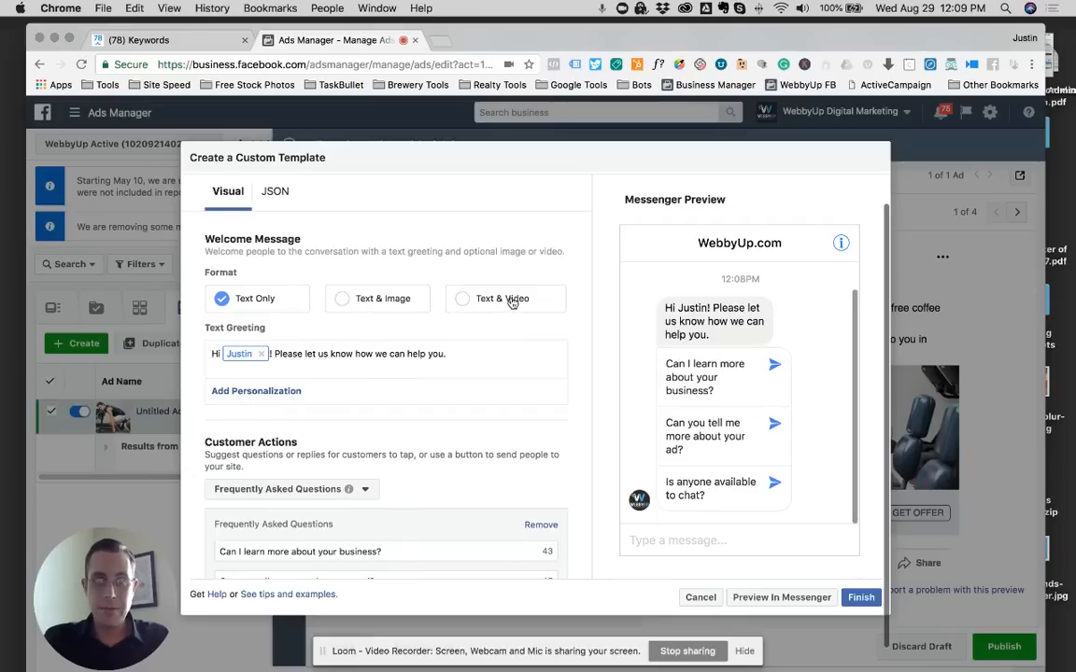
pyautogui.moveTo(378, 310)
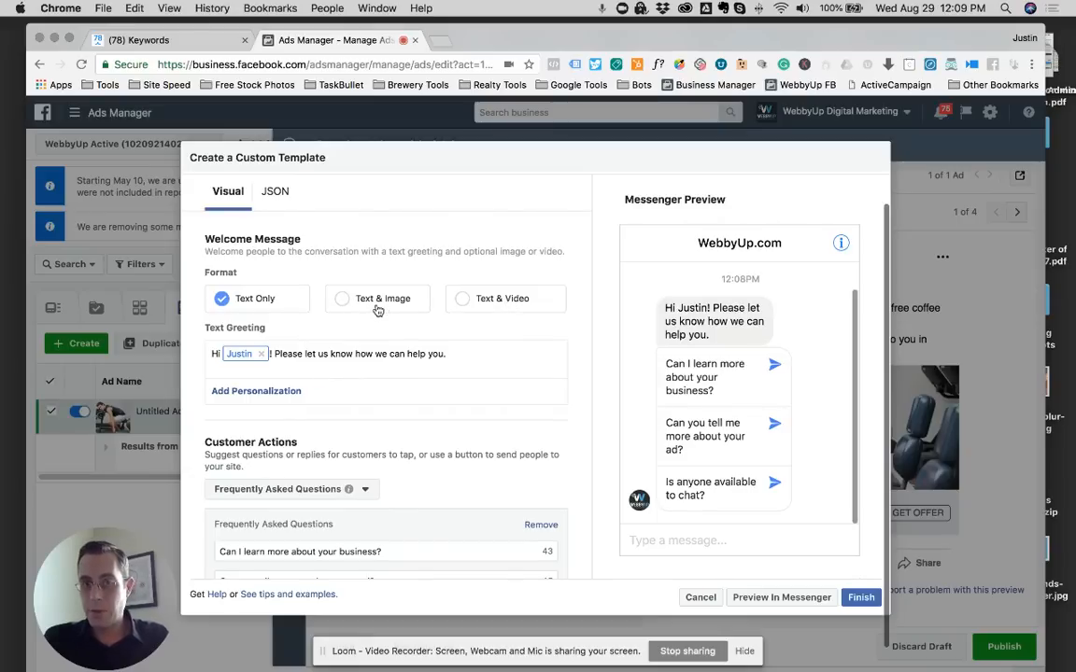
pyautogui.moveTo(367, 303)
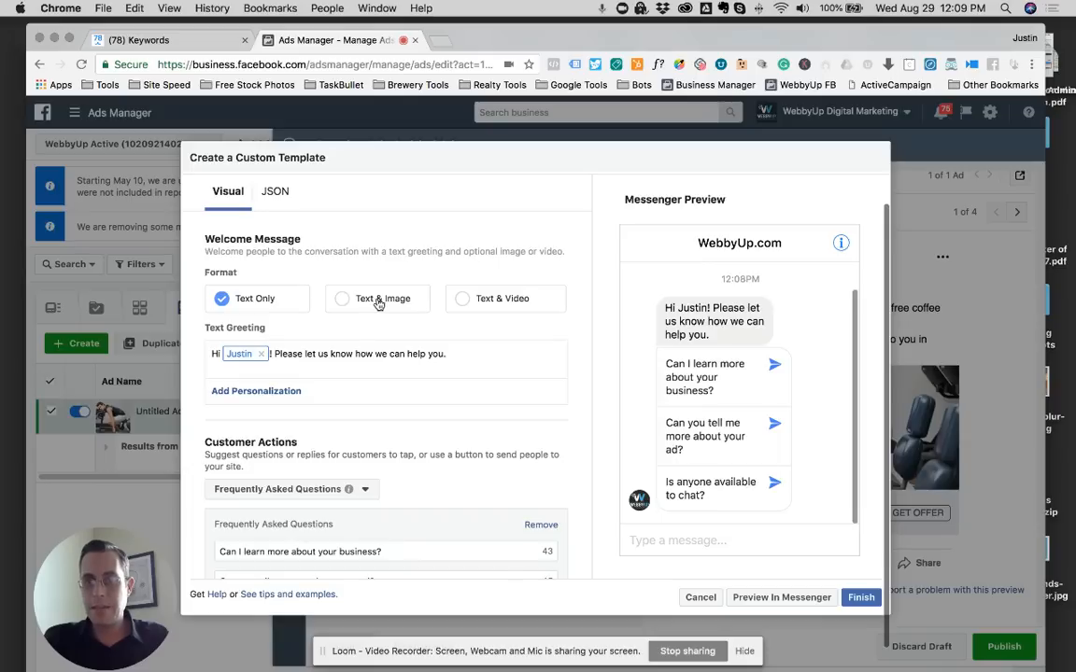
# Make the welcome message Text & Image with the same gym photo and no greeting
pyautogui.click(341, 299)
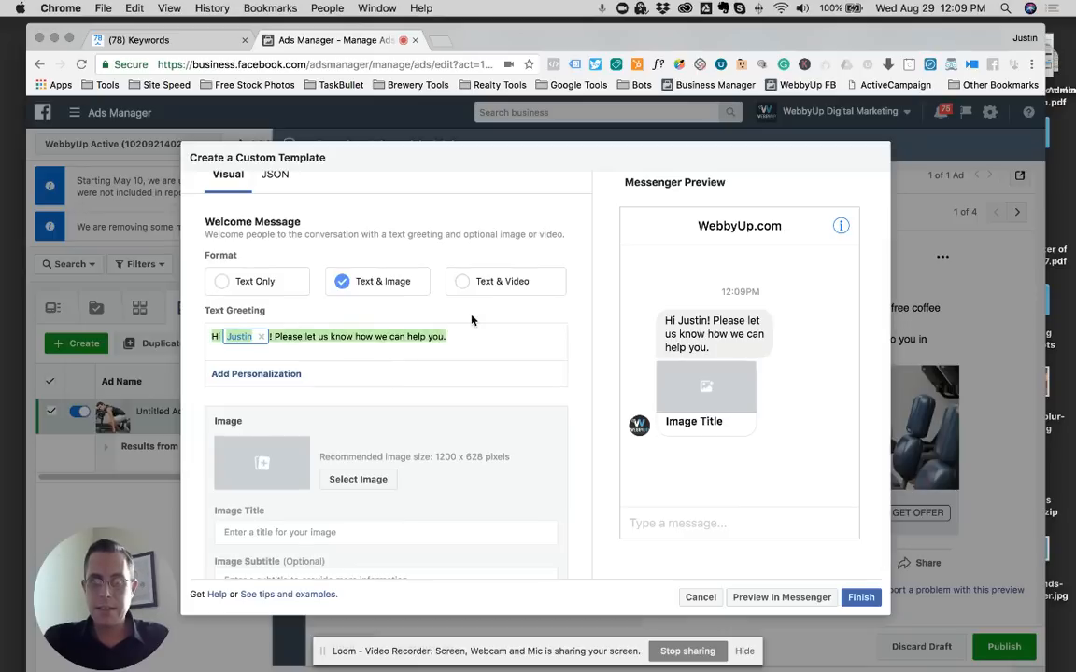
pyautogui.moveTo(497, 338)
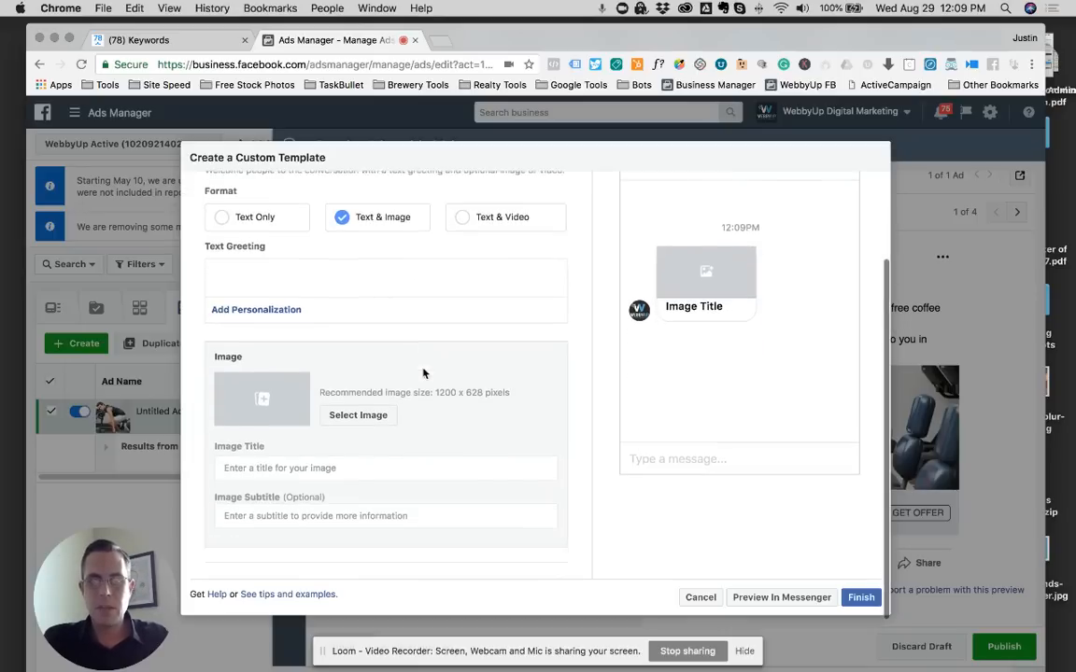
pyautogui.scroll(-3)
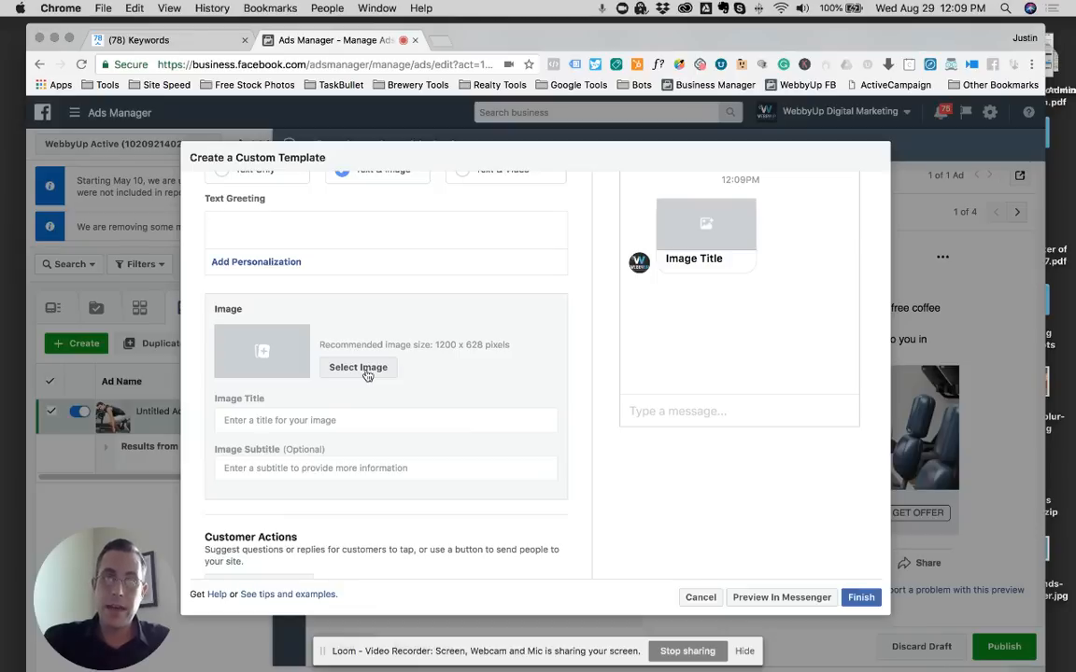
pyautogui.click(358, 367)
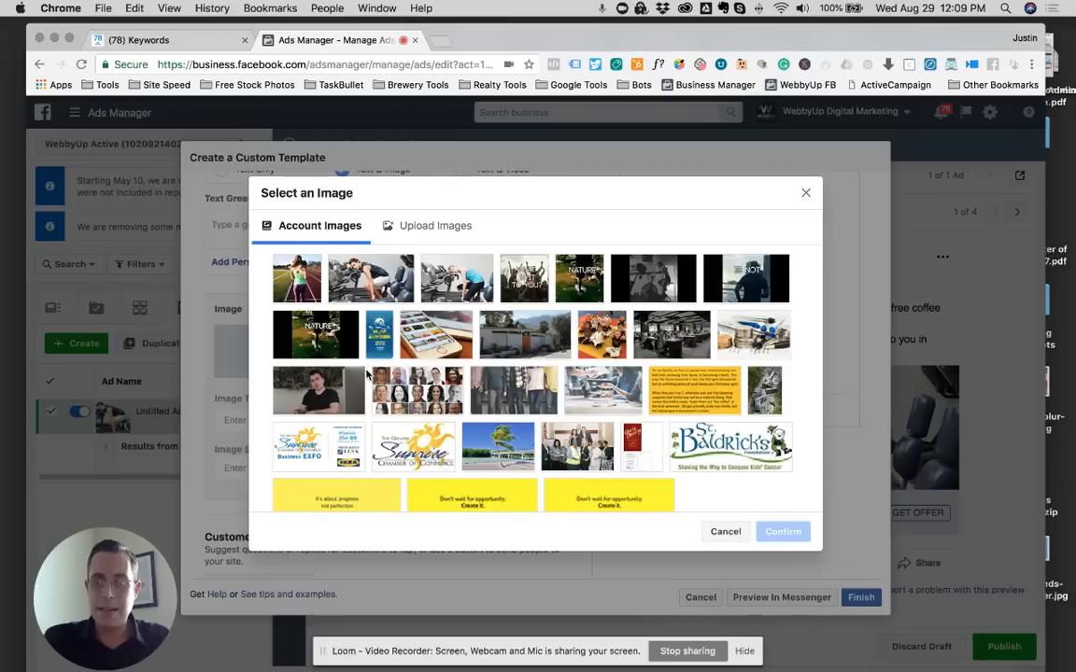
pyautogui.moveTo(370, 277)
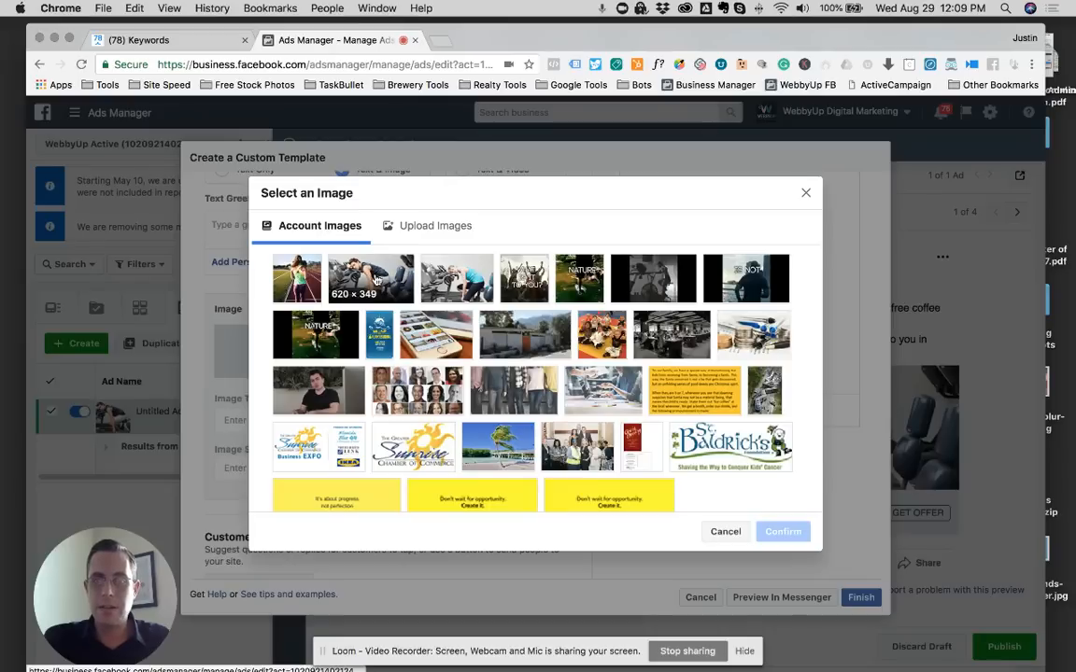
pyautogui.click(370, 276)
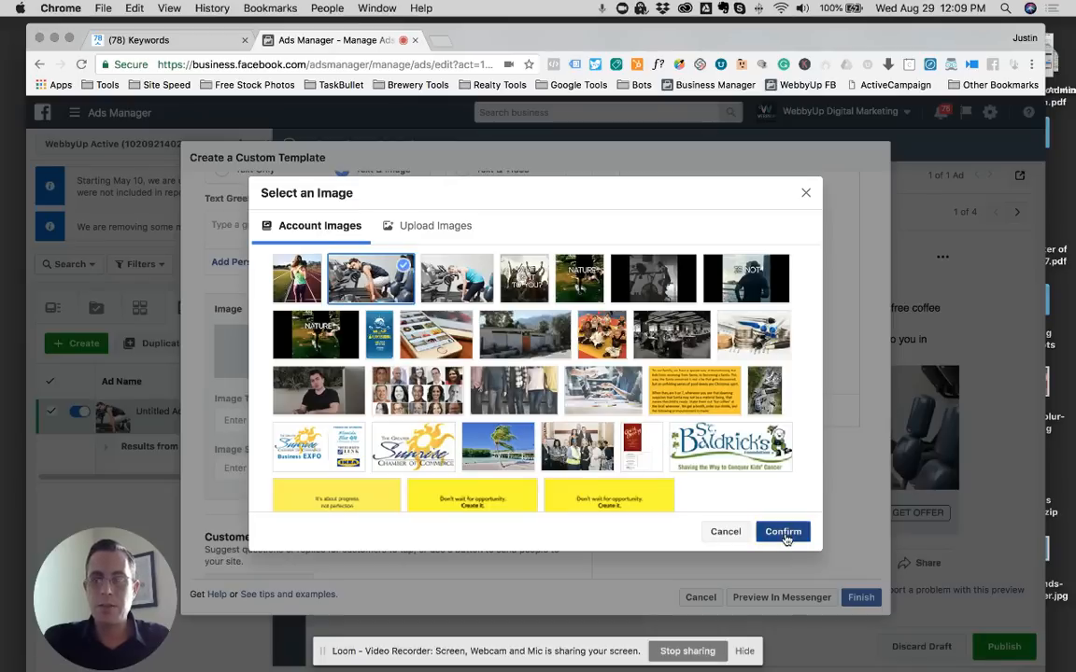
pyautogui.click(782, 530)
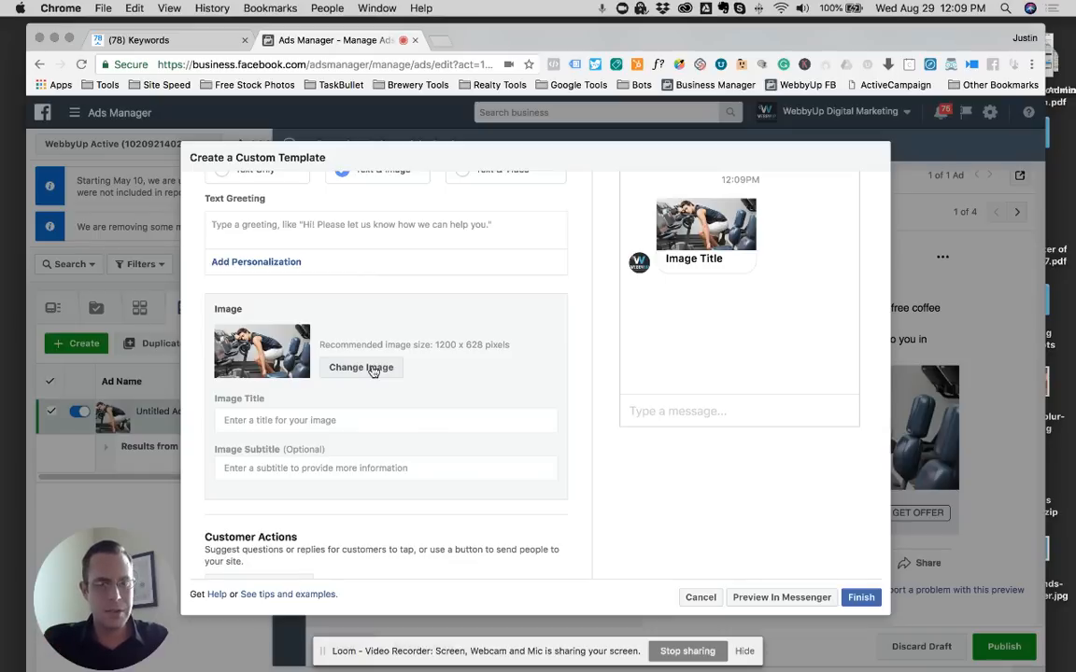
# Enter the image title 'To get your birthday gift, tap the IT'S MY BIRTHDAY button below.'
pyautogui.click(384, 421)
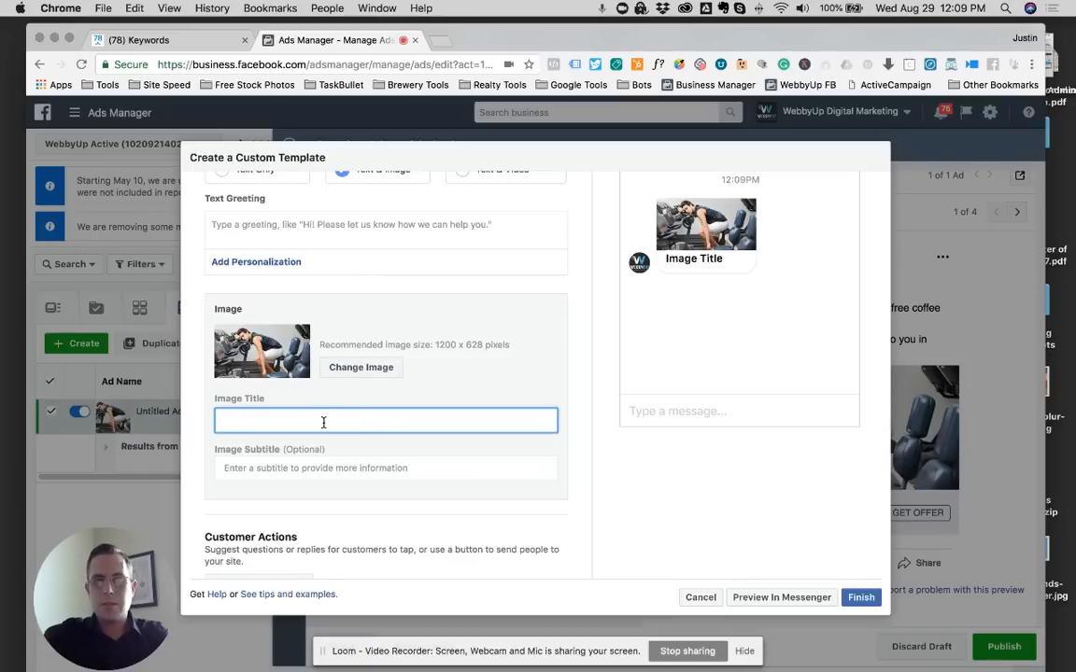
pyautogui.write('T')
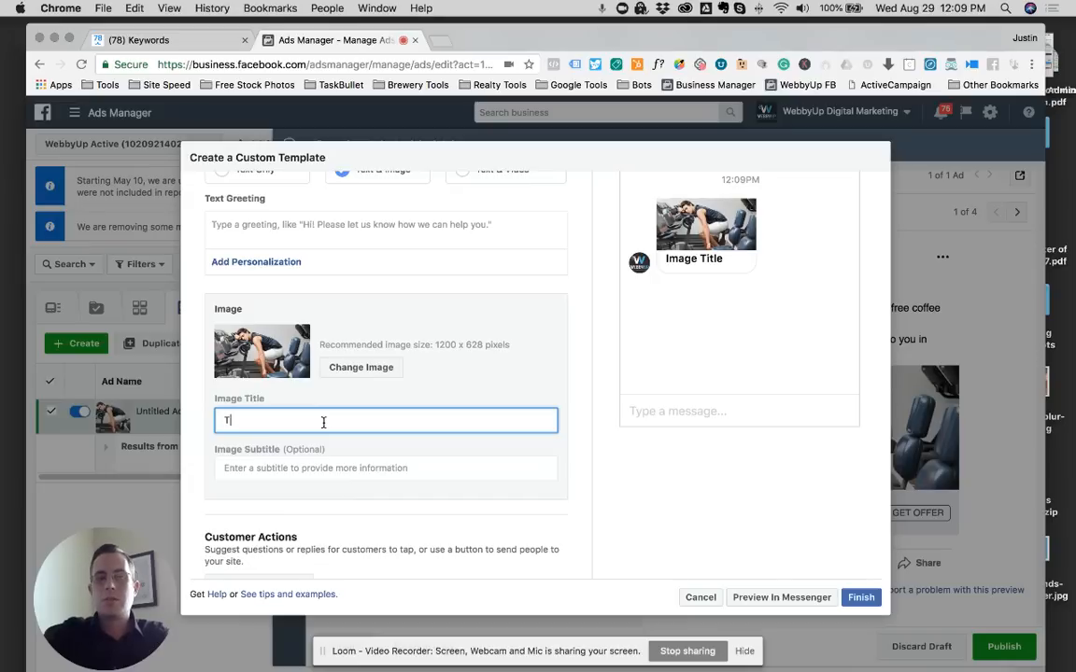
pyautogui.write('o get your b')
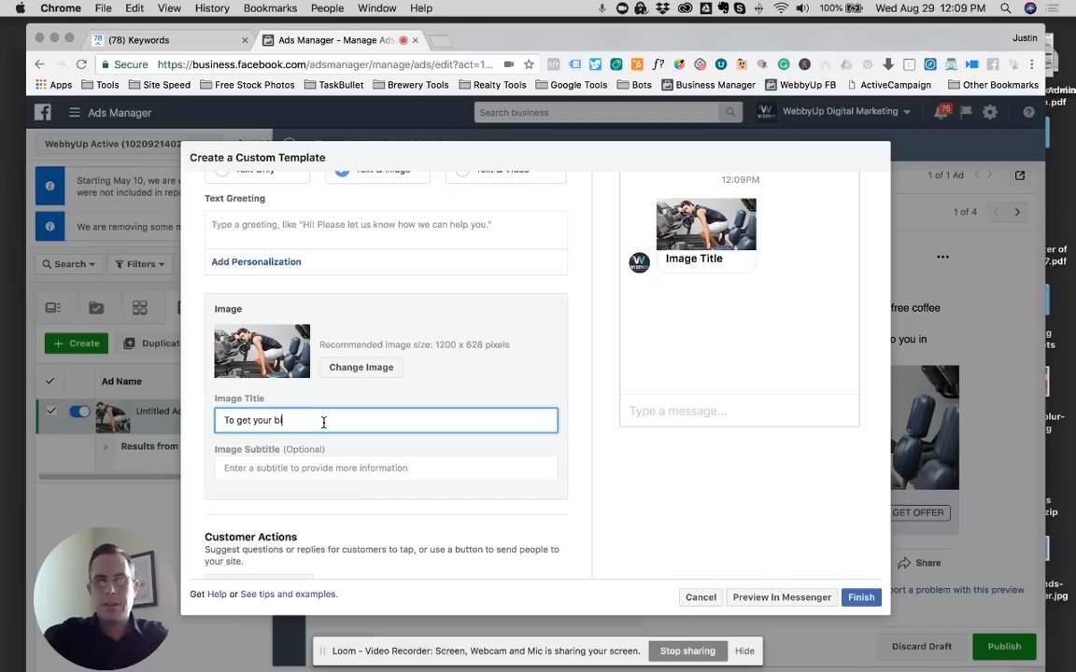
pyautogui.write('rthday')
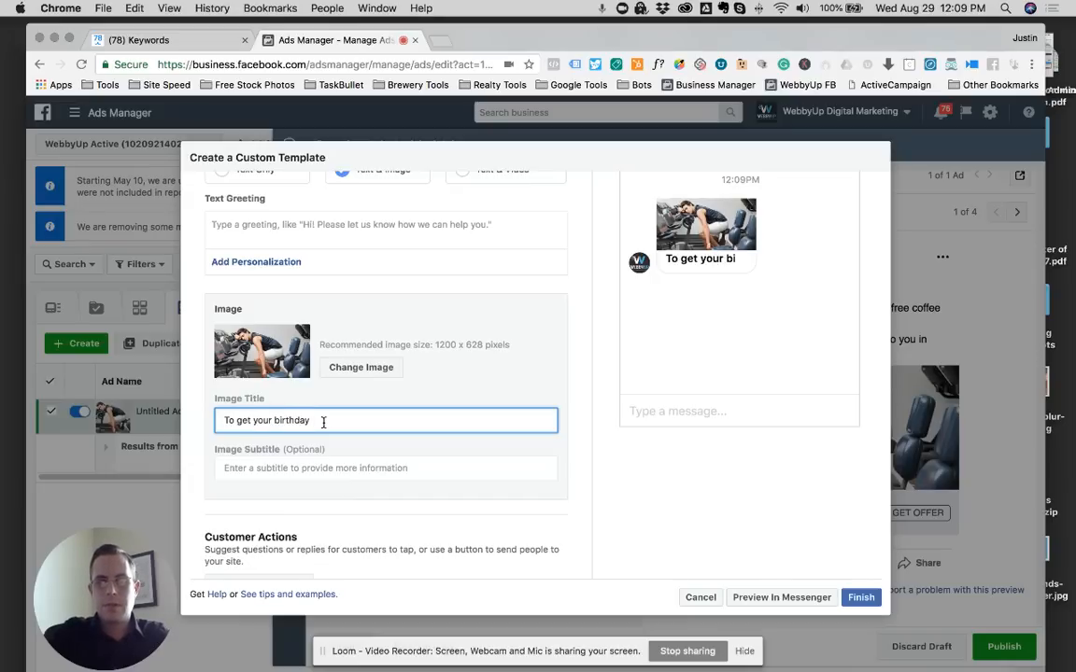
pyautogui.write('gift, tap the')
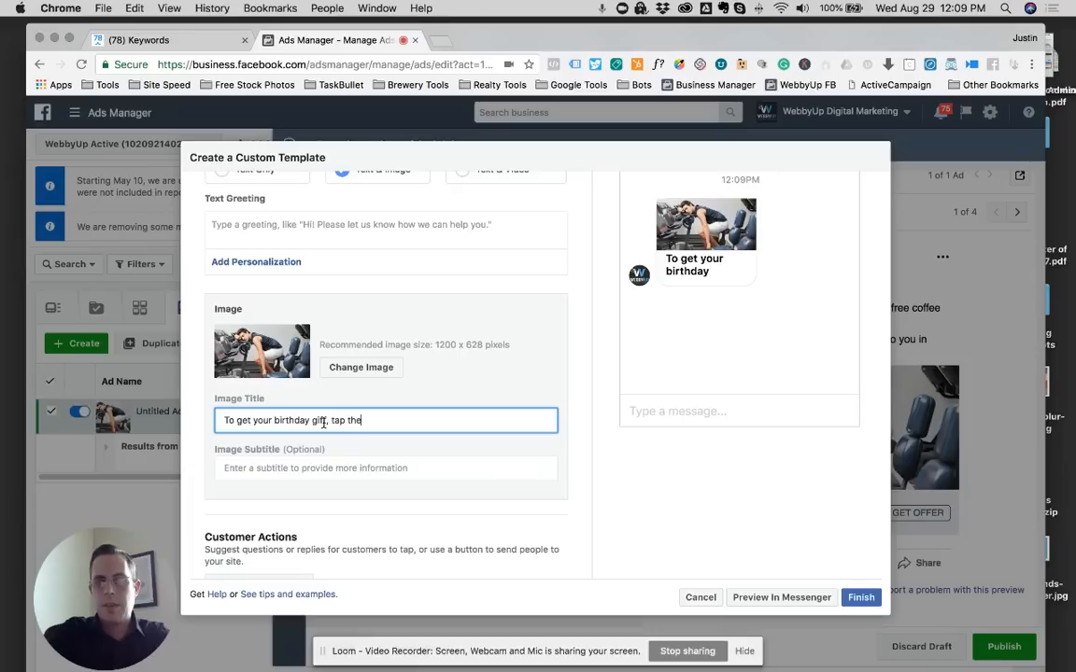
pyautogui.write("IT'S M")
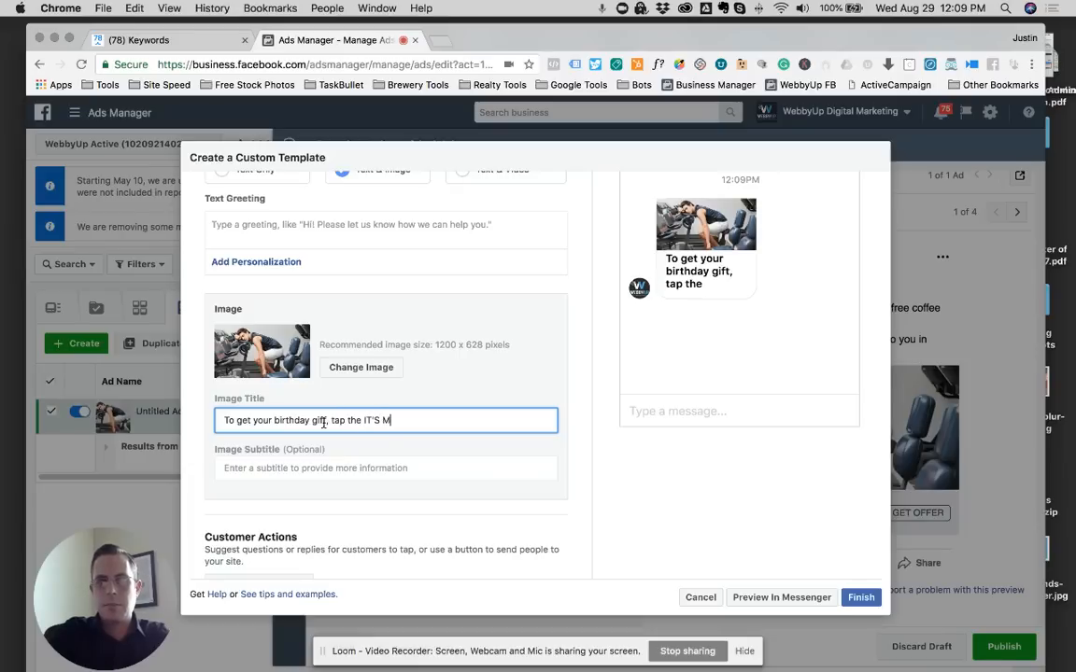
pyautogui.write('Y BIRTHDAY b')
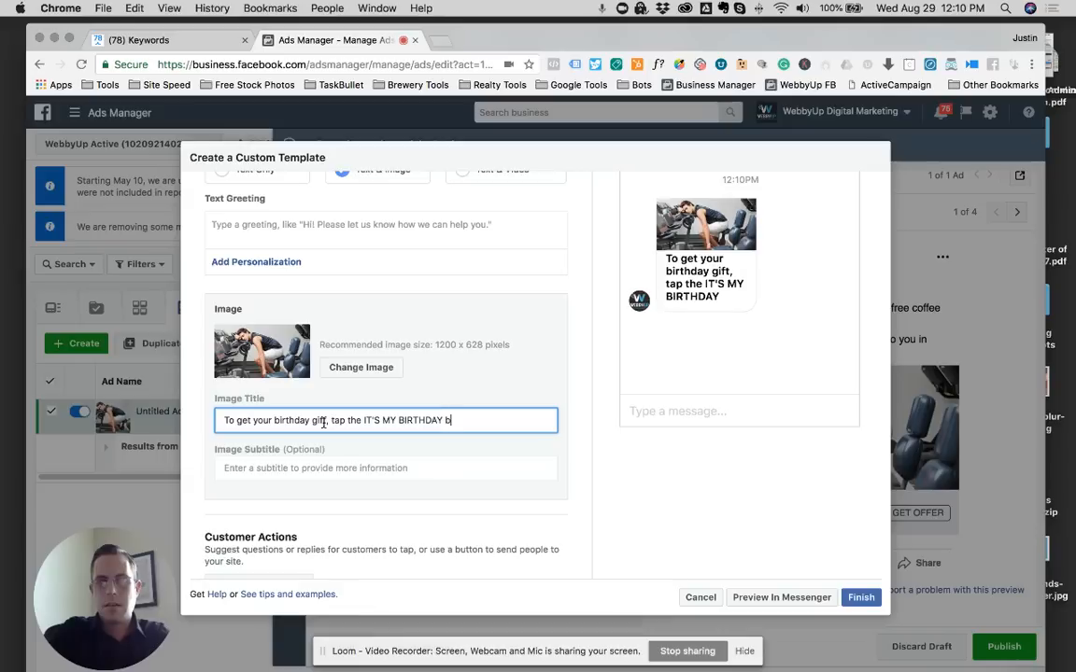
pyautogui.write('utton below.')
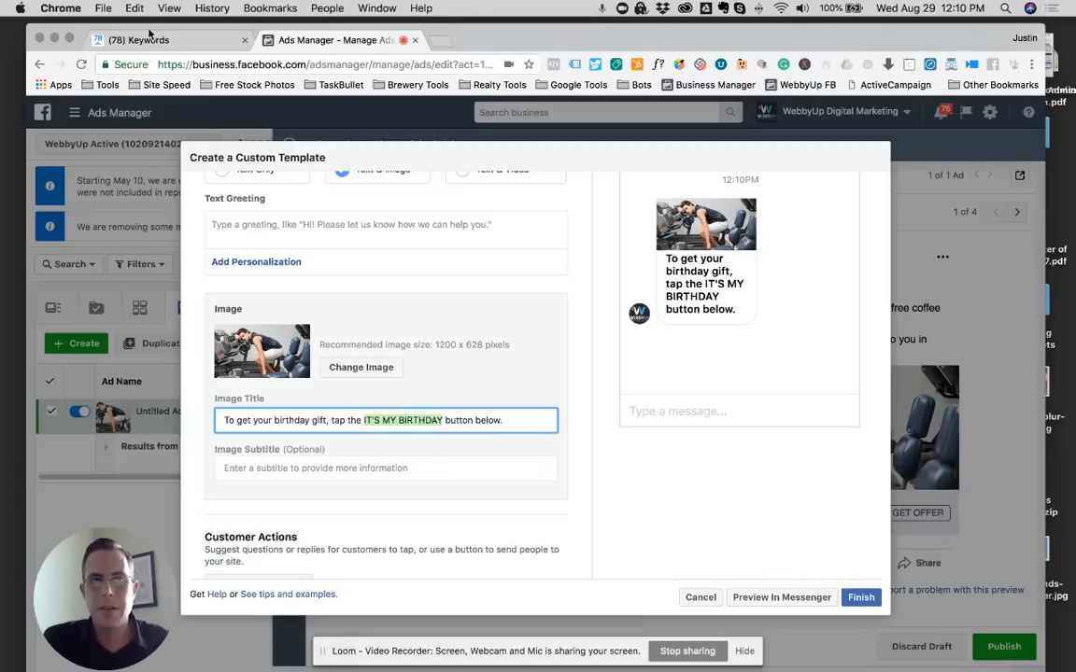
pyautogui.click(141, 39)
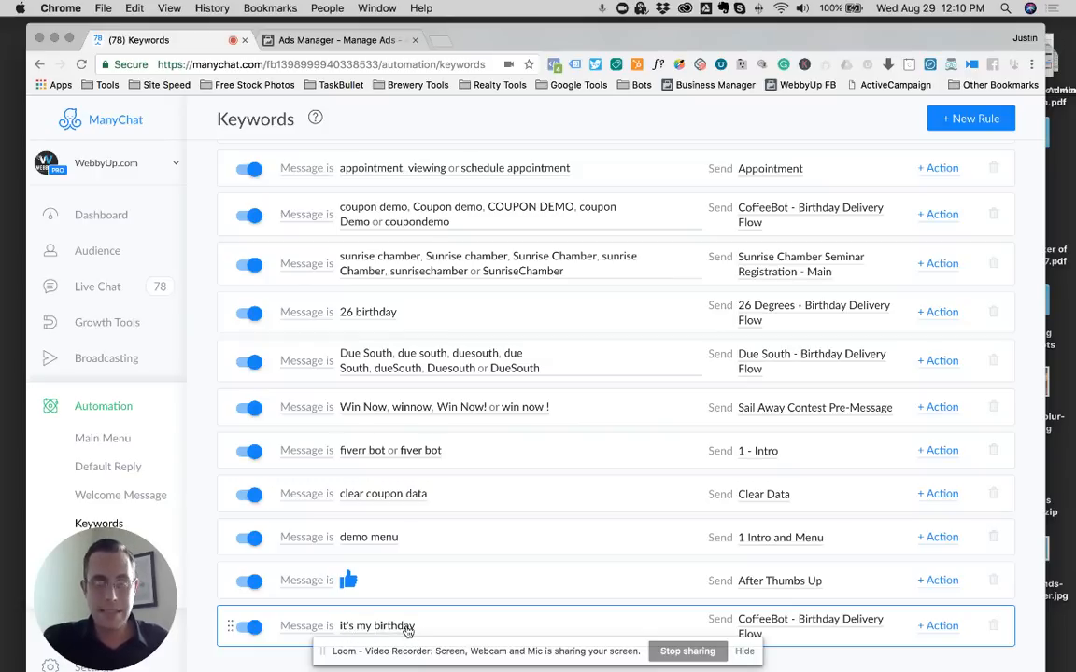
pyautogui.moveTo(353, 627)
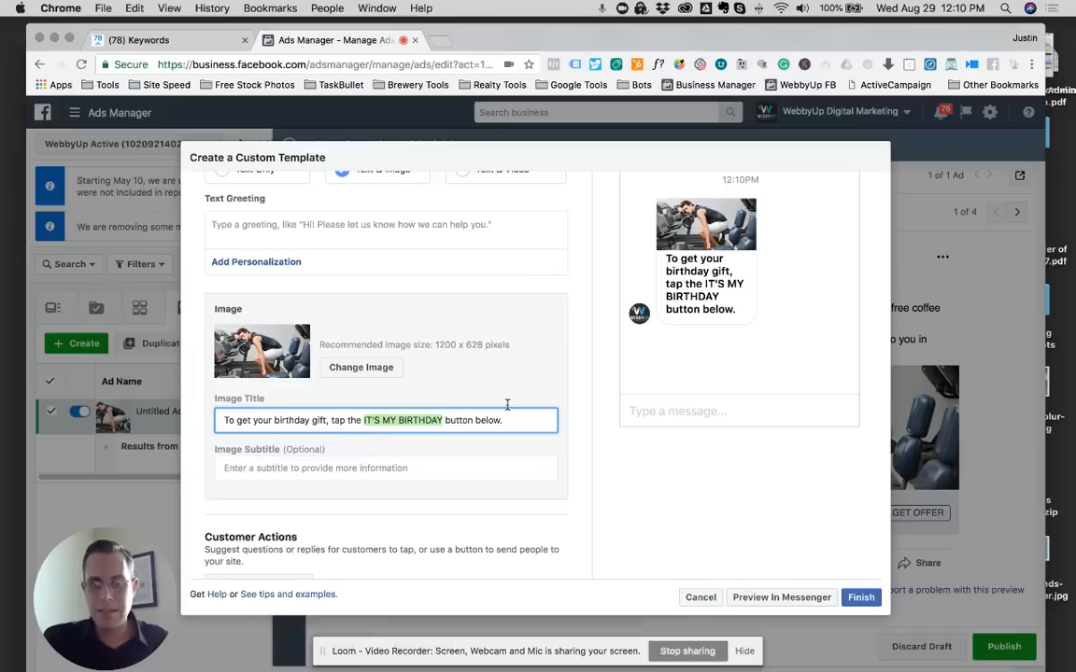
# Keep Quick Replies as the template's customer action type
pyautogui.scroll(-3)
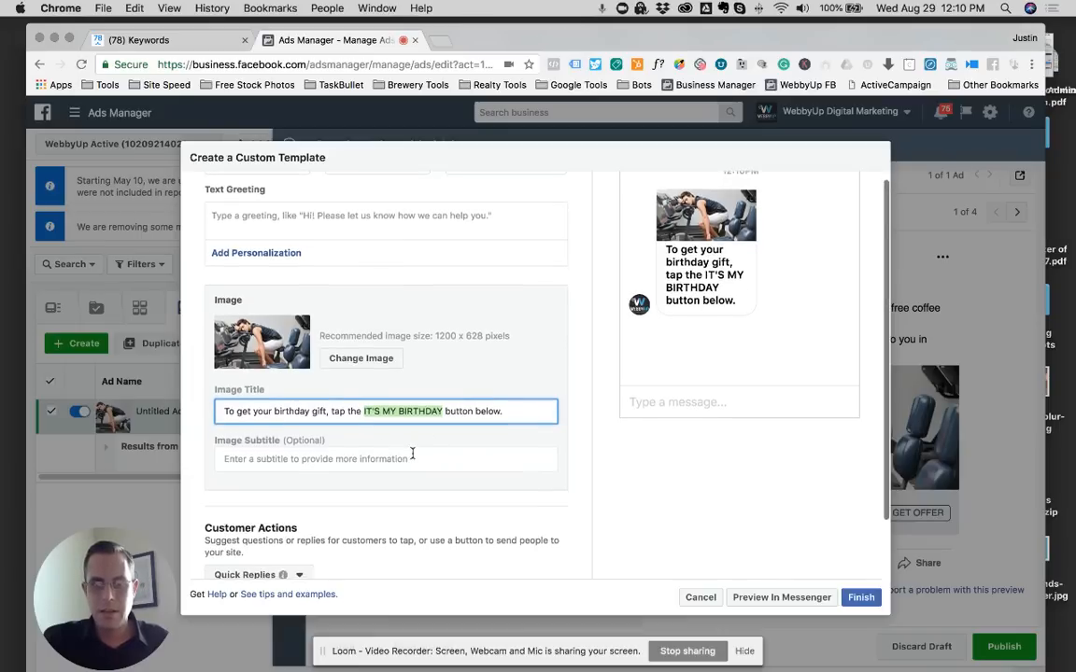
pyautogui.scroll(-3)
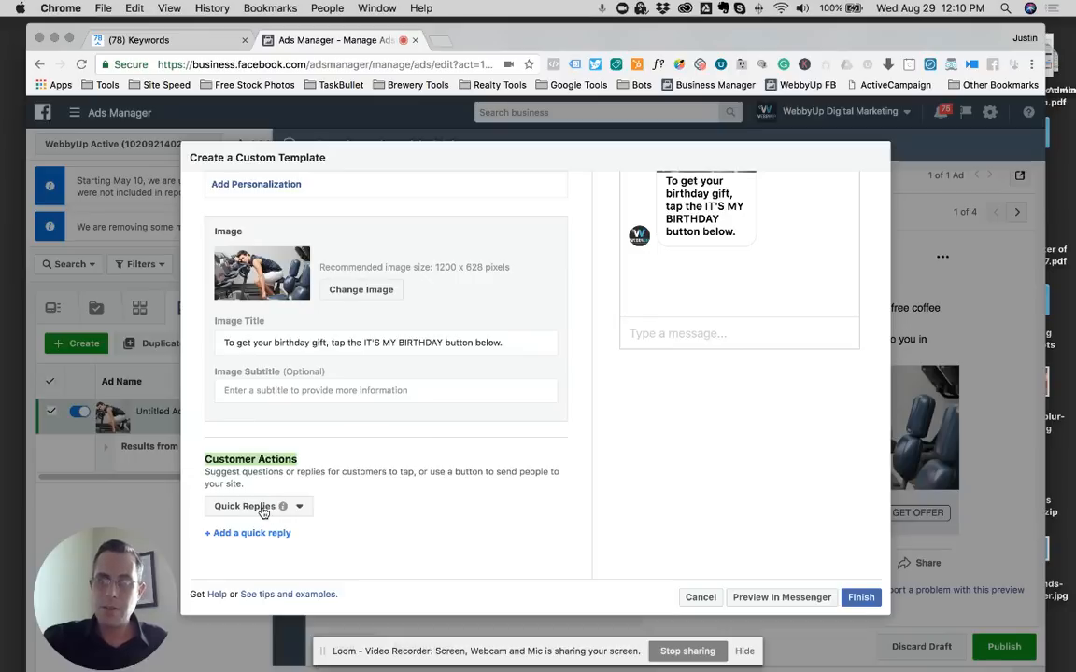
pyautogui.click(258, 506)
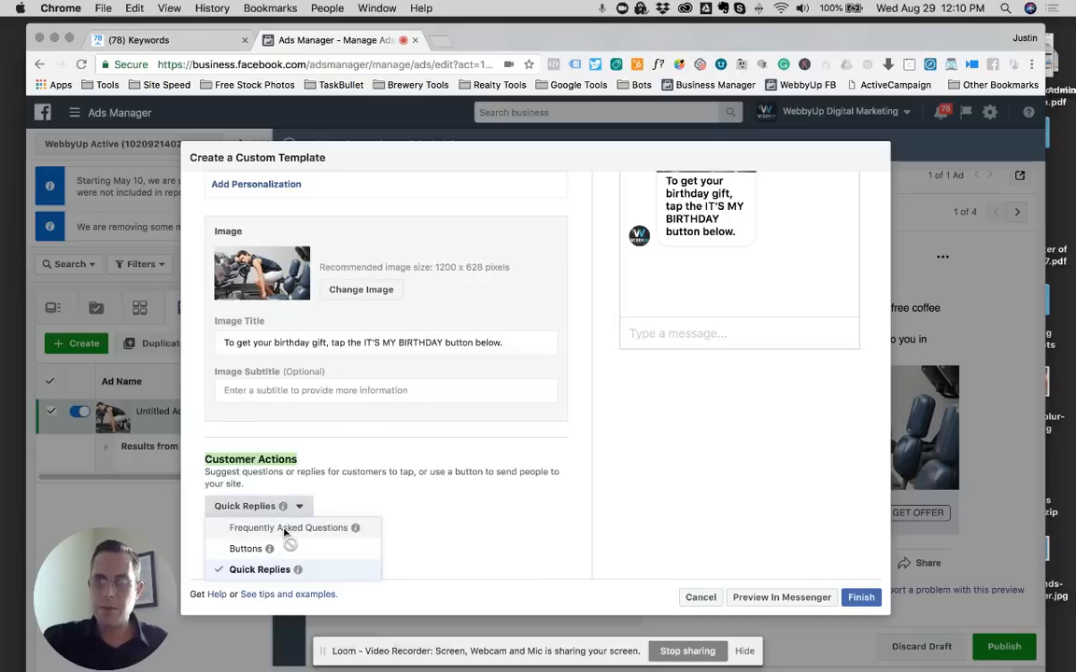
pyautogui.moveTo(415, 545)
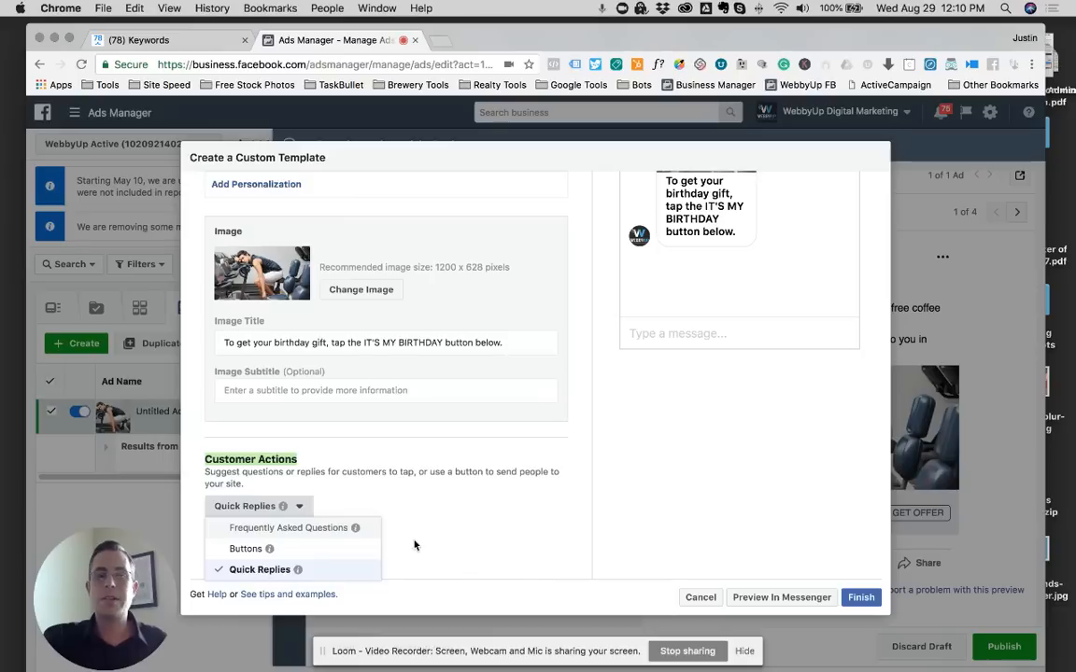
pyautogui.click(258, 568)
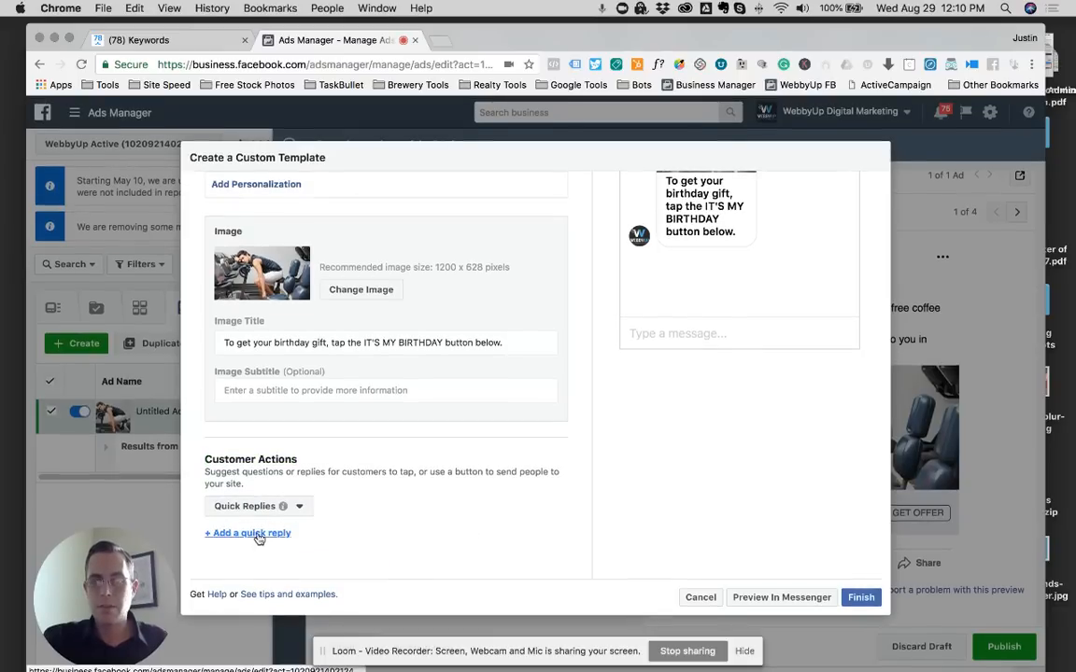
# Add a quick reply reading IT'S MY BIRTHDAY
pyautogui.click(247, 532)
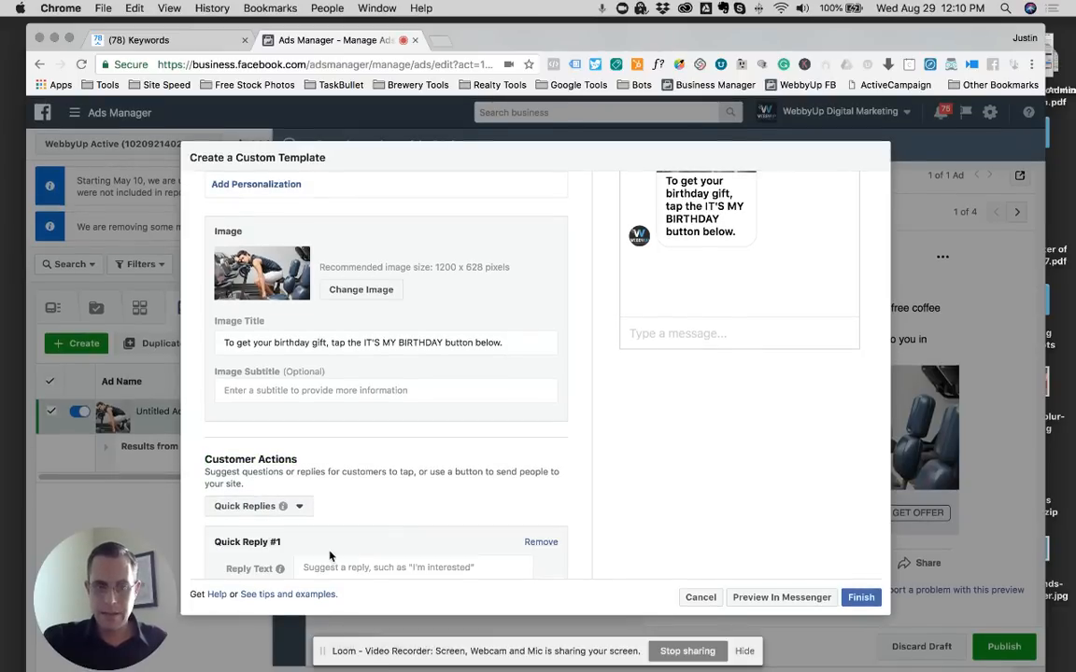
pyautogui.click(413, 513)
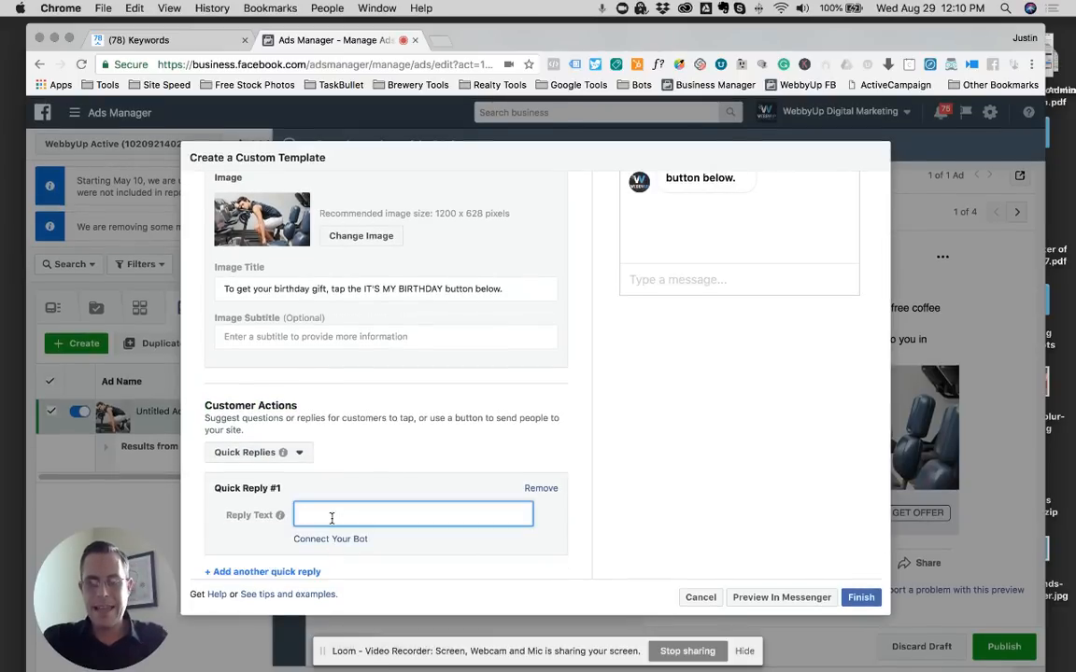
pyautogui.write("IT'S MY BIRTHDAY")
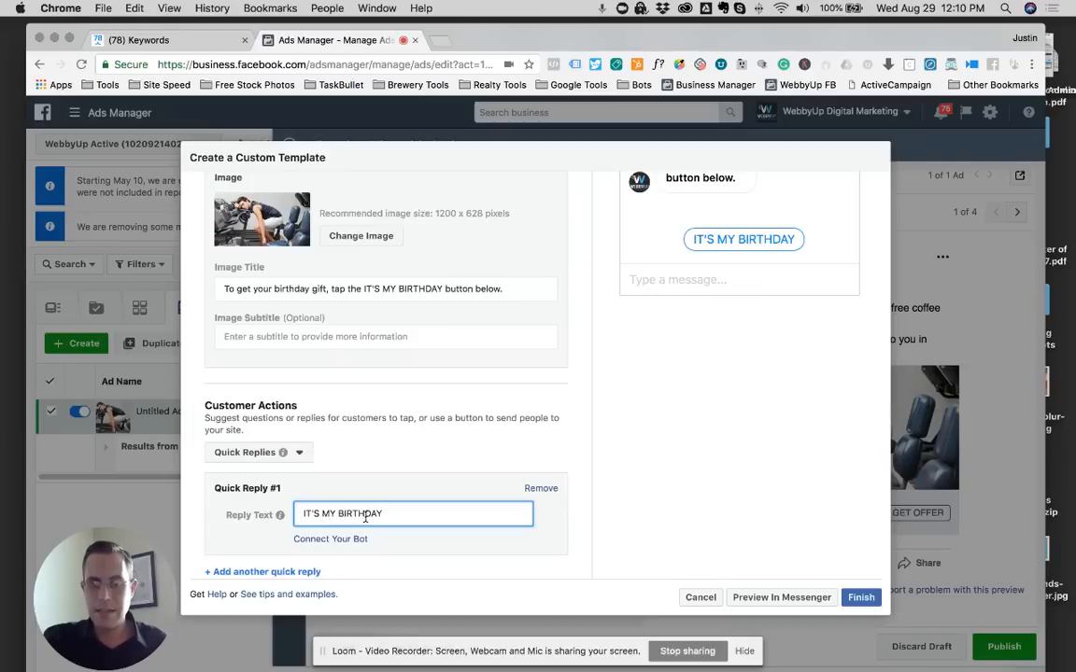
pyautogui.moveTo(730, 251)
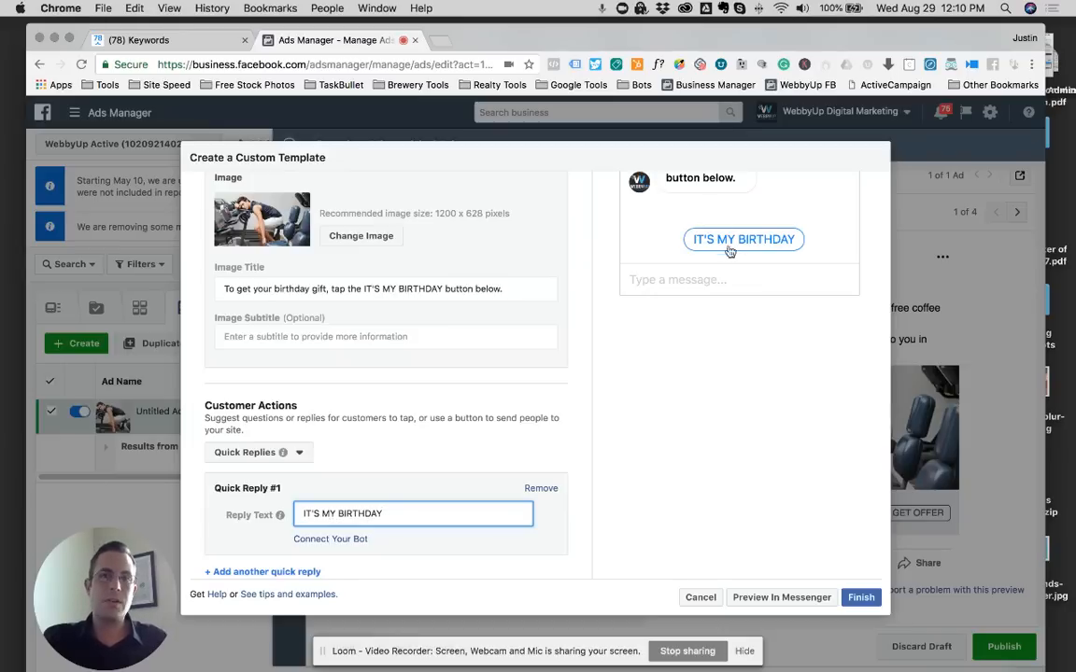
pyautogui.moveTo(792, 265)
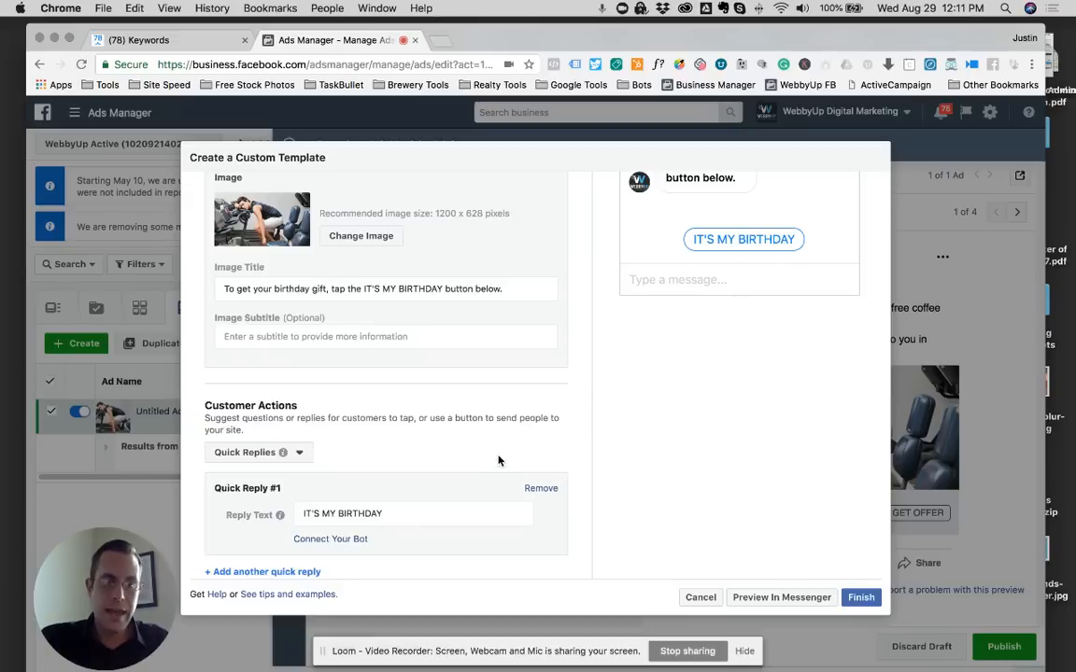
pyautogui.moveTo(407, 527)
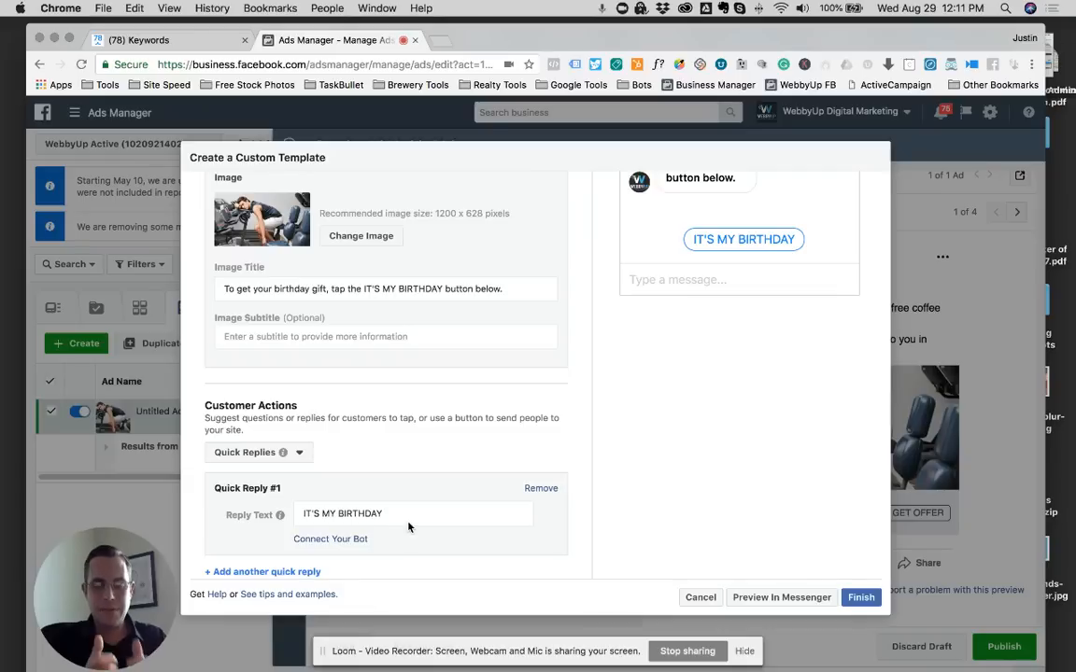
pyautogui.moveTo(537, 444)
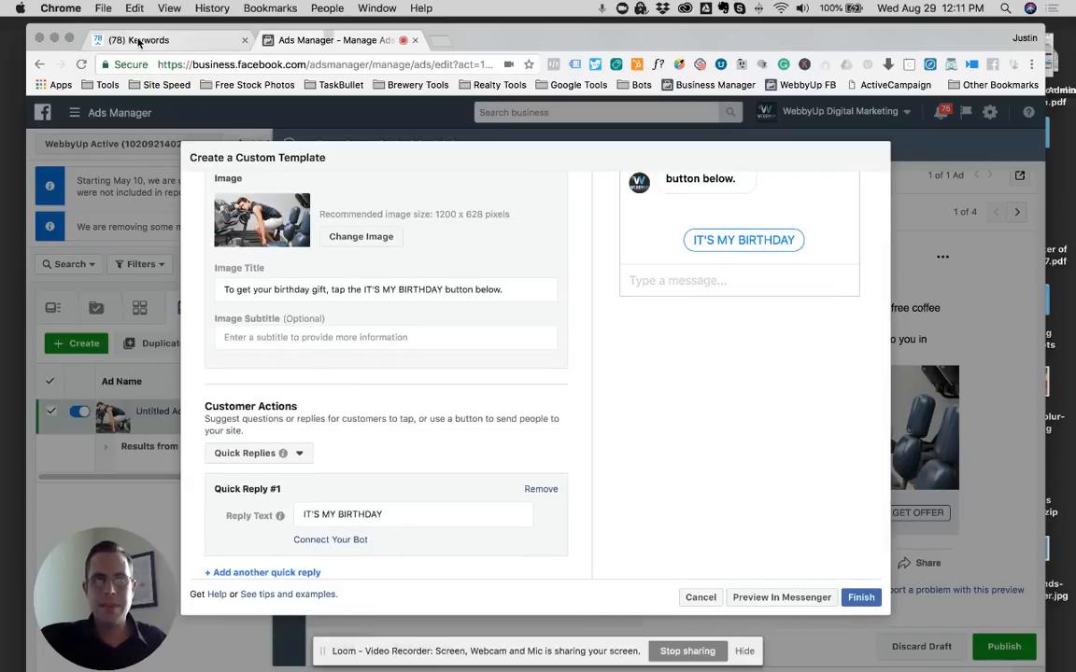
# Send a Messenger preview of the custom template ad and dismiss the confirmation
pyautogui.click(140, 39)
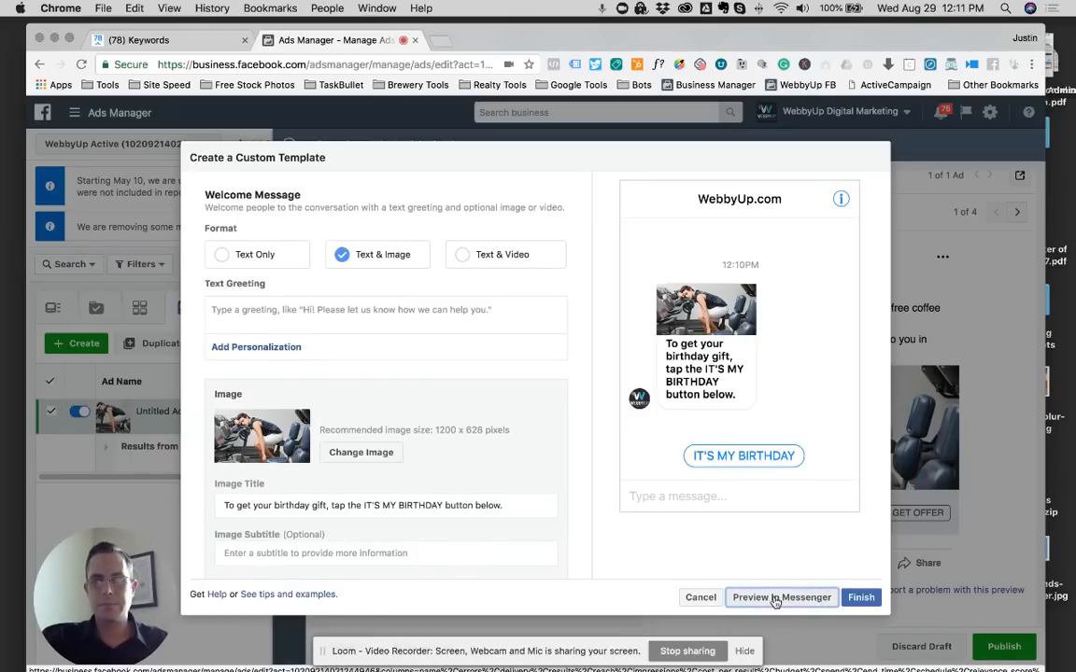
pyautogui.click(781, 598)
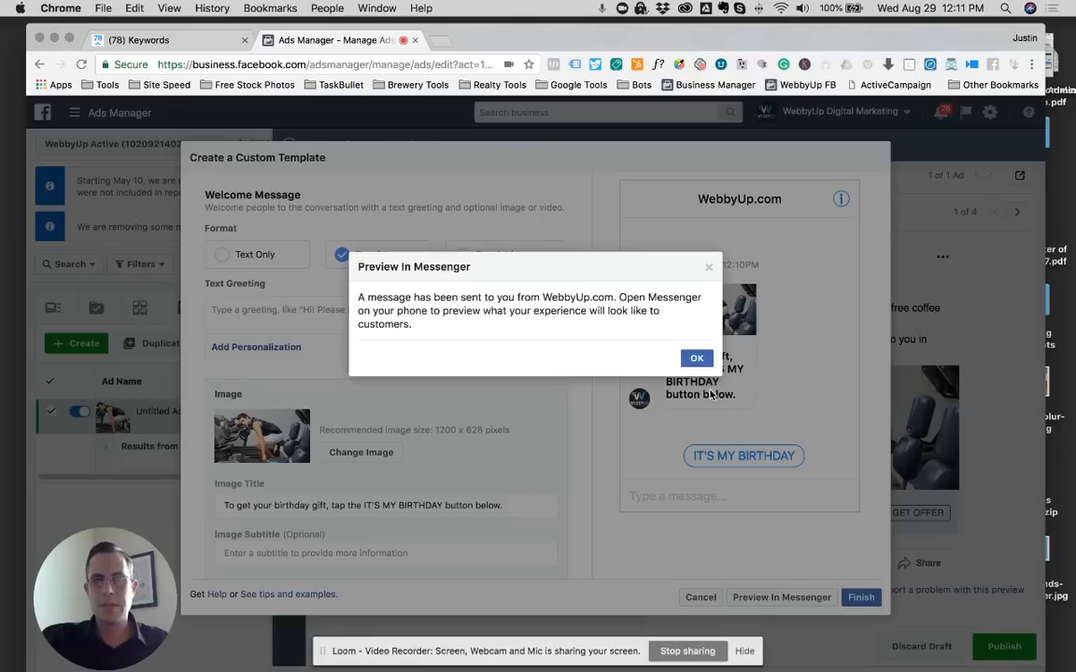
pyautogui.click(694, 358)
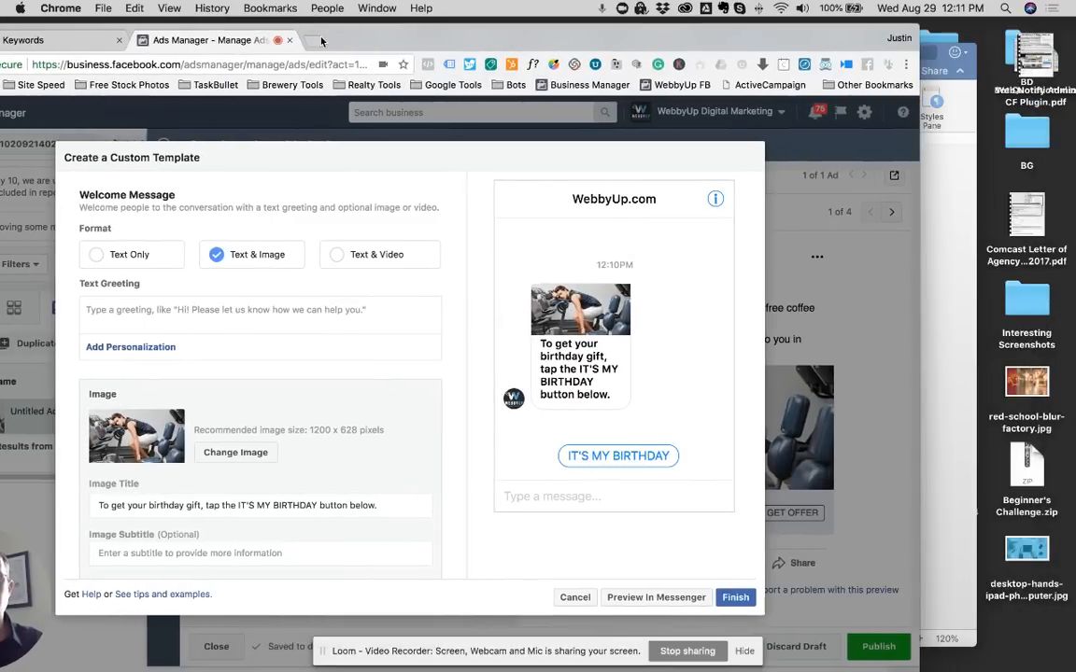
# View the WebbyUp.com preview answered with IT'S MY BIRTHDAY in Messenger, then return to ManyChat's keywords
pyautogui.click(325, 39)
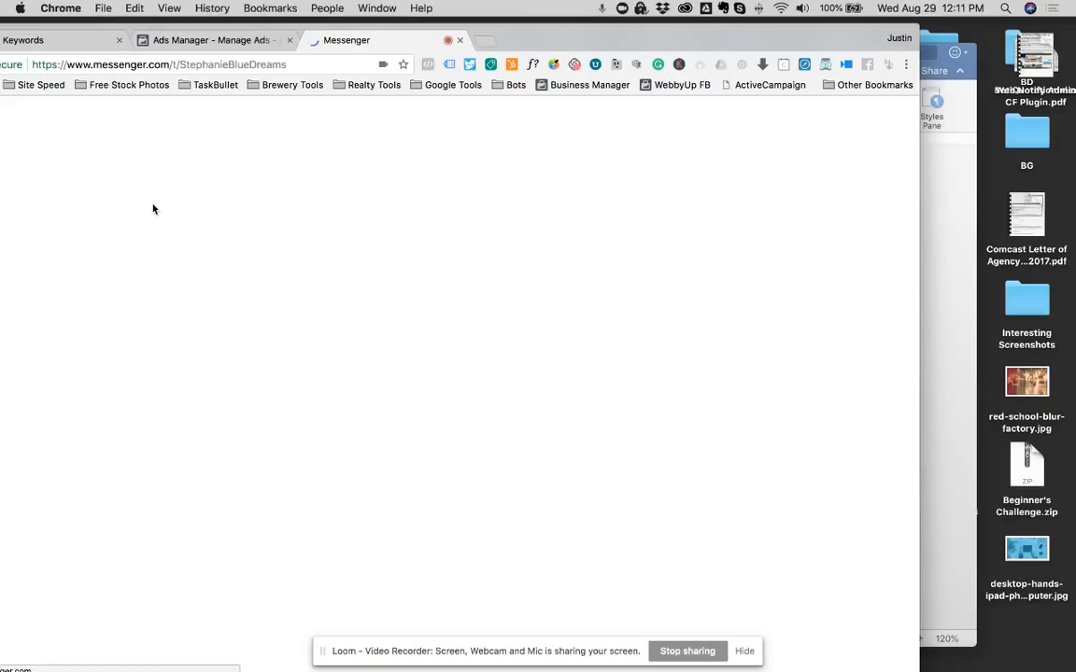
pyautogui.click(63, 197)
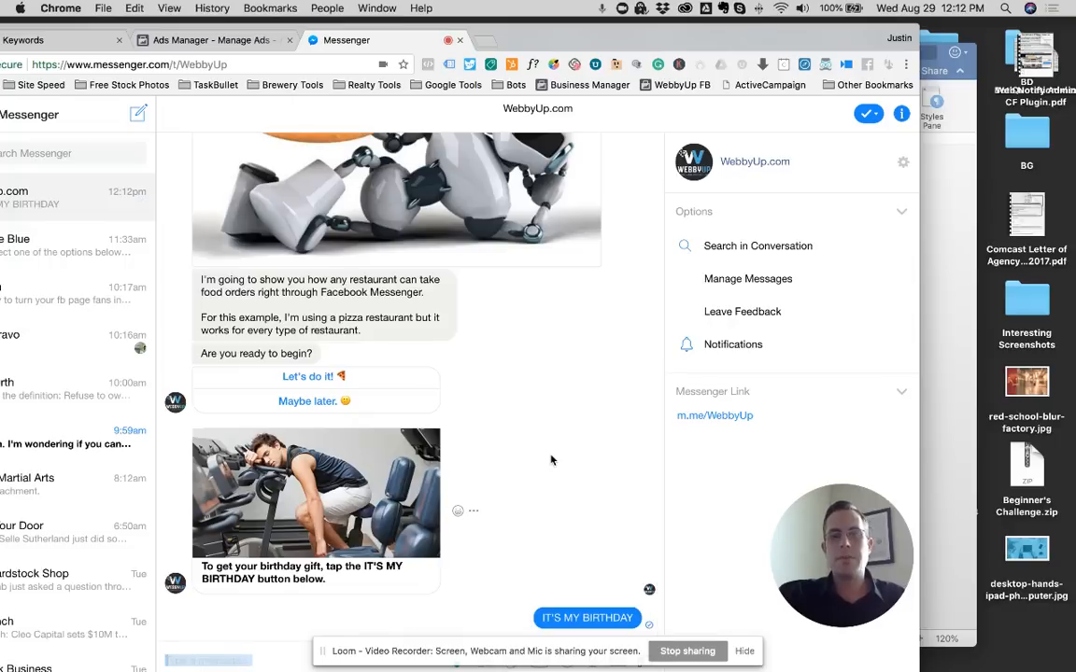
pyautogui.click(587, 616)
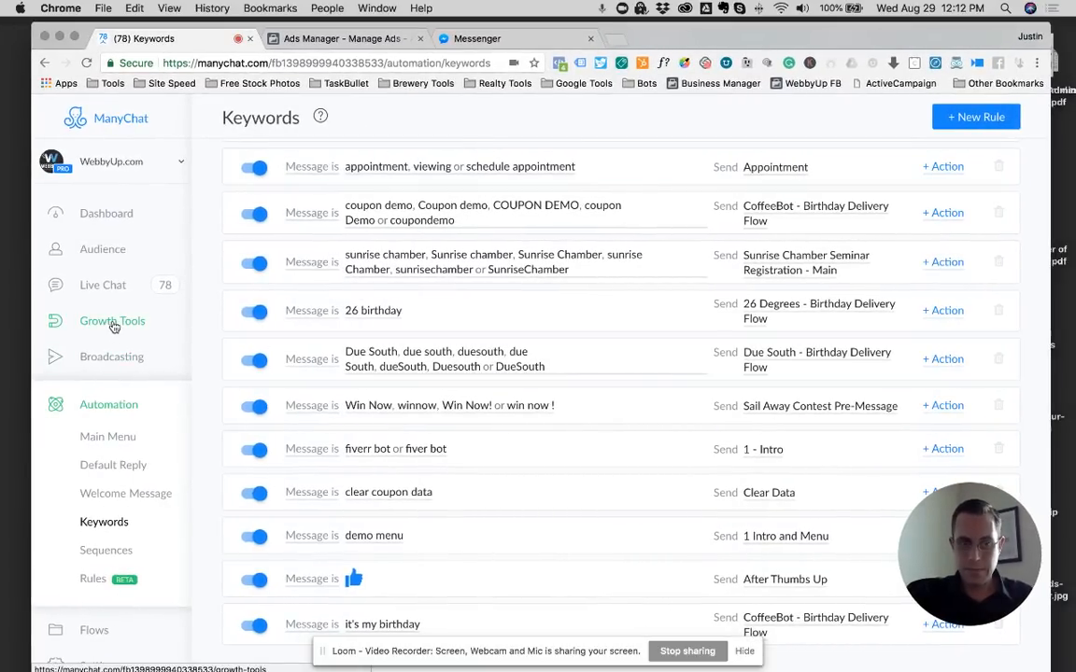
# Show the Growth Tools page listing existing tools with their opt-ins and open rates
pyautogui.click(112, 321)
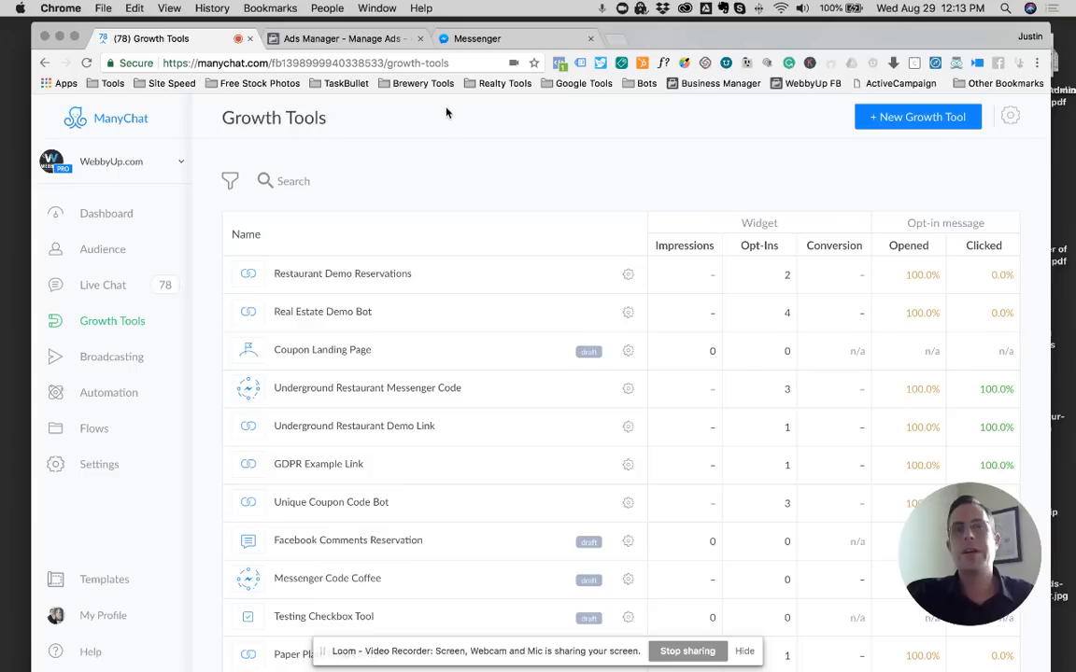
pyautogui.moveTo(504, 110)
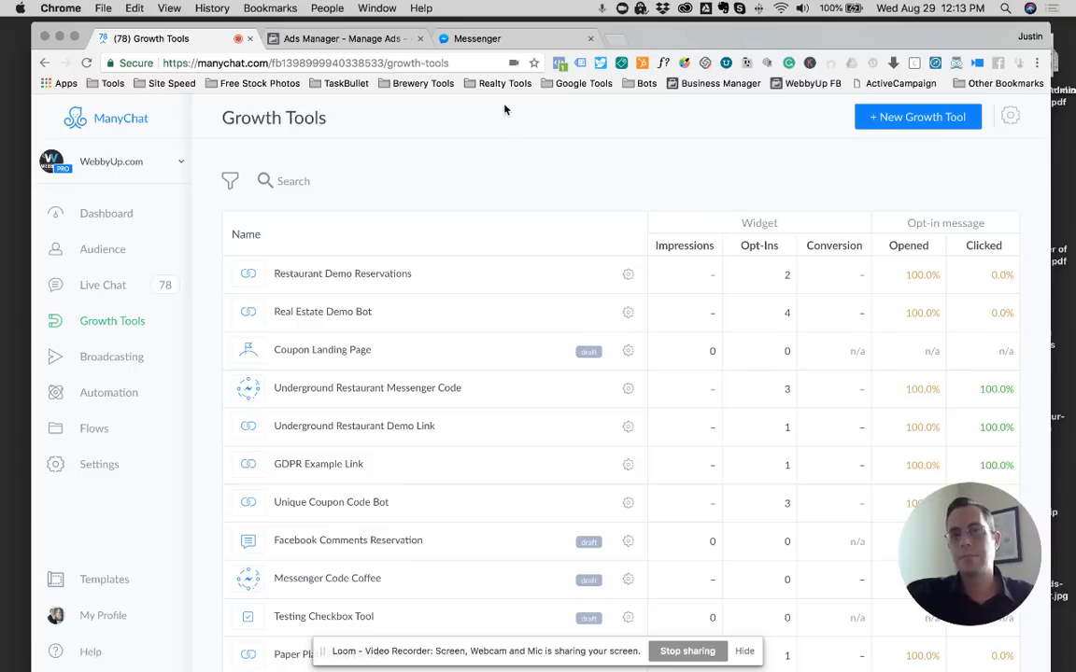